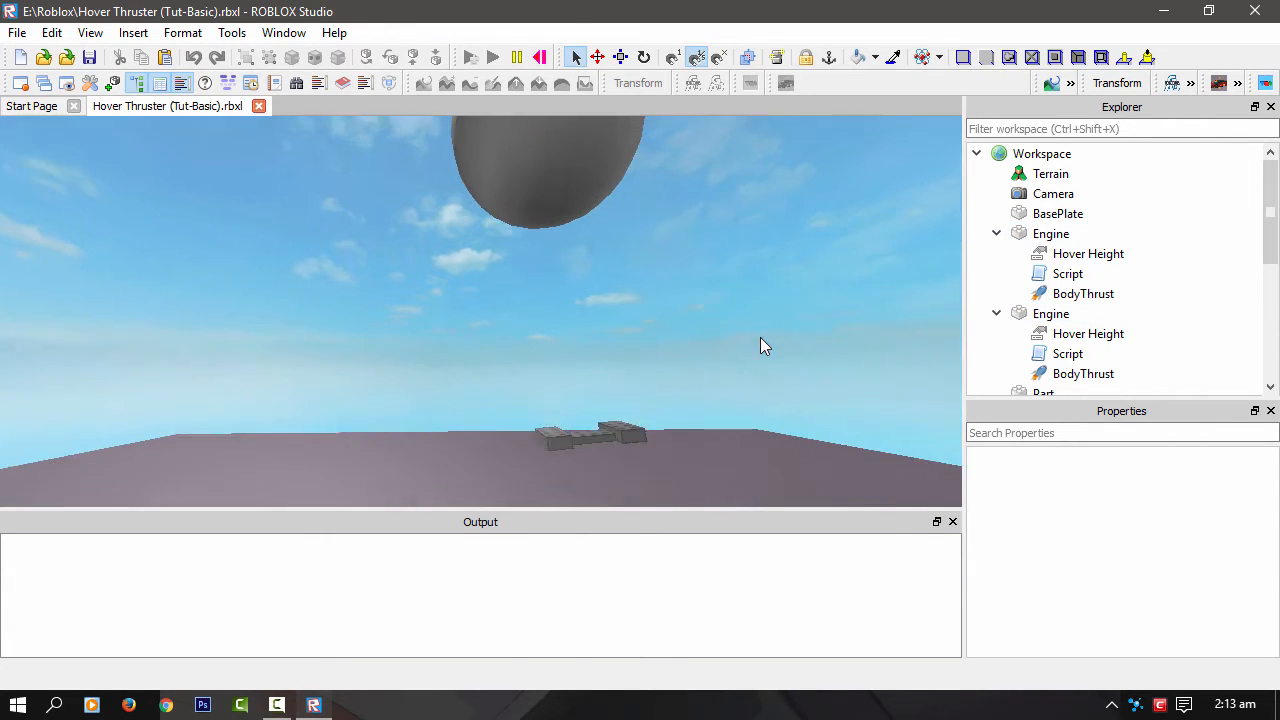
- Set both engines' Hover Height to 0, then run and pause the place to watch the hover
click(1088, 253)
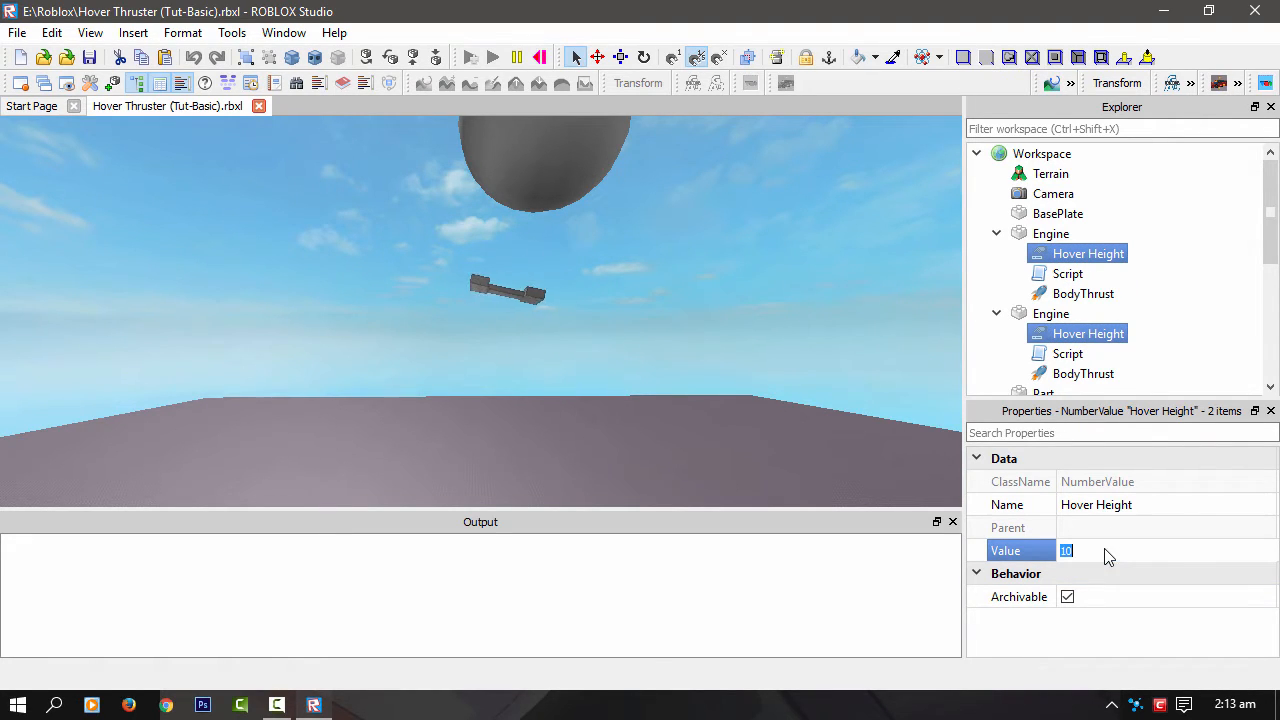
text(0)
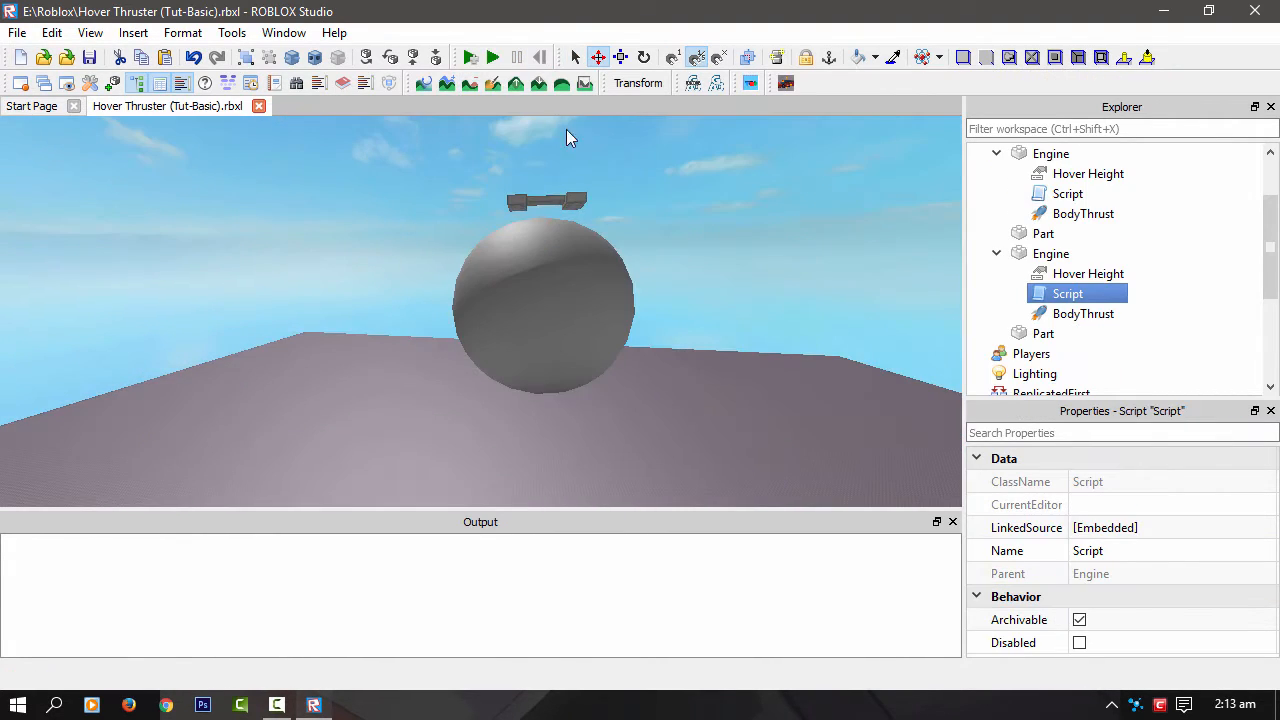
click(492, 57)
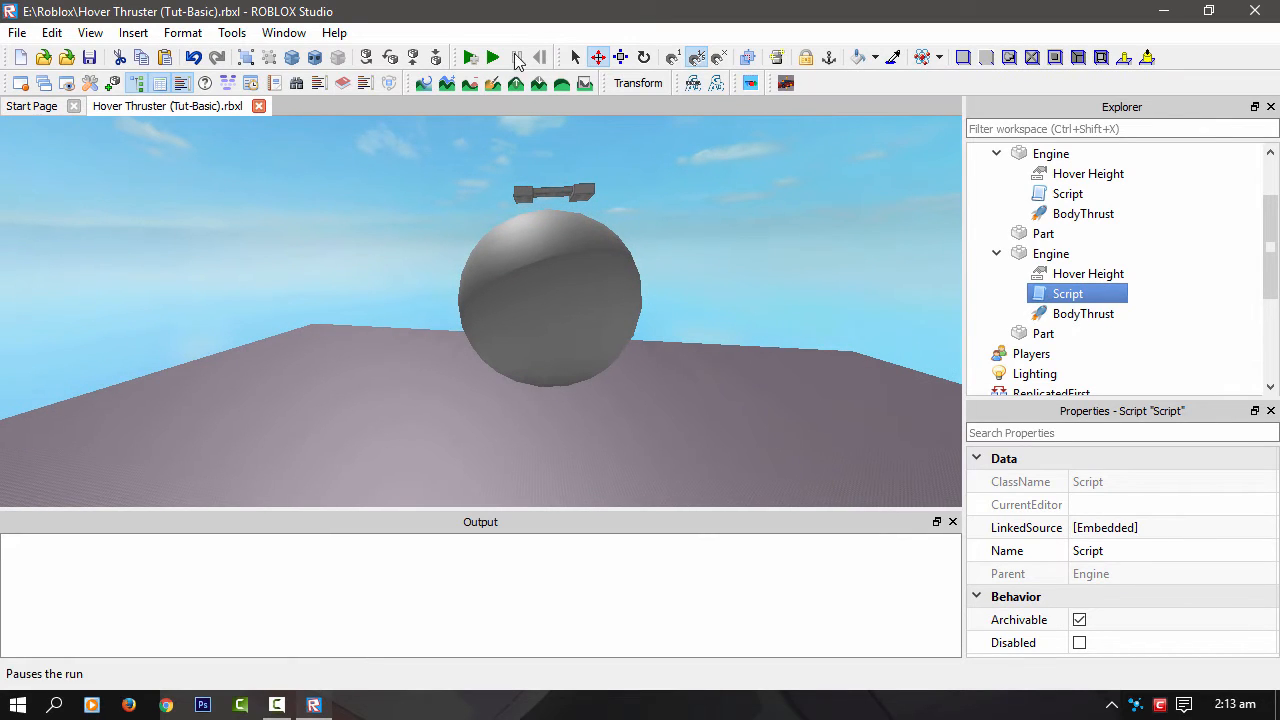
click(492, 57)
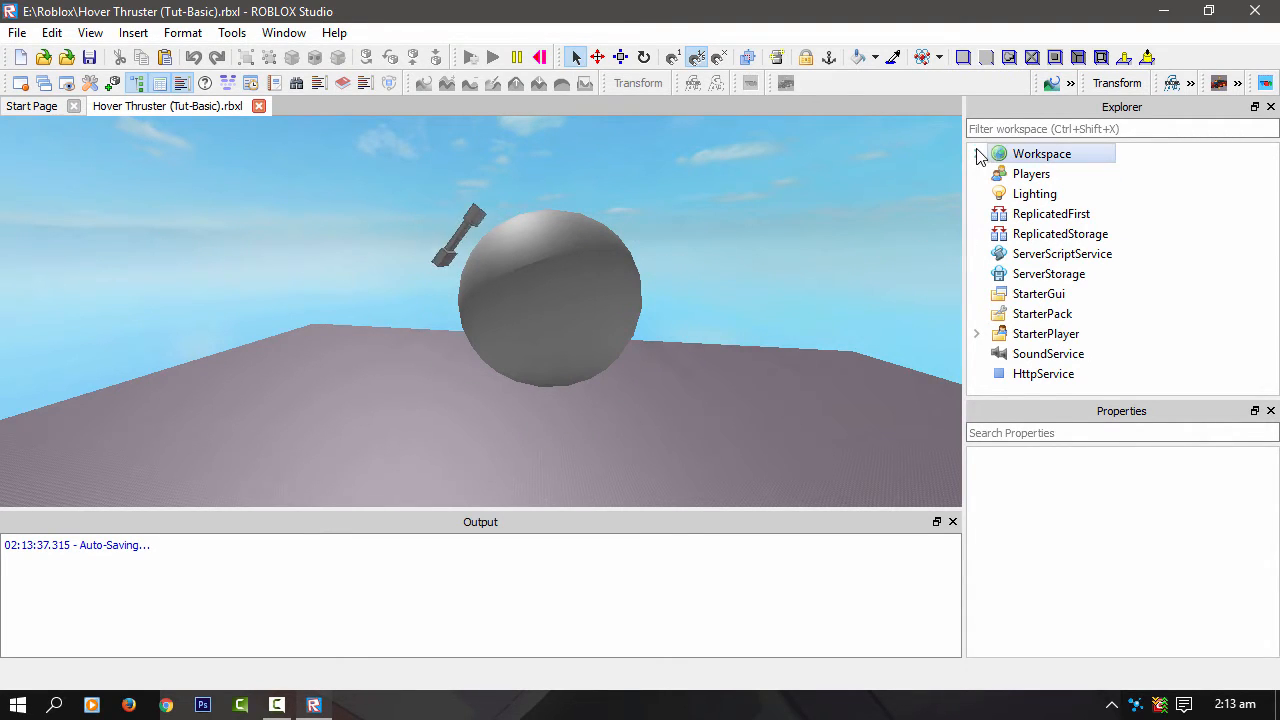
click(977, 153)
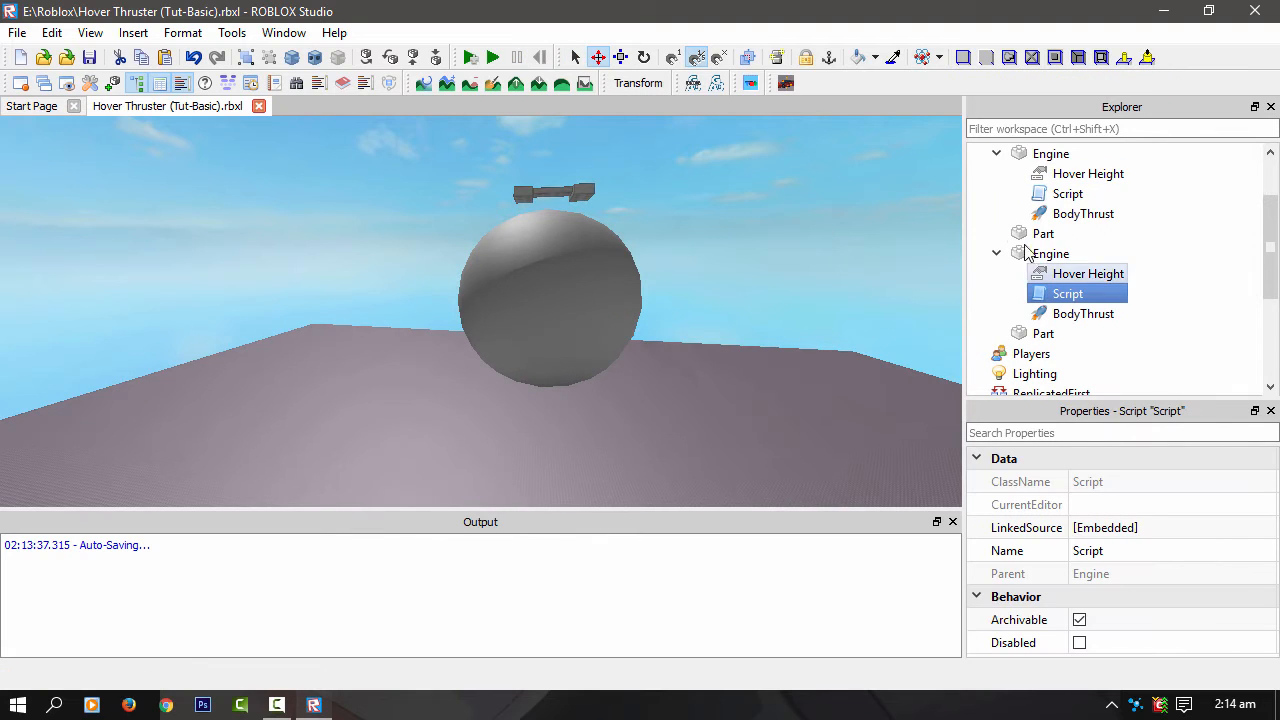
- Open the Engine's Script to review its CheckforBlockBelow raycast code
double_click(1067, 293)
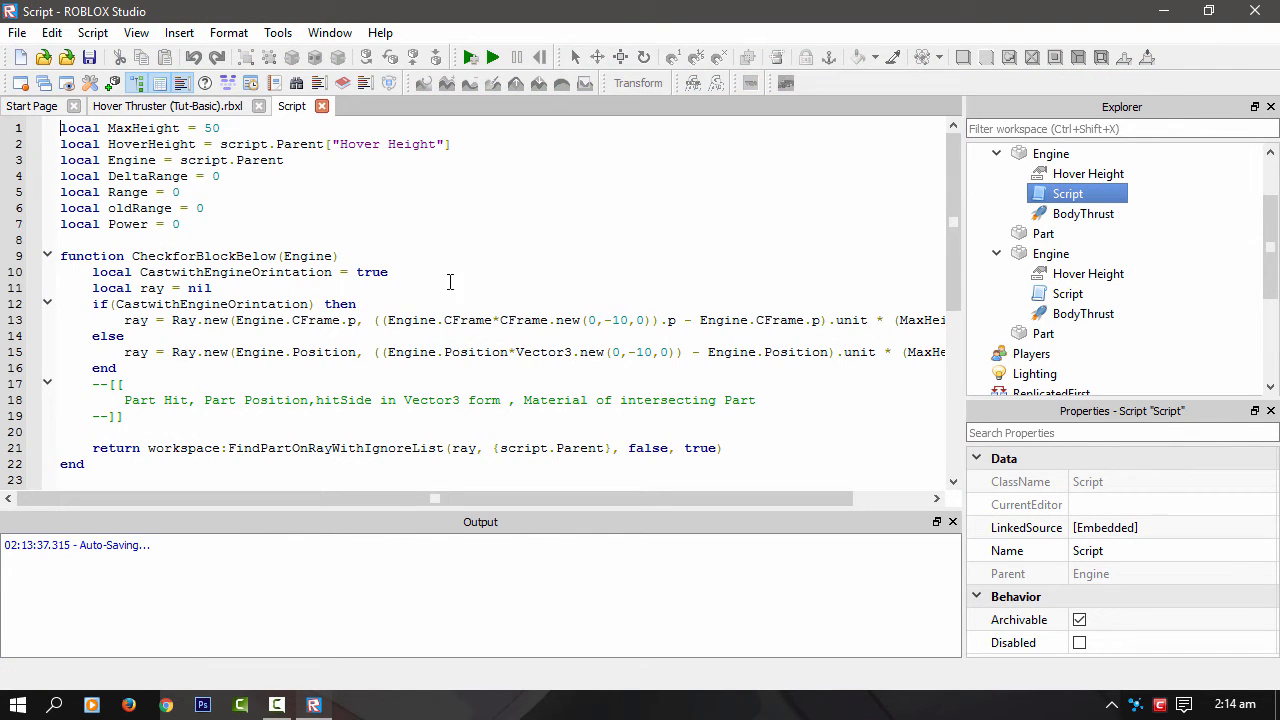
mouse_move(480, 411)
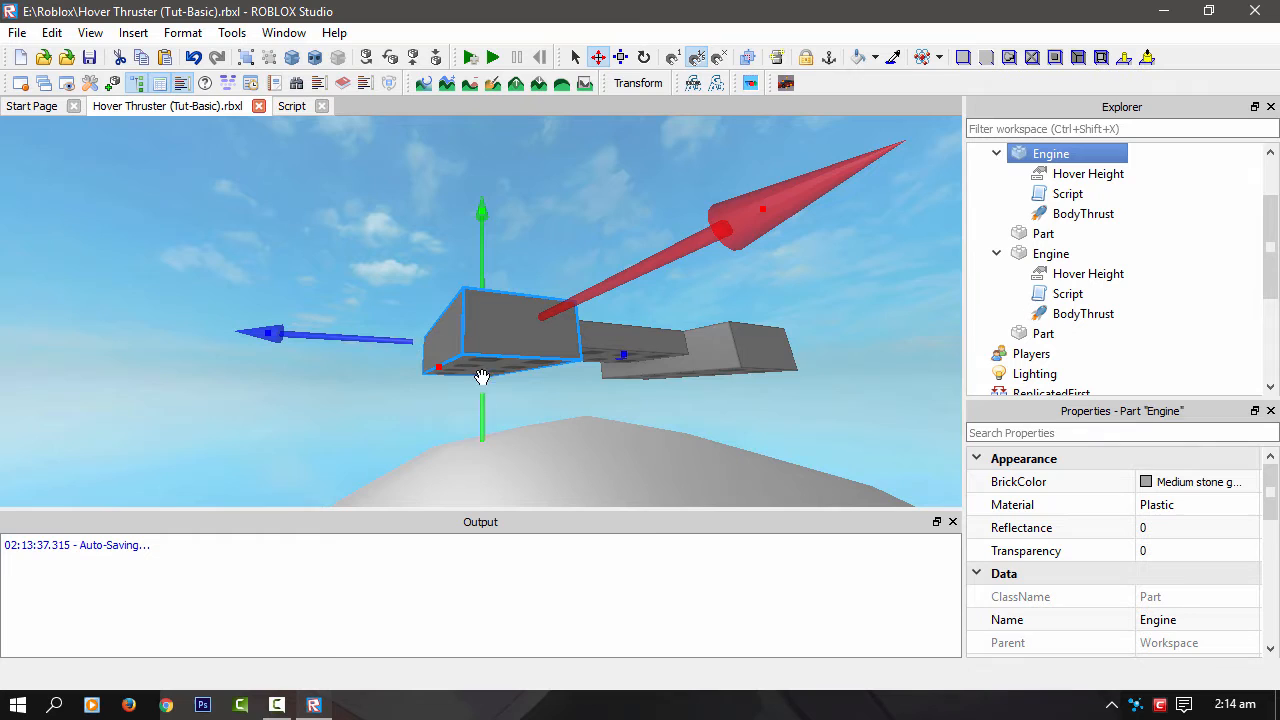
mouse_move(483, 417)
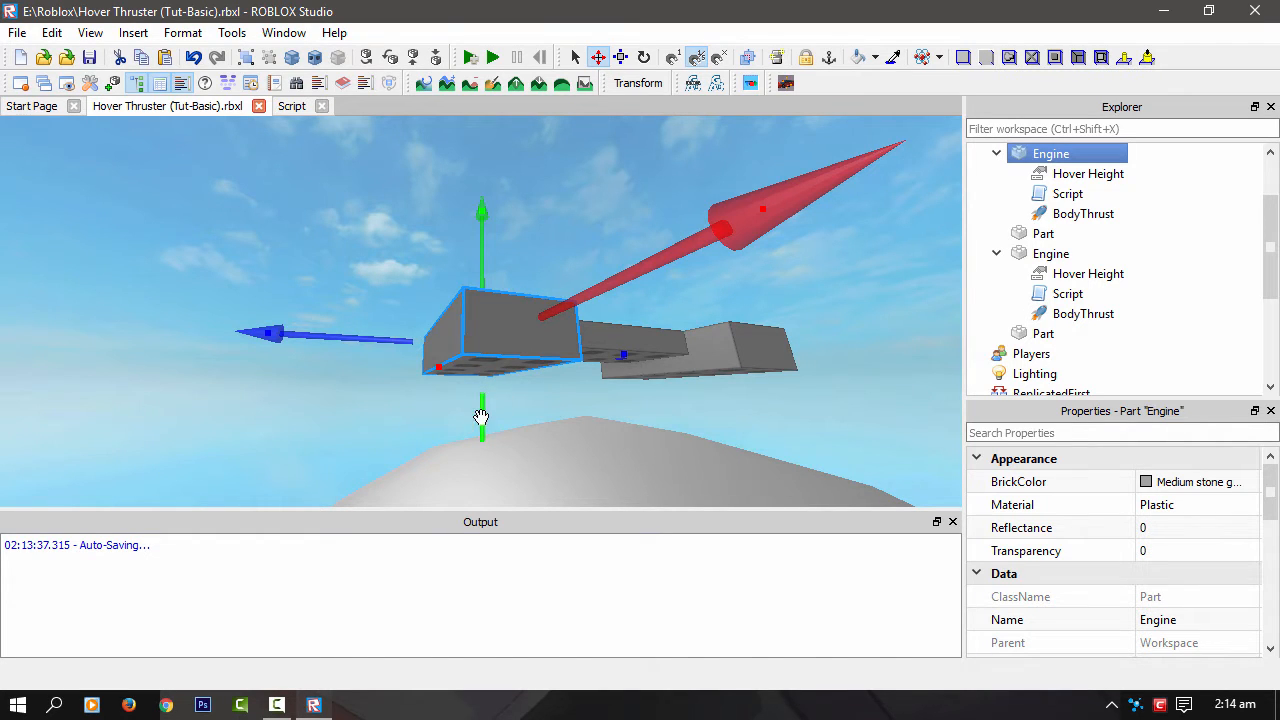
mouse_move(478, 460)
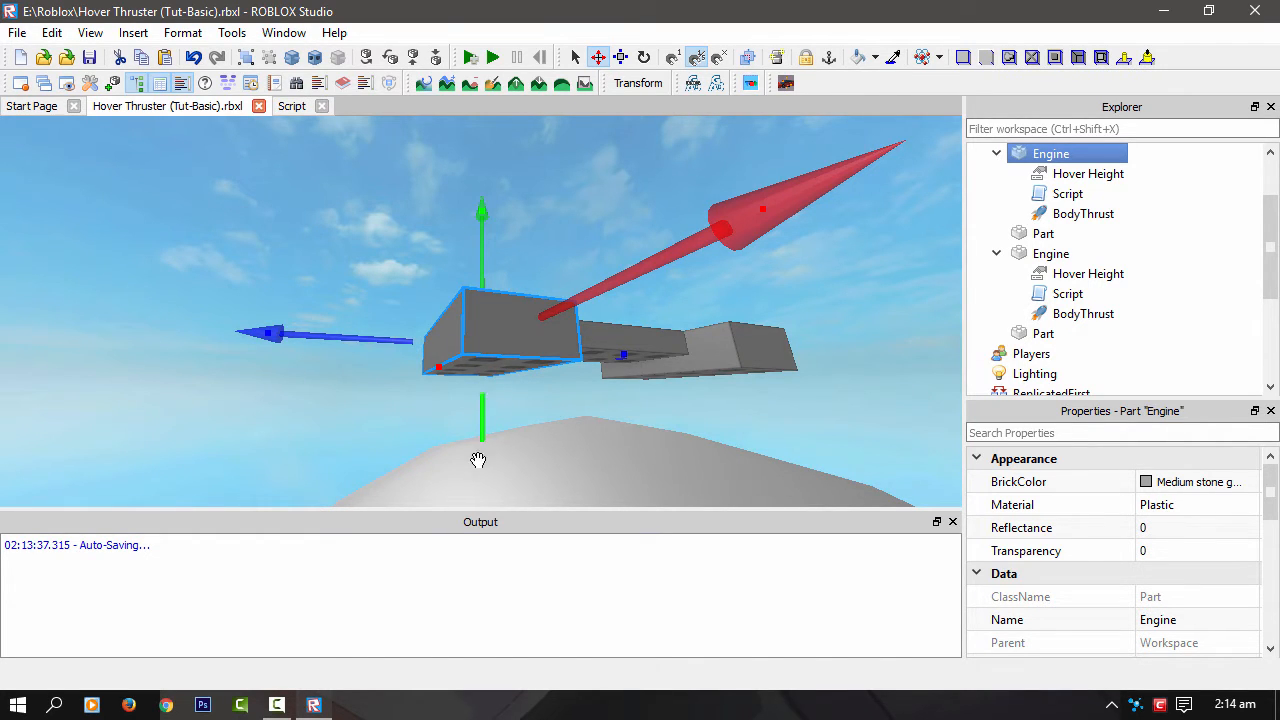
click(292, 106)
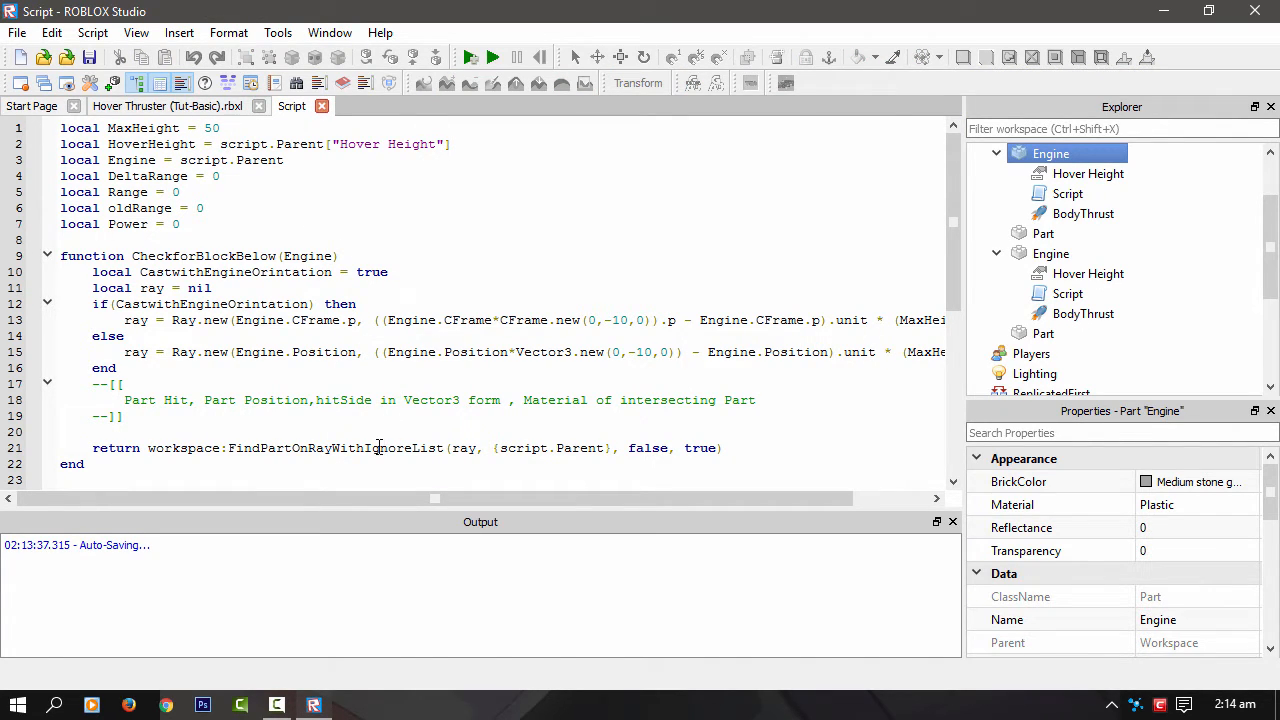
scroll(down, 3)
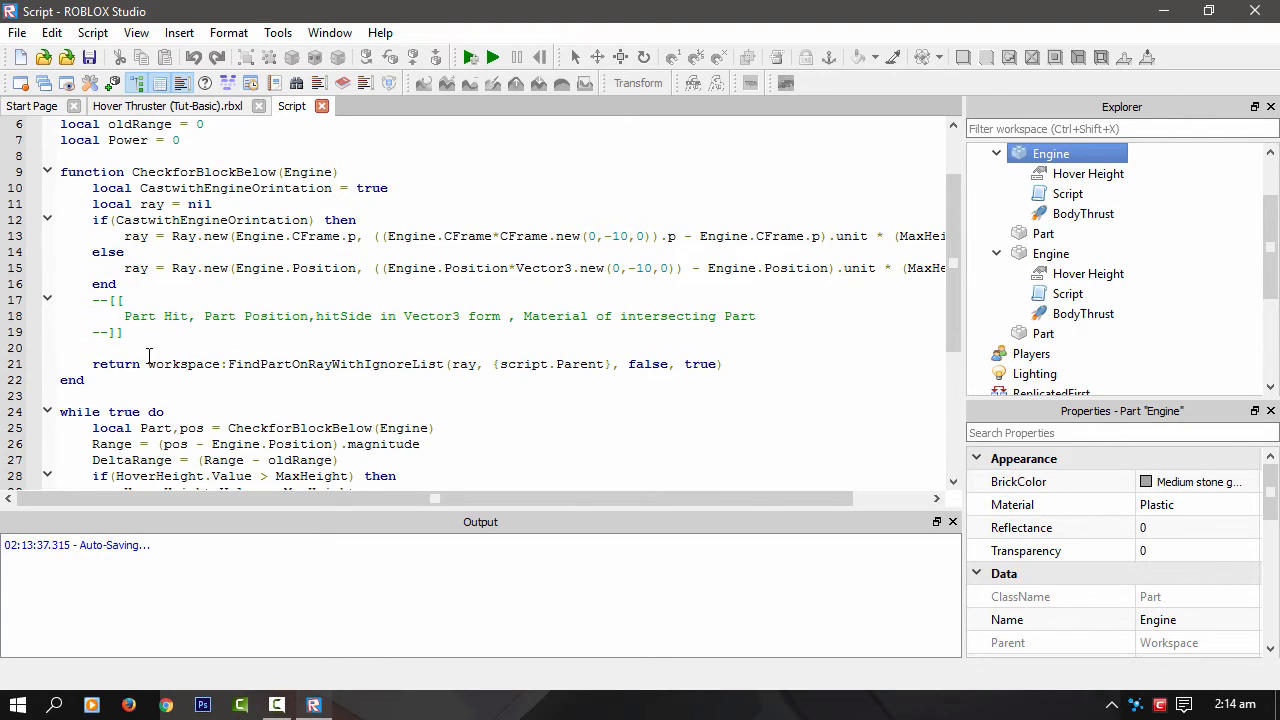
double_click(335, 363)
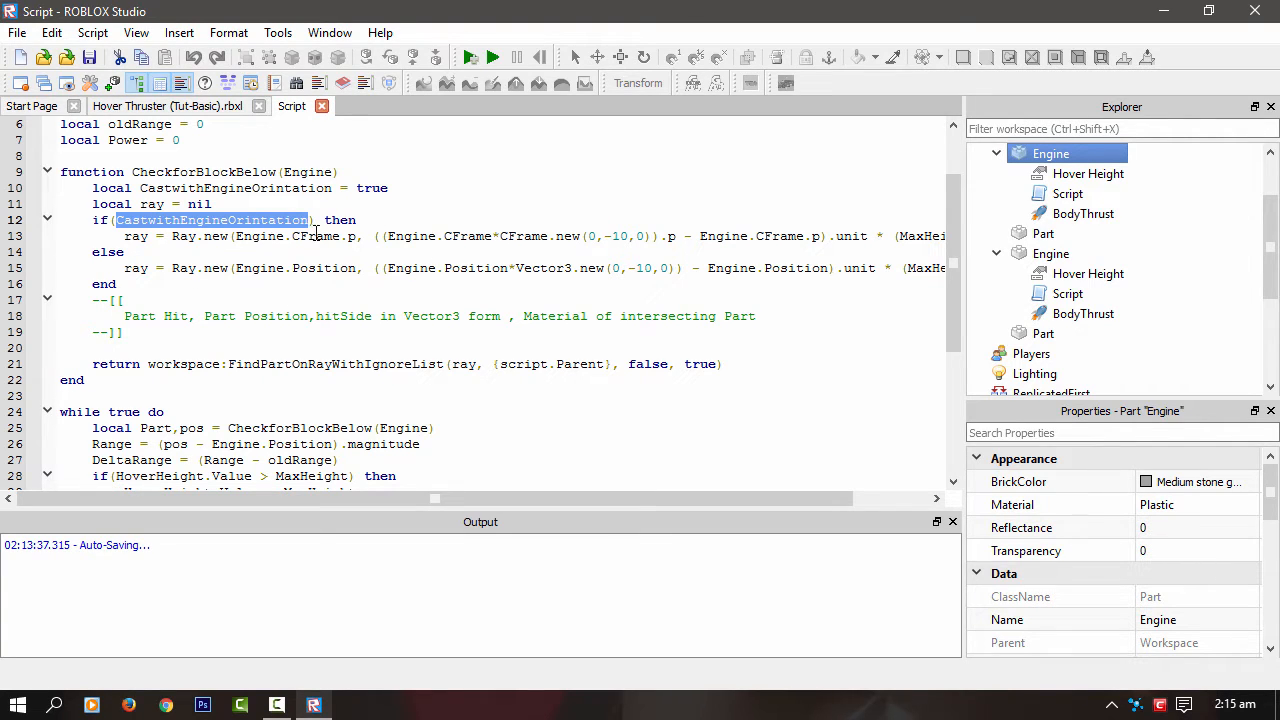
mouse_move(852, 185)
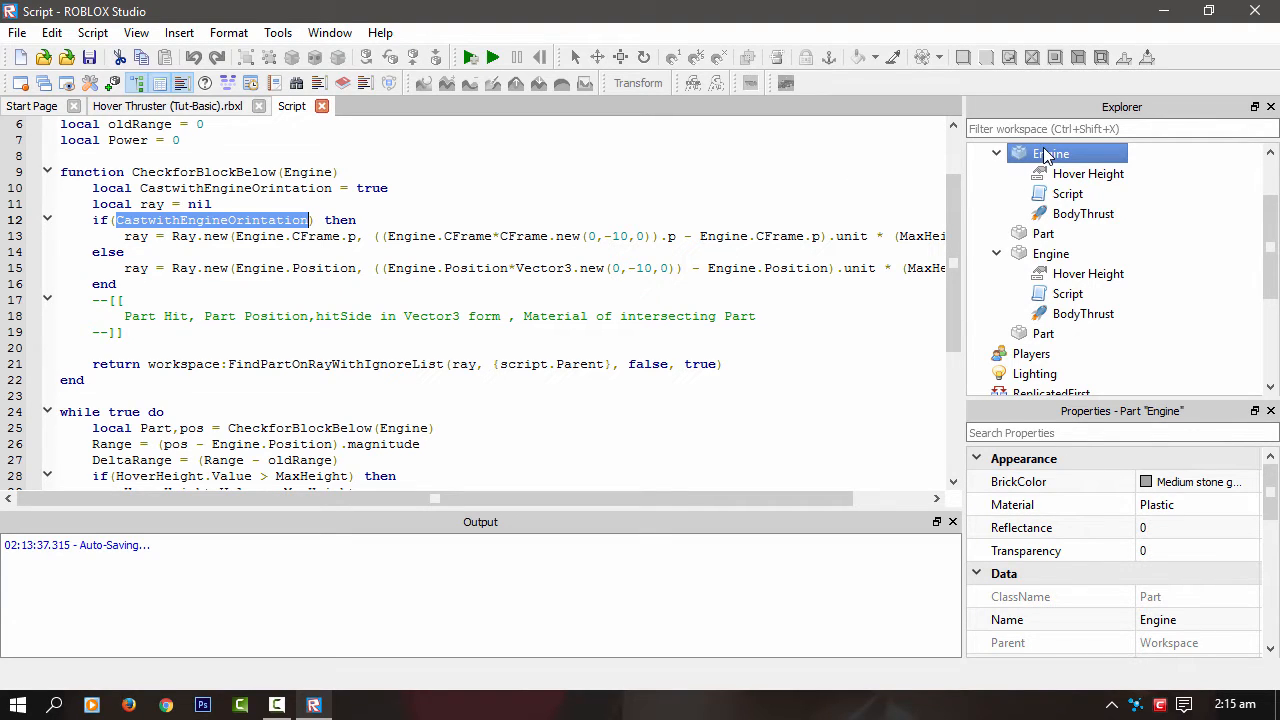
mouse_move(353, 251)
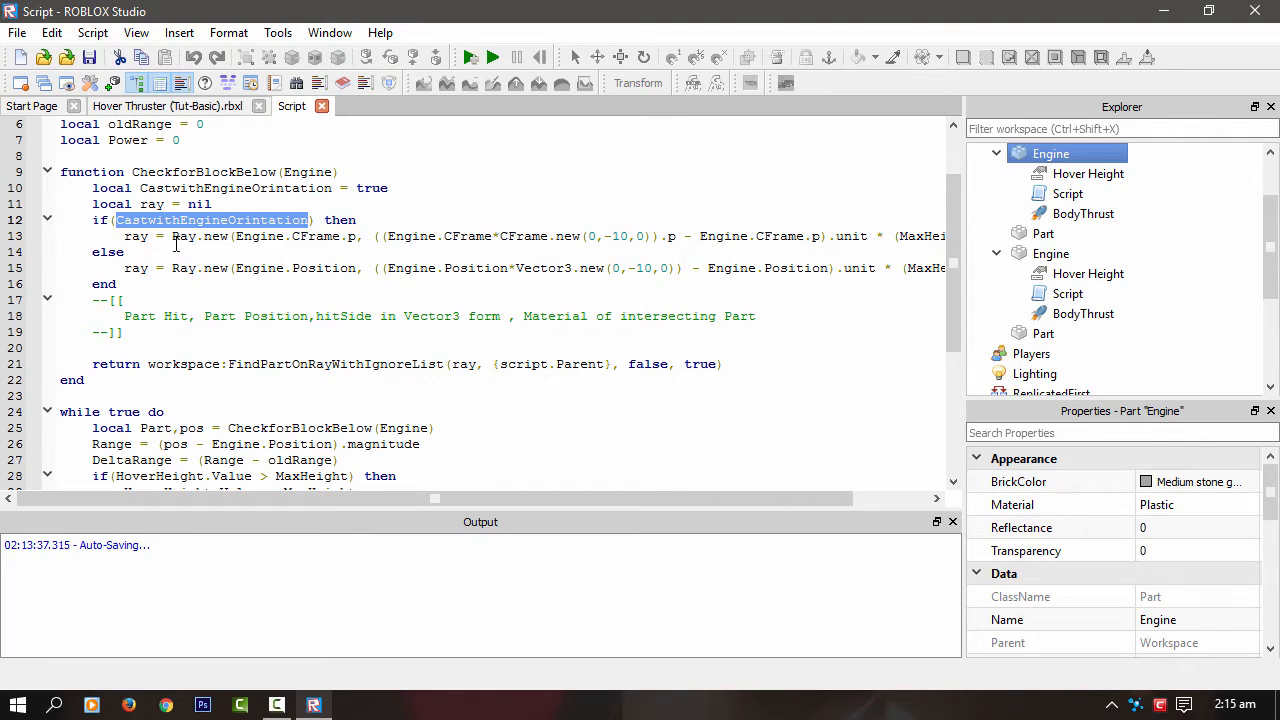
mouse_move(422, 230)
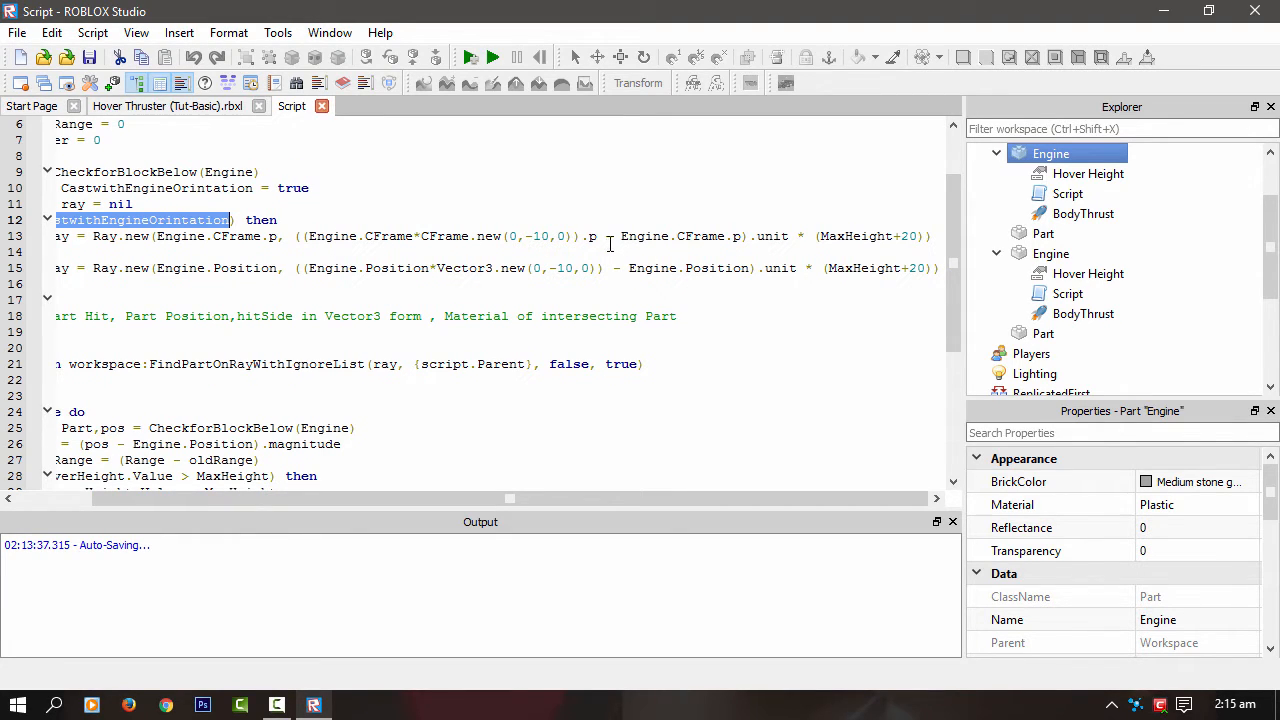
mouse_move(449, 290)
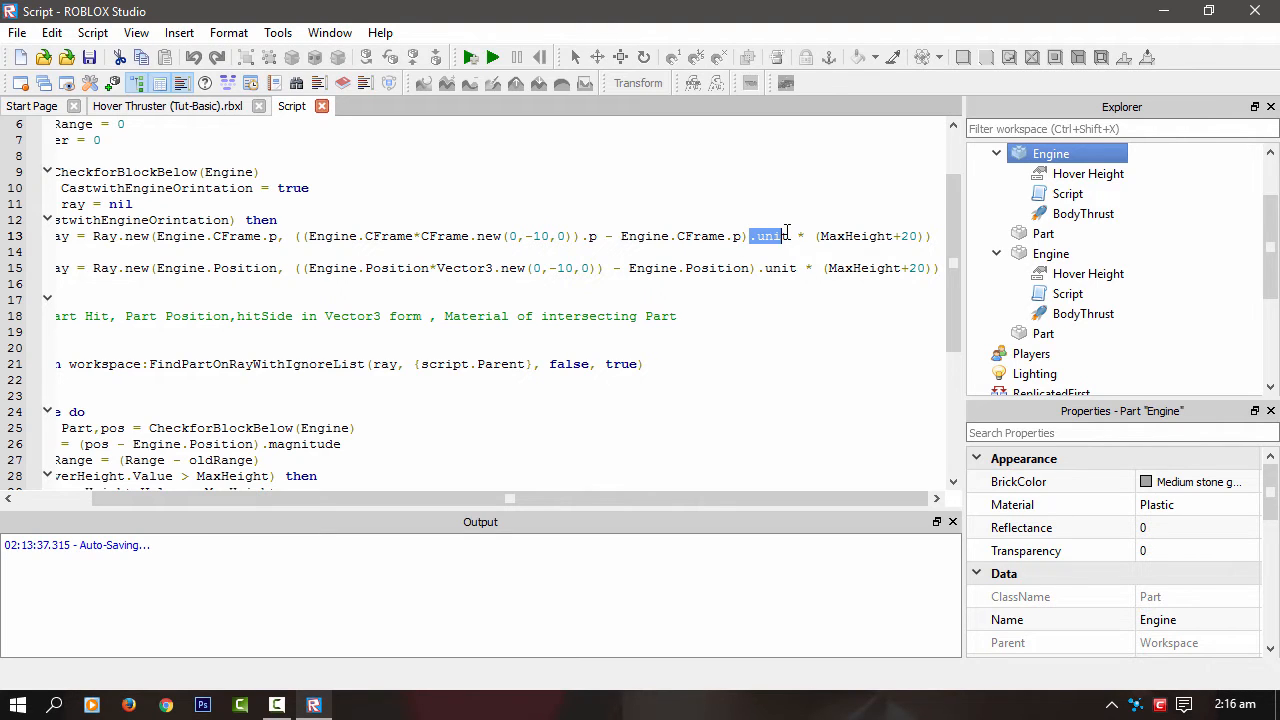
double_click(768, 236)
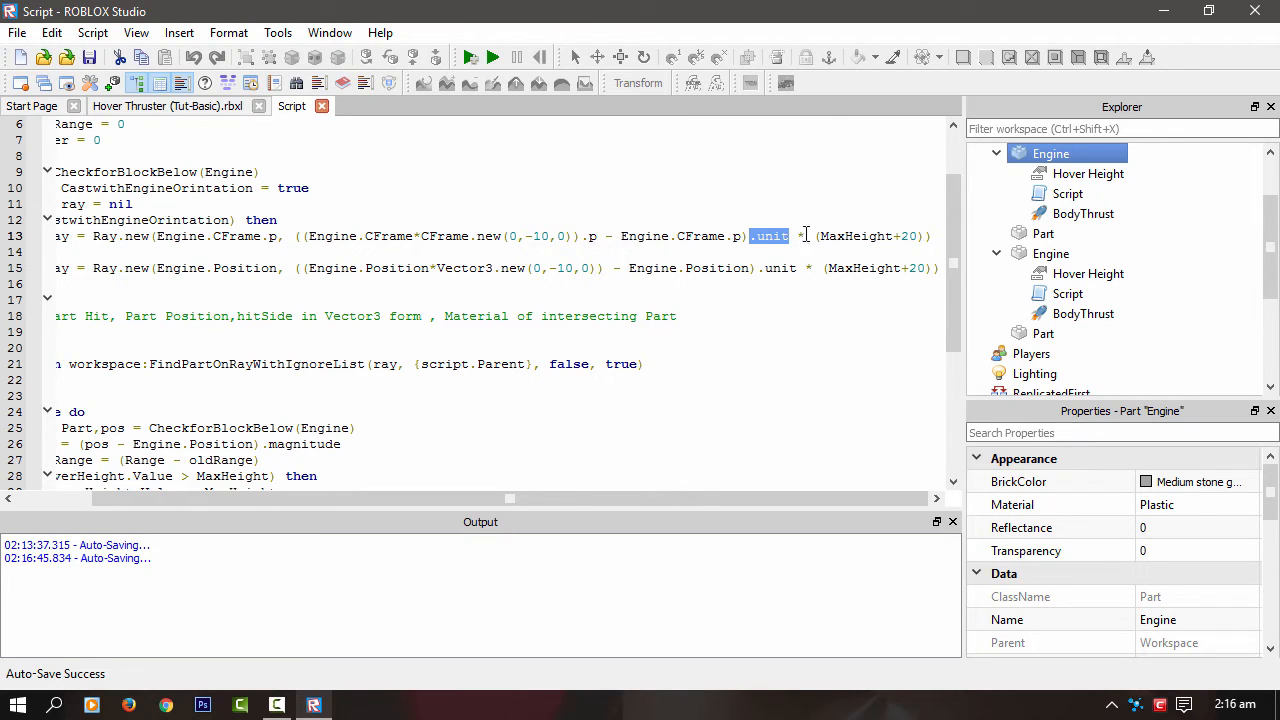
double_click(855, 236)
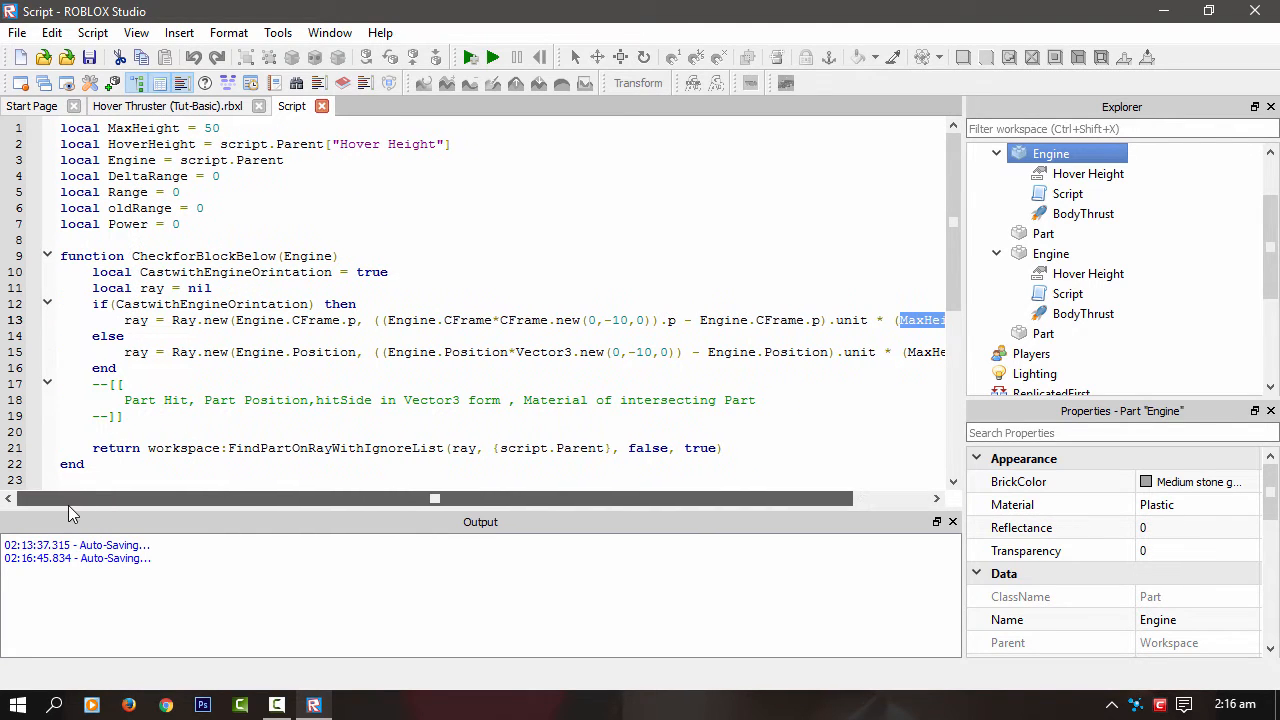
- Highlight the FindPartOnRayWithIgnoreList raycast call in the hover script
click(222, 128)
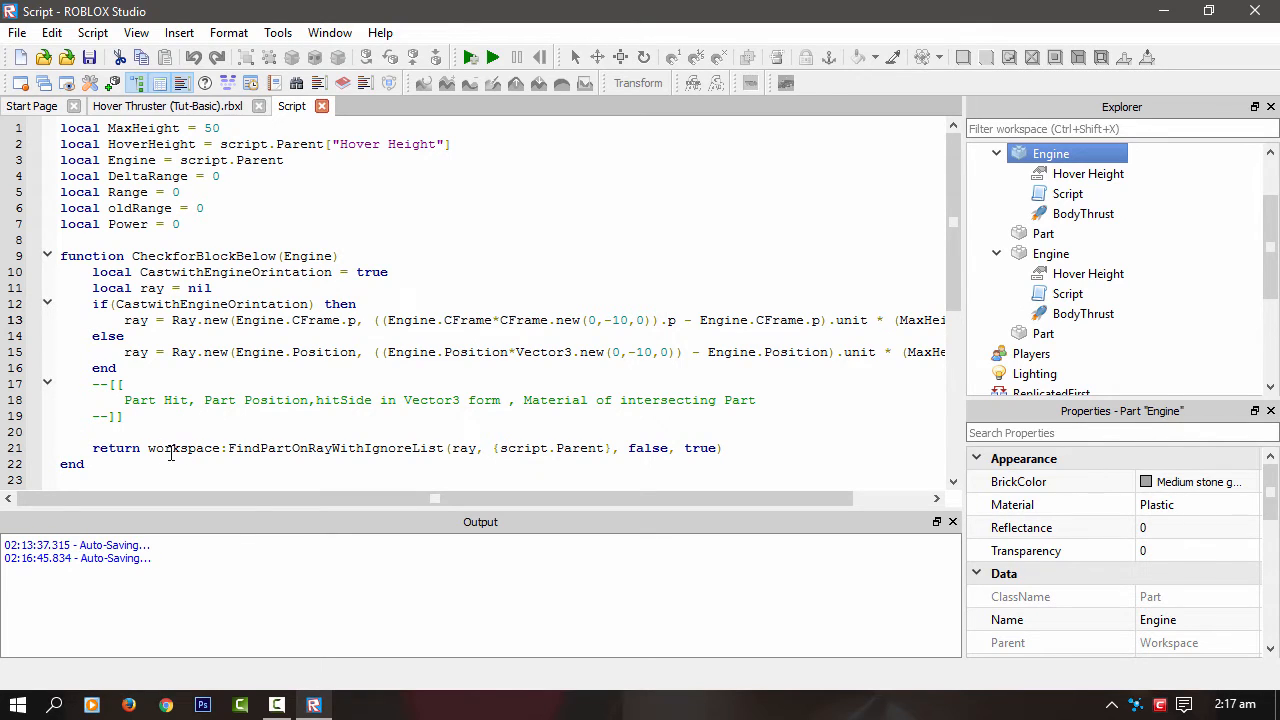
drag(148, 448, 619, 448)
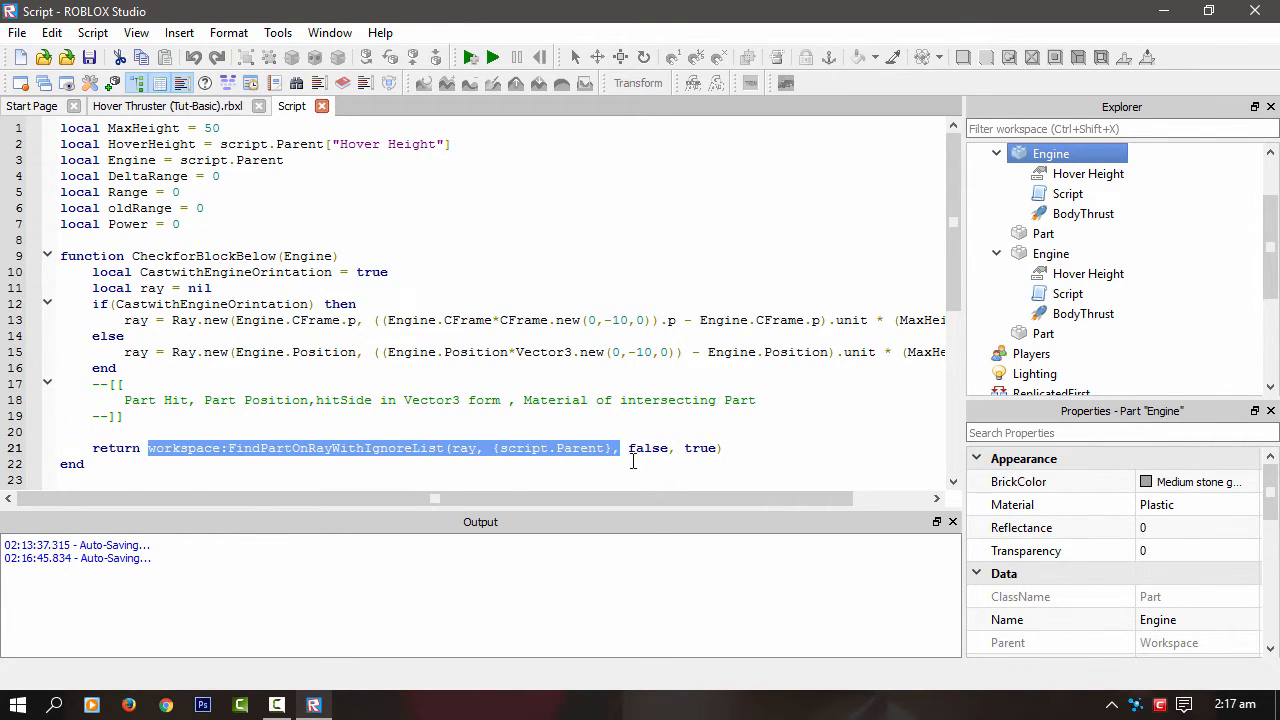
drag(620, 447, 85, 464)
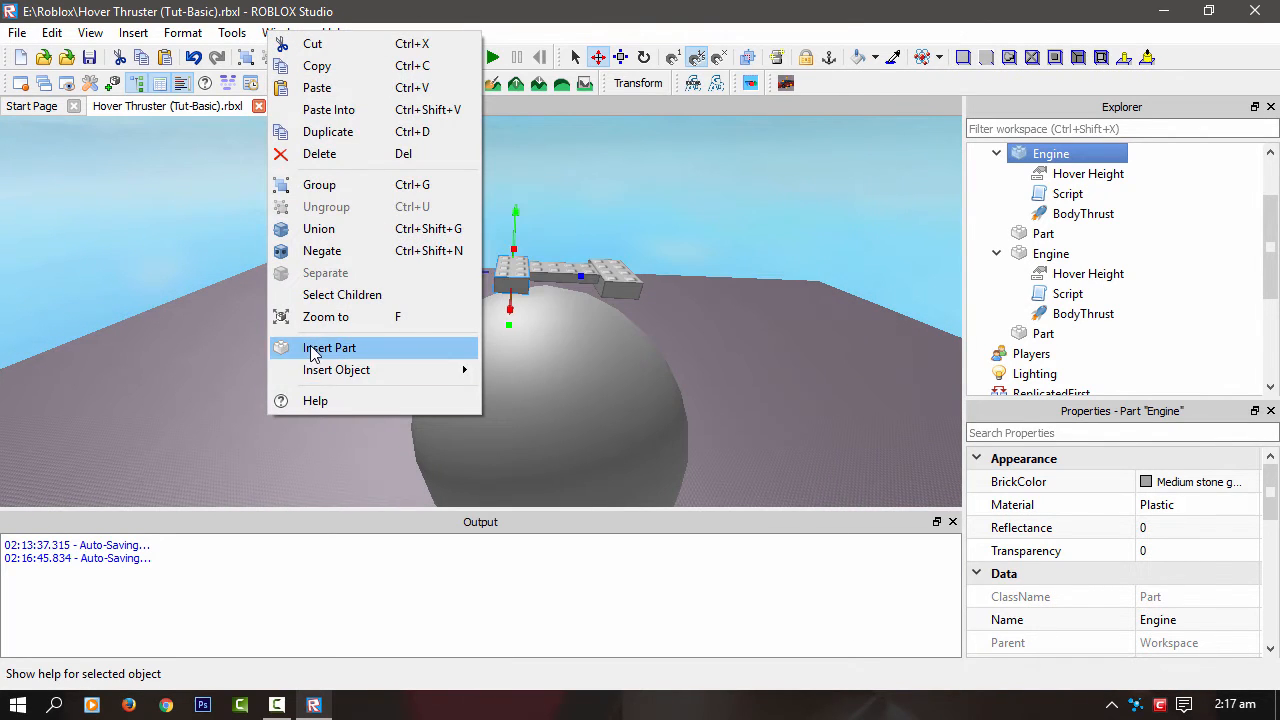
- Insert and remove a test part, then open lines in the script's --[[ ]] comment block
click(329, 347)
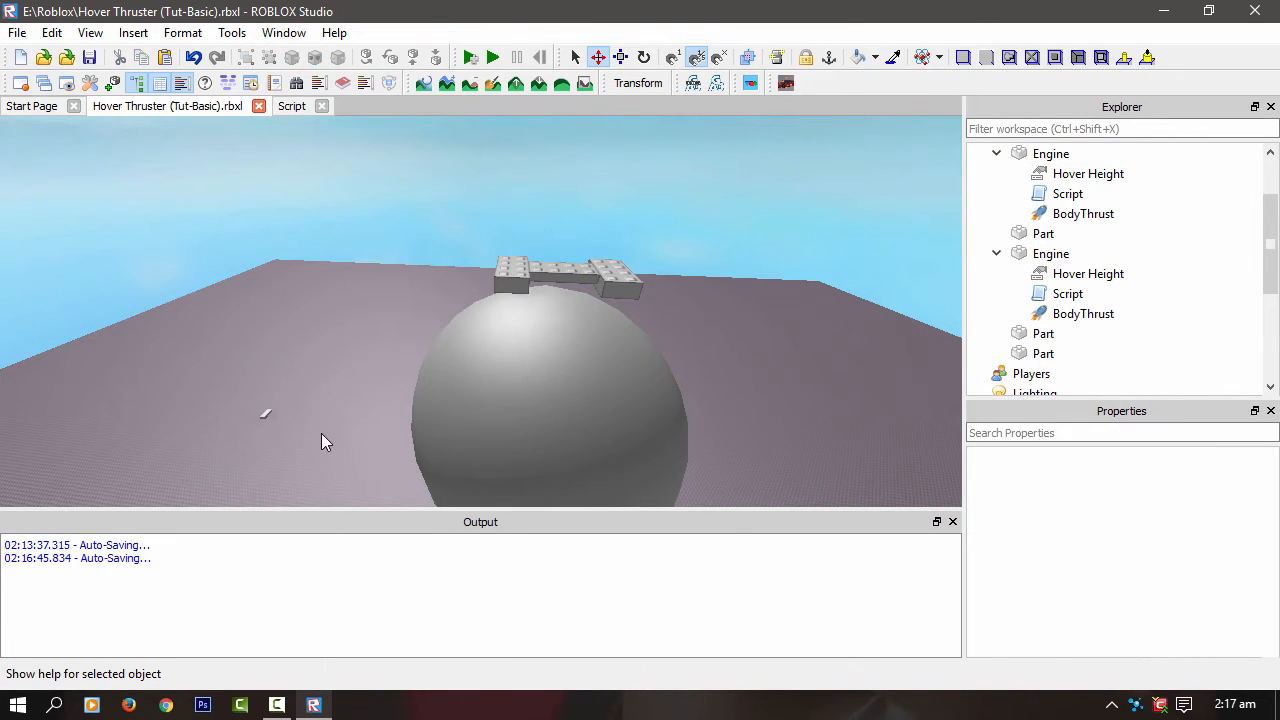
click(618, 280)
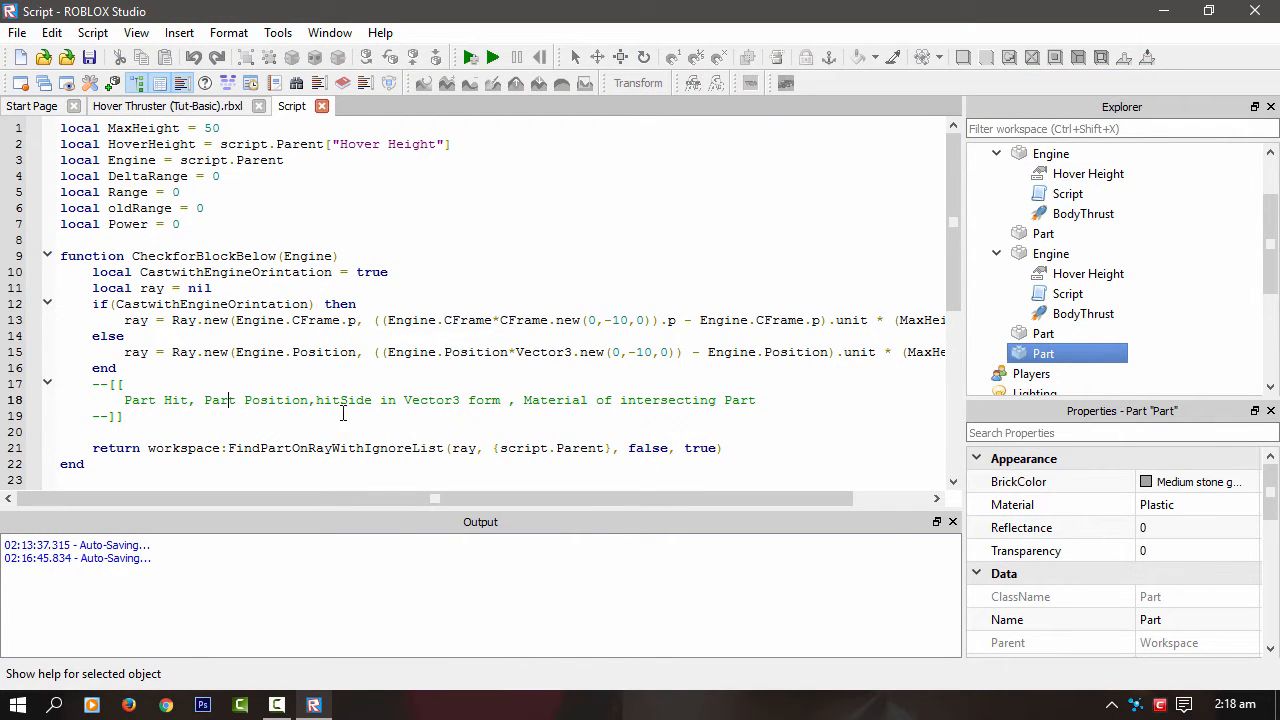
double_click(343, 400)
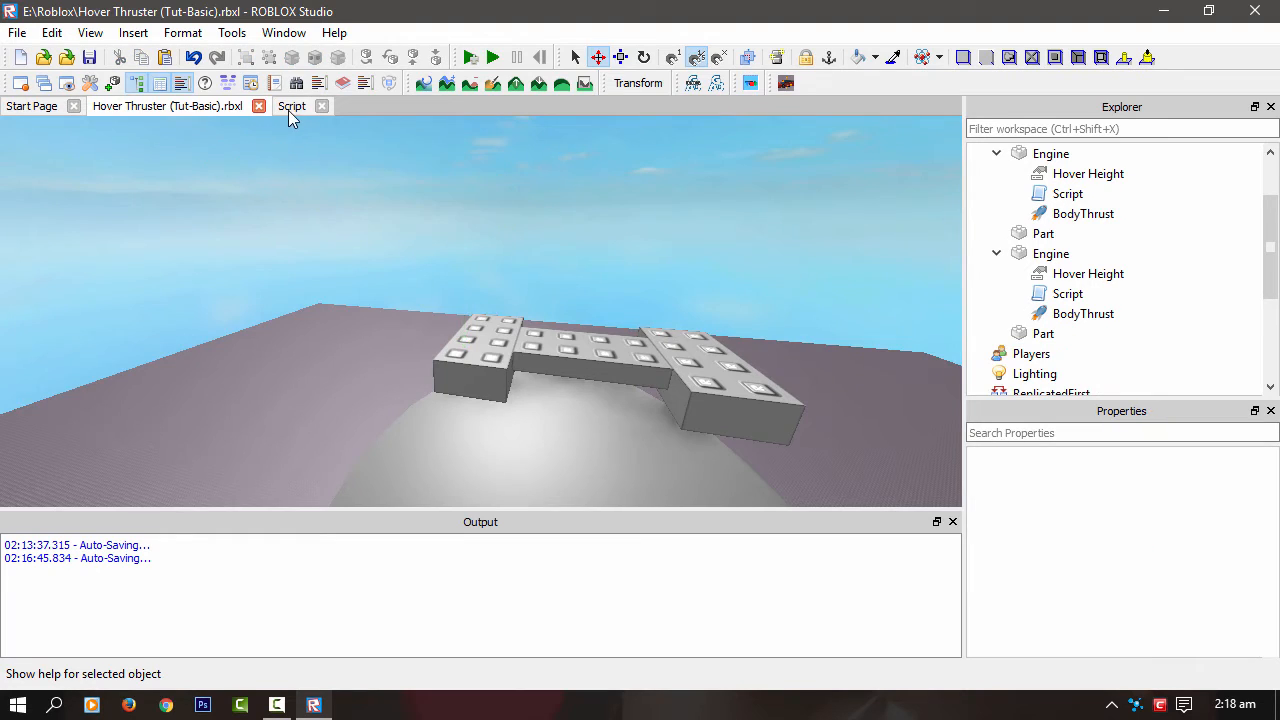
click(291, 106)
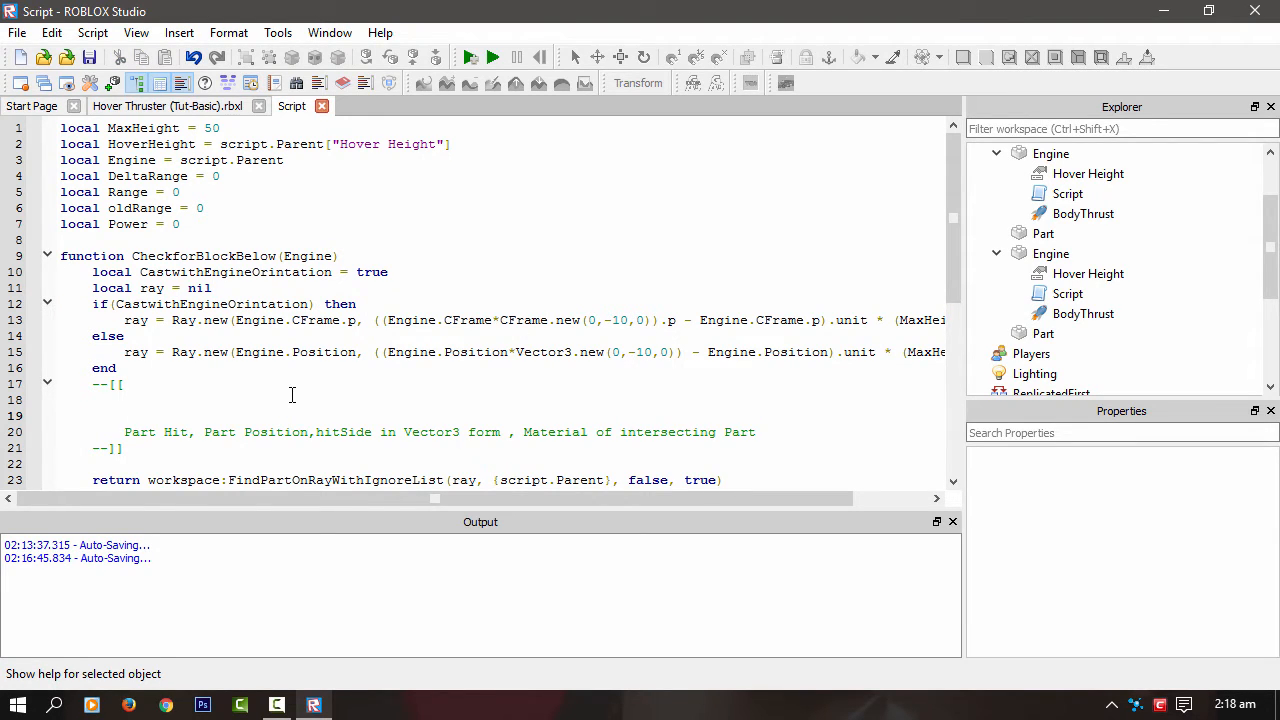
text(Vector)
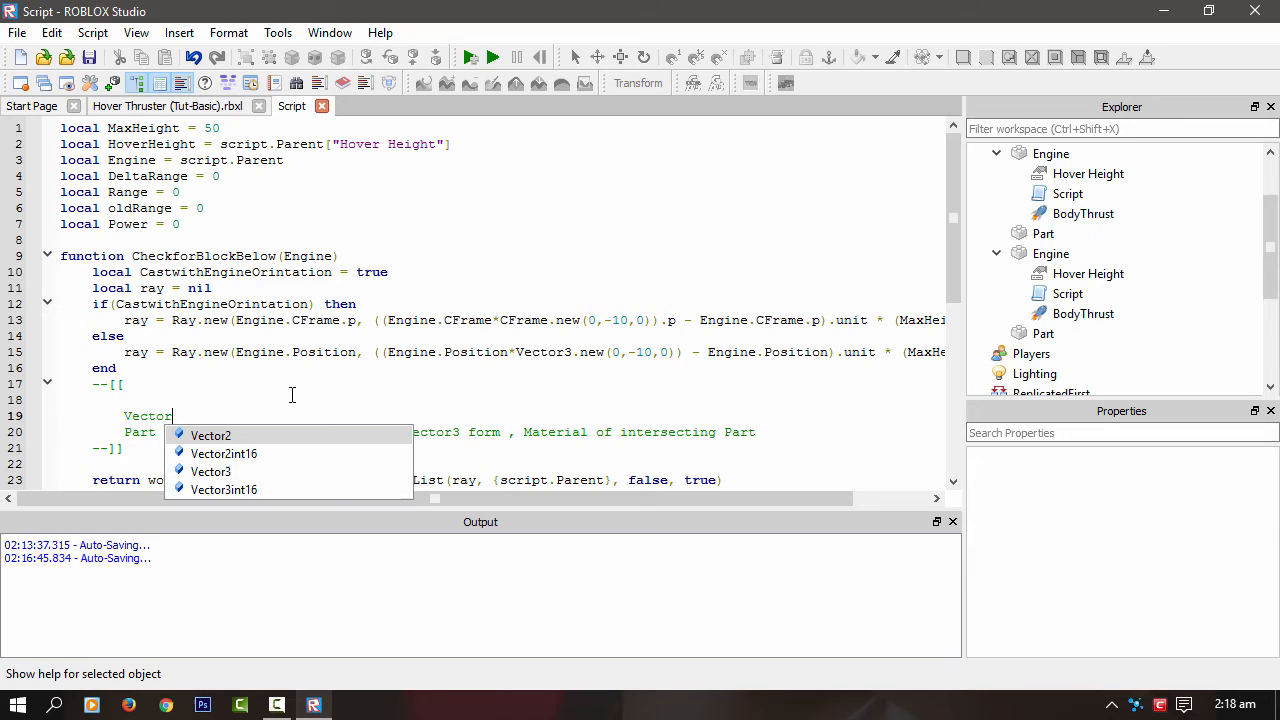
text(3.)
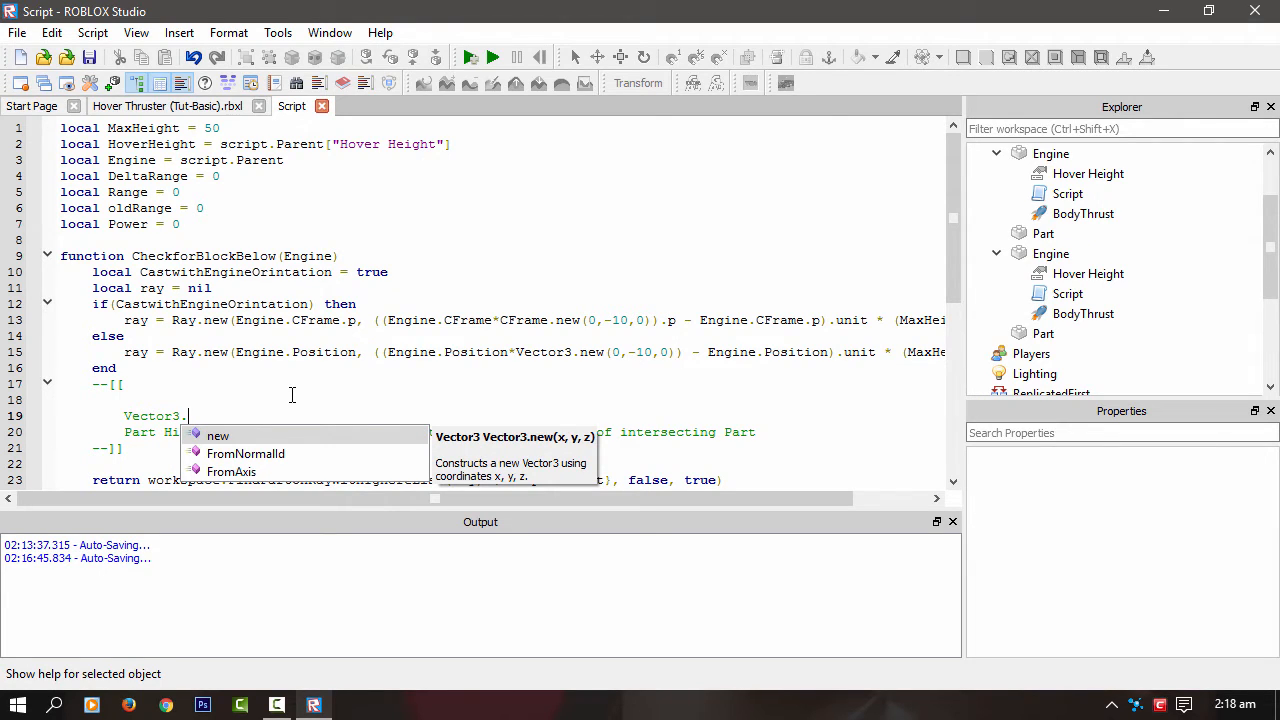
text(new(0))
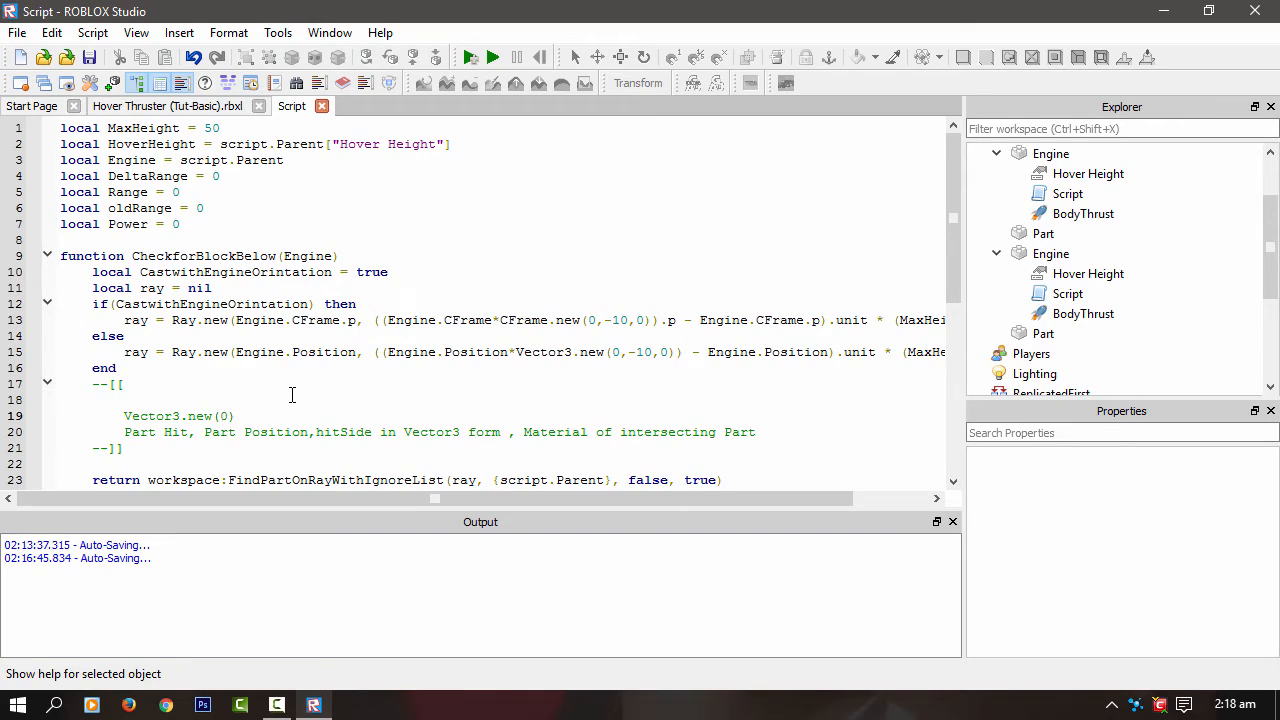
text(,0,1)
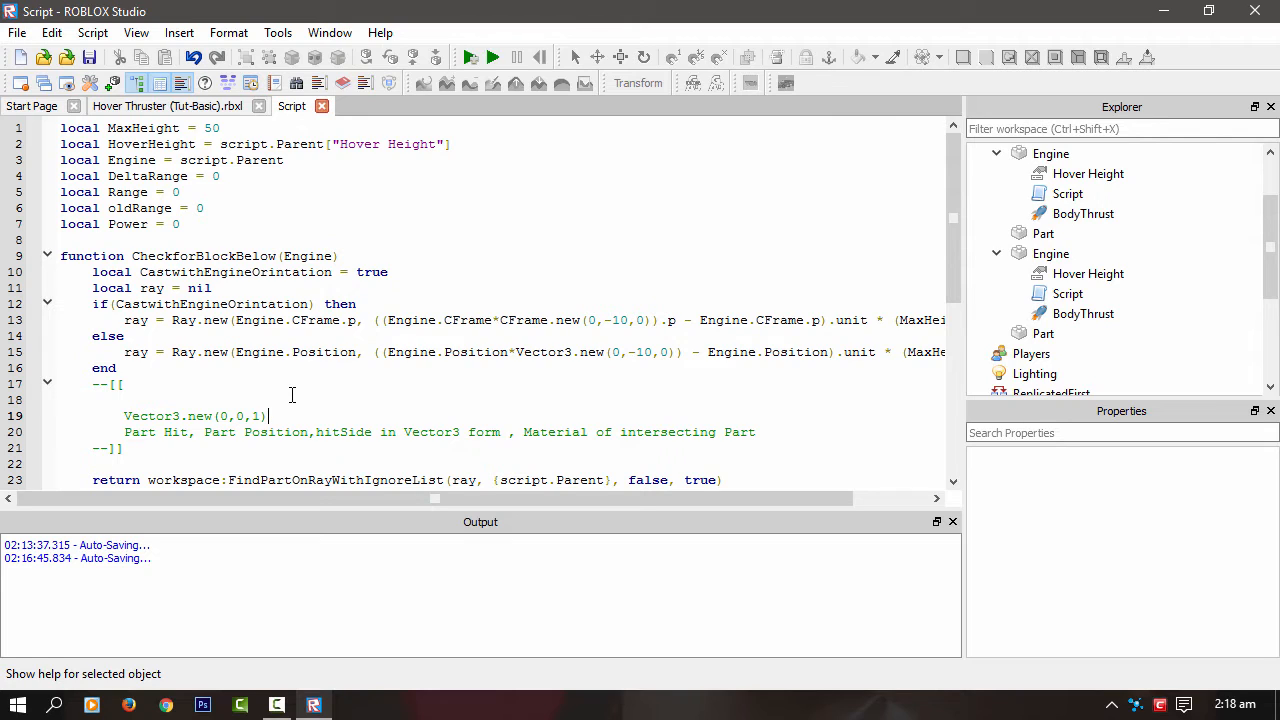
click(257, 416)
text(1,)
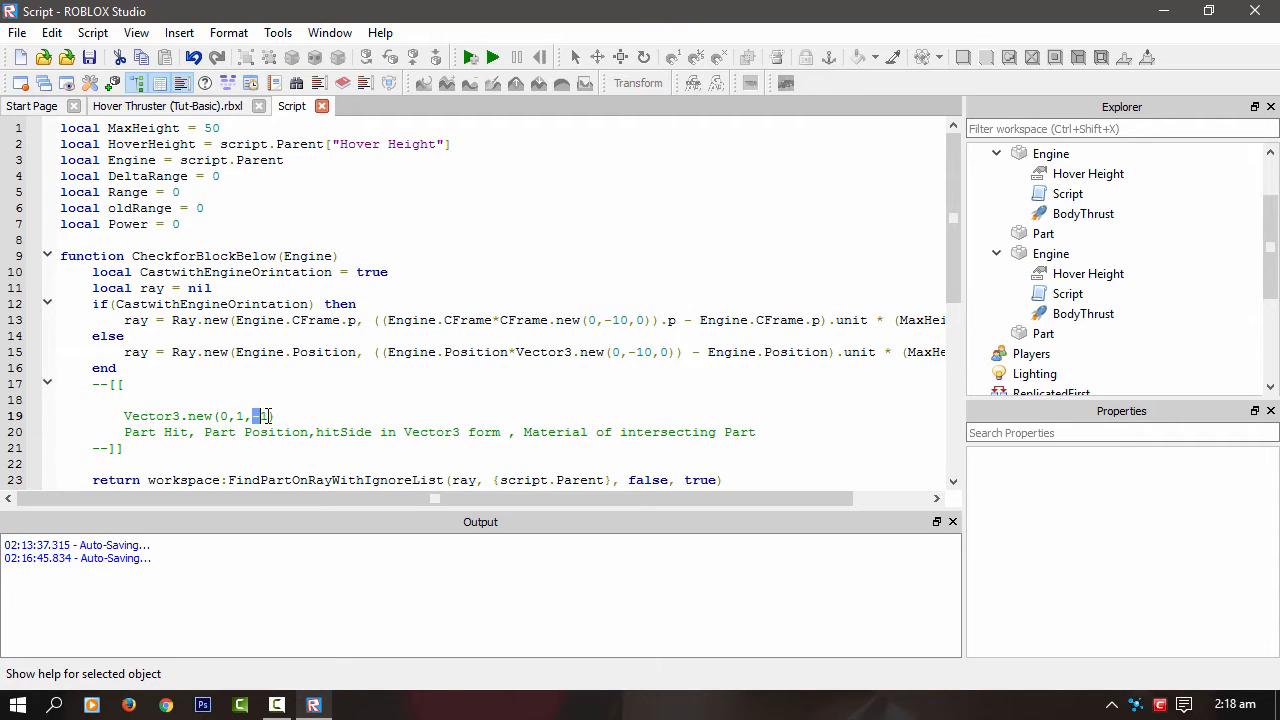
text(-1)
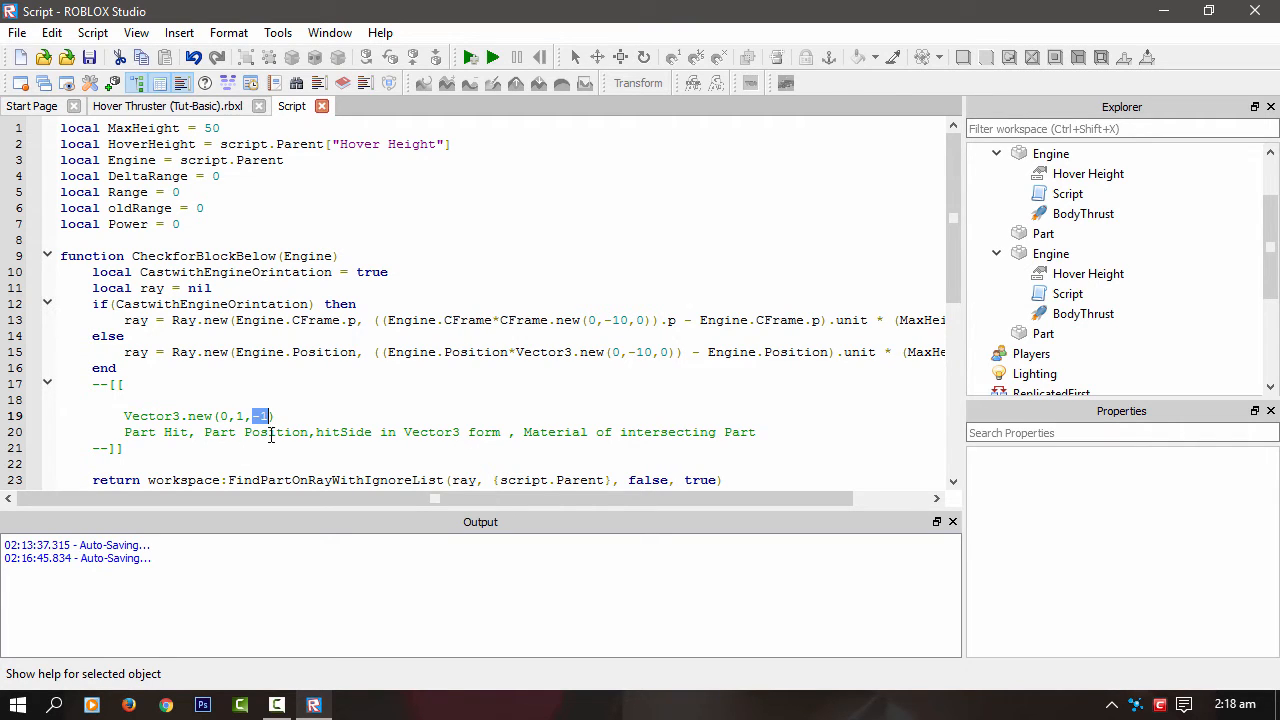
text(0)
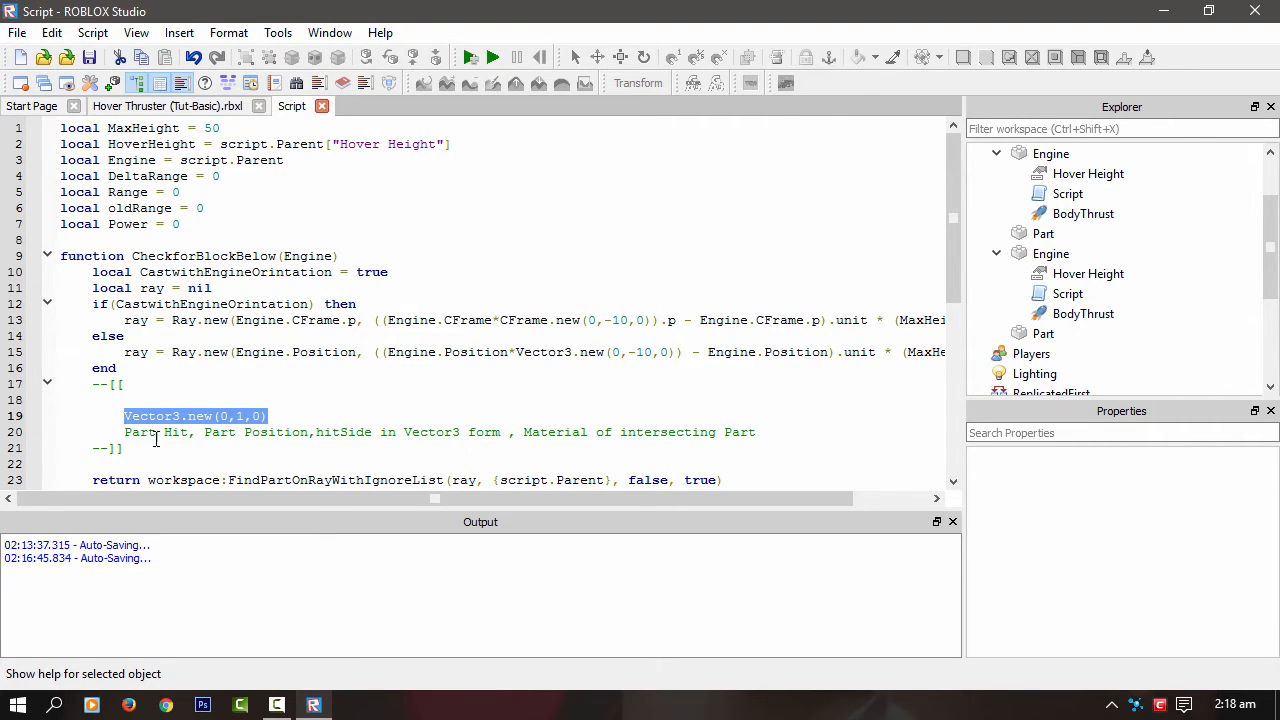
key(Delete)
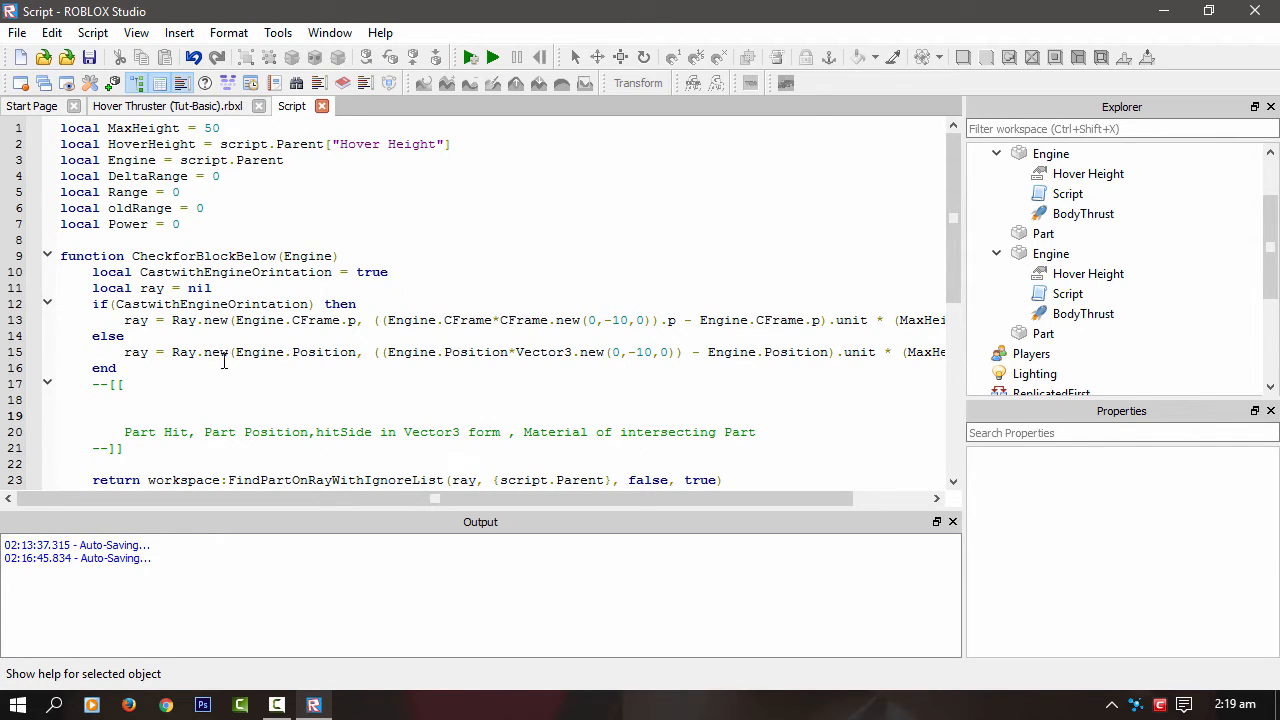
click(1053, 173)
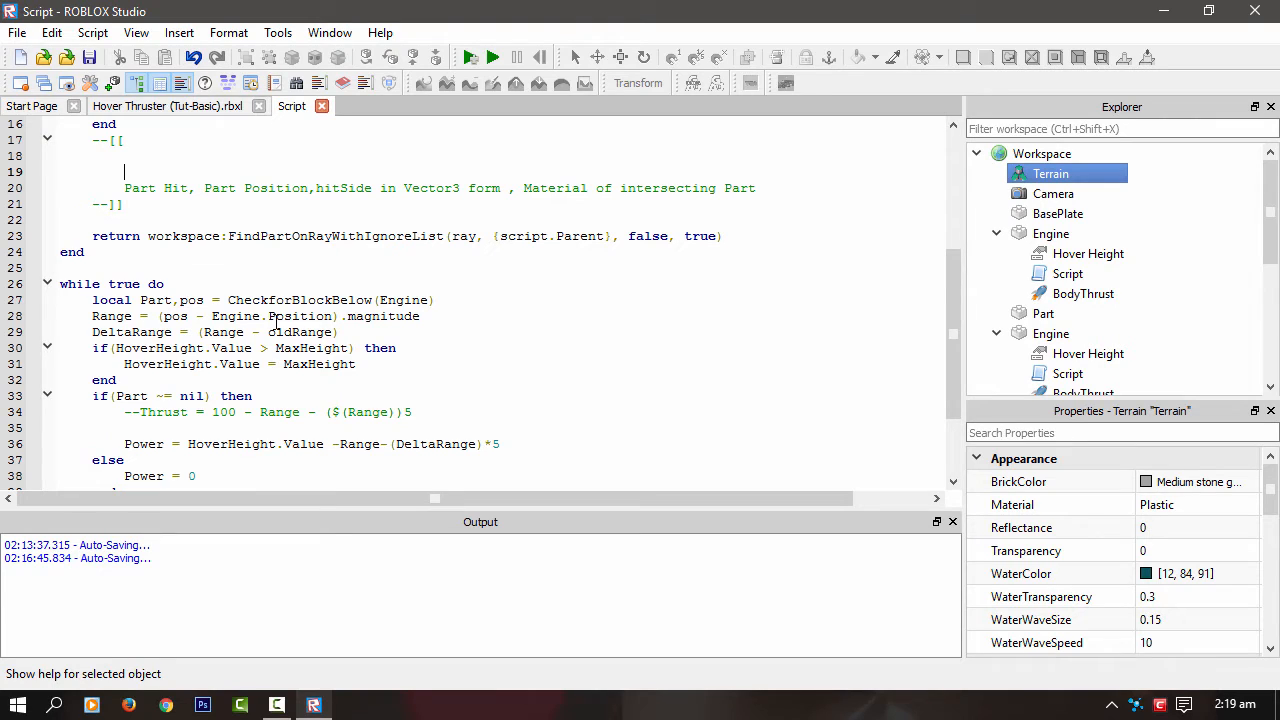
scroll(down, 3)
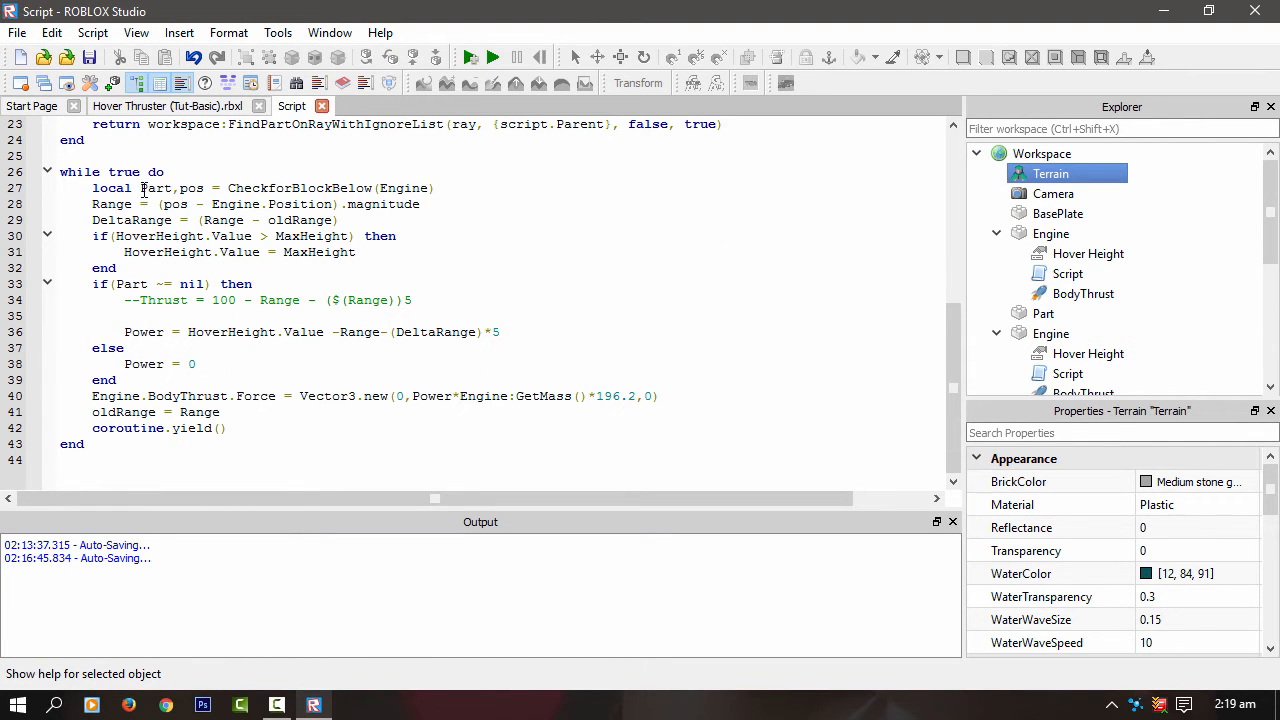
double_click(190, 188)
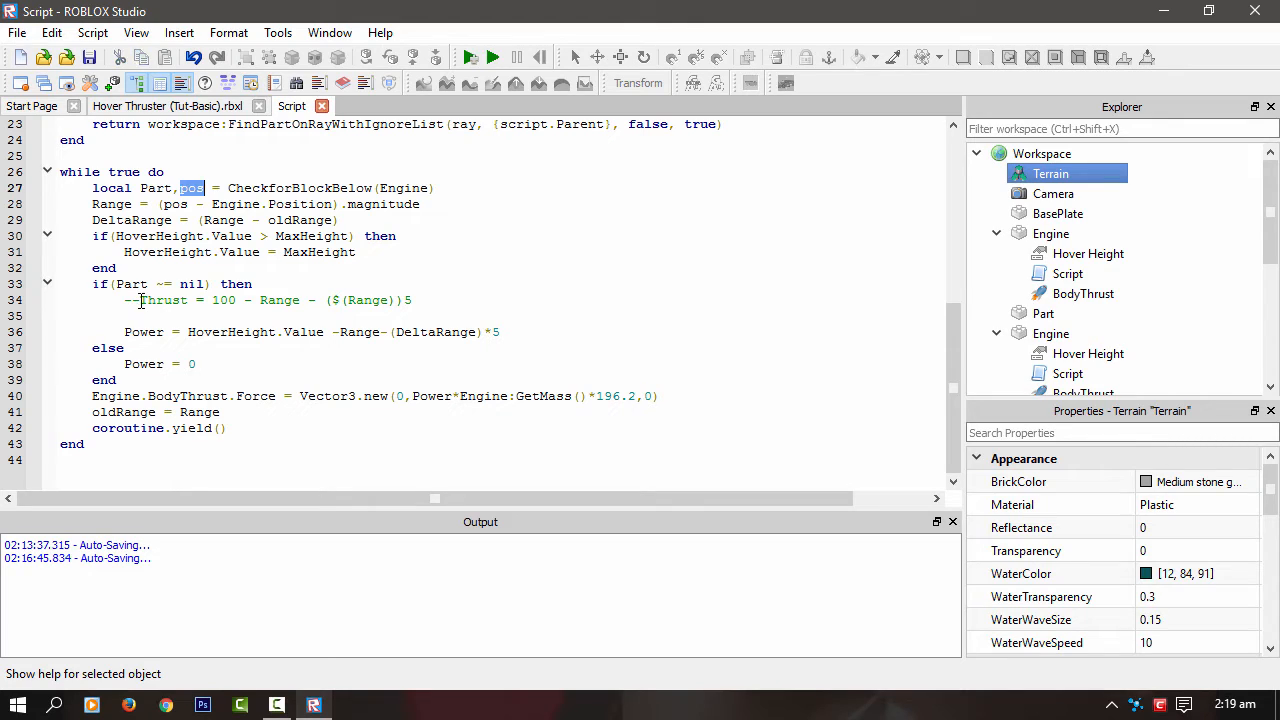
double_click(158, 299)
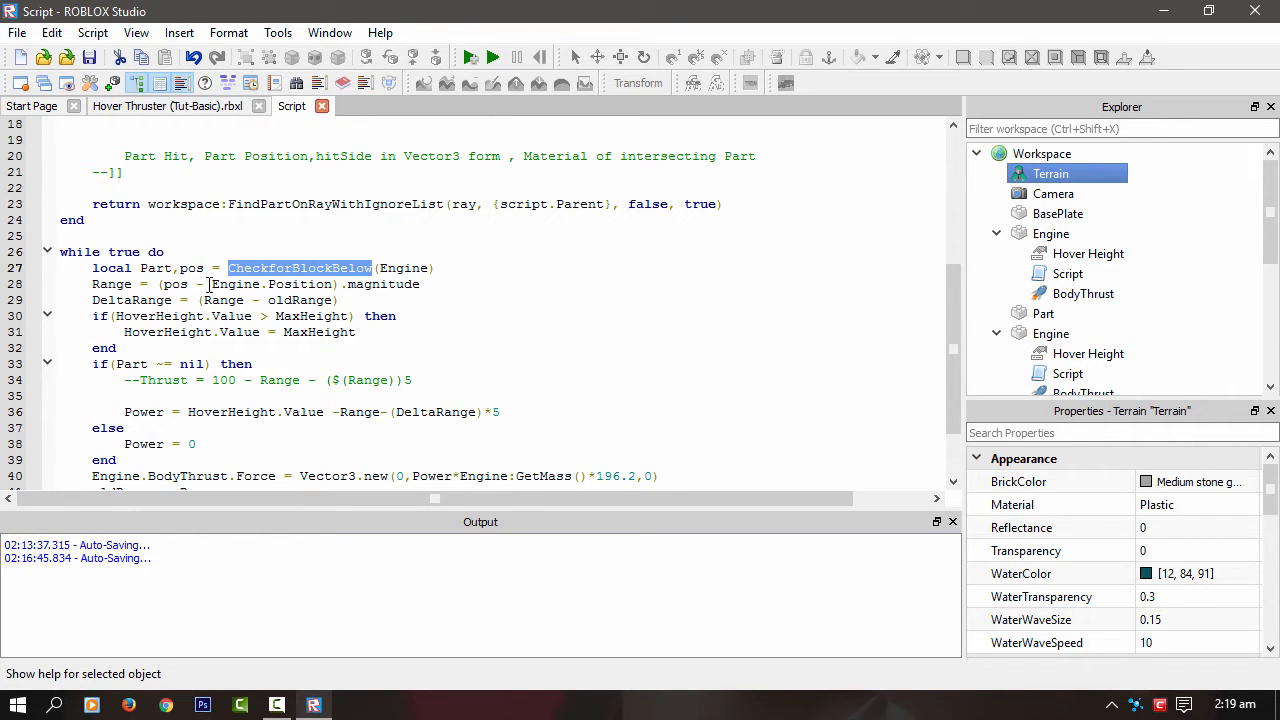
click(1051, 233)
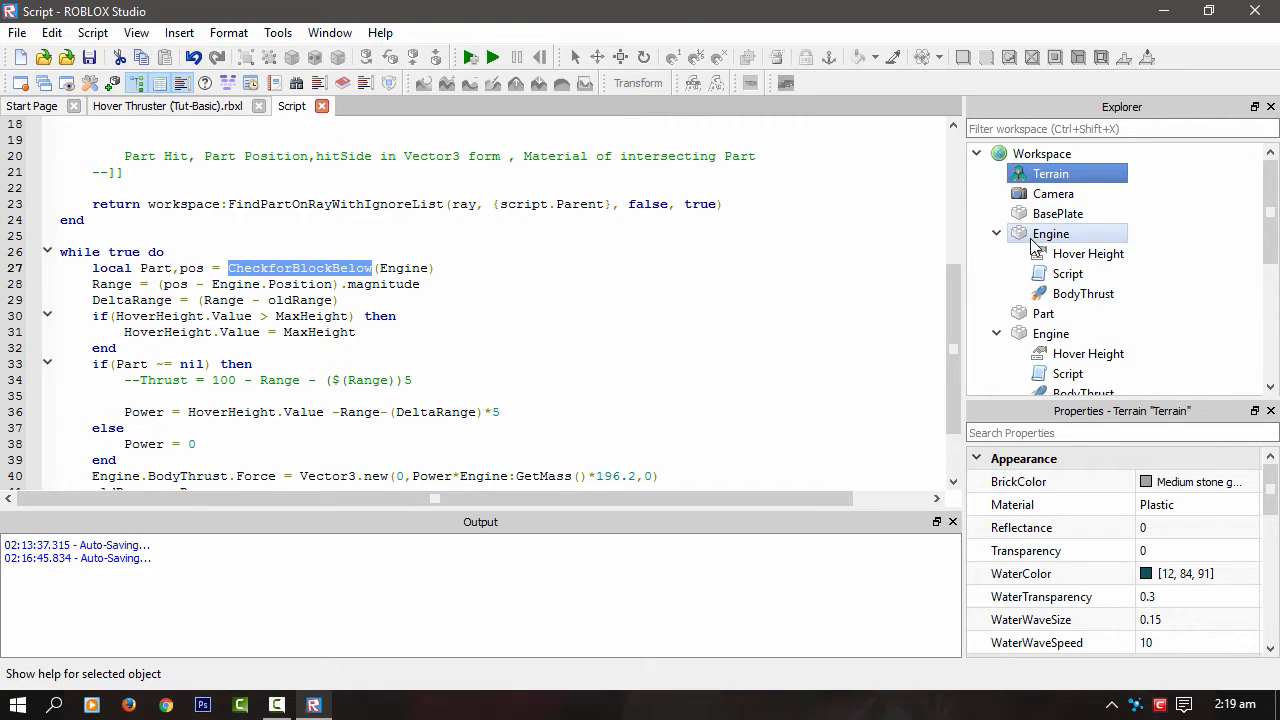
click(1051, 233)
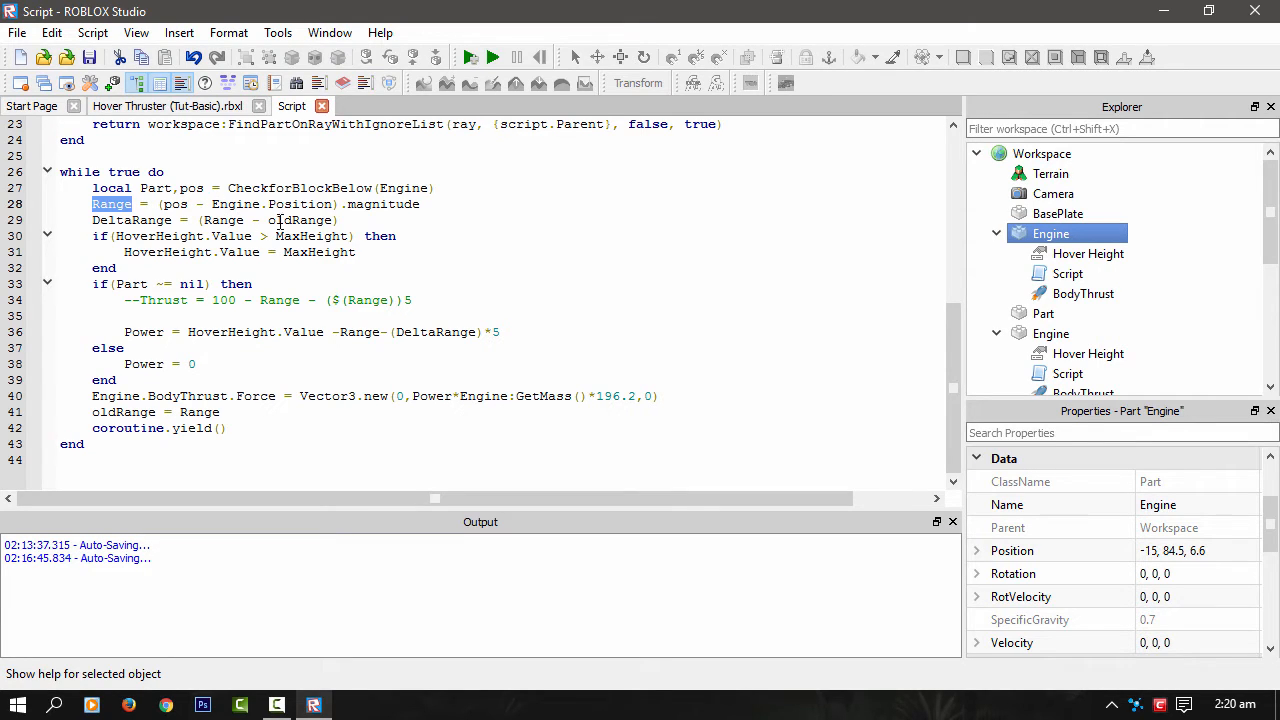
click(297, 150)
text(0)
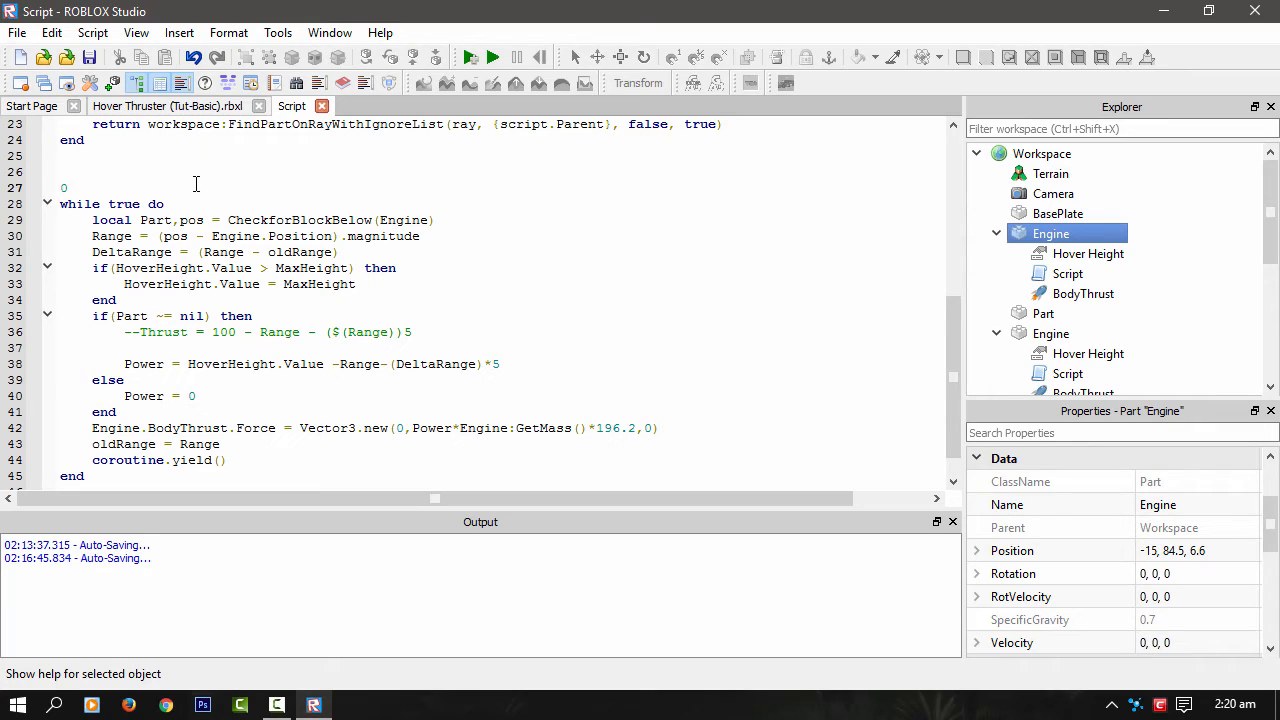
text(,1,0)
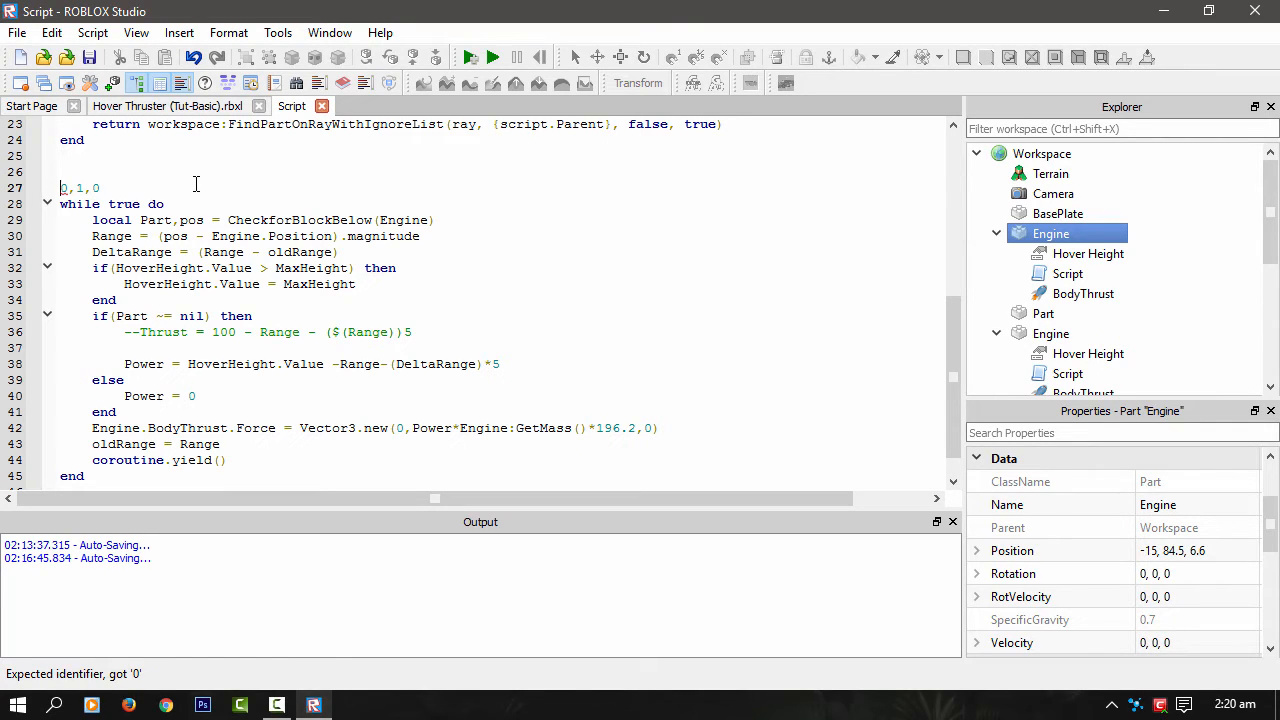
text(range =)
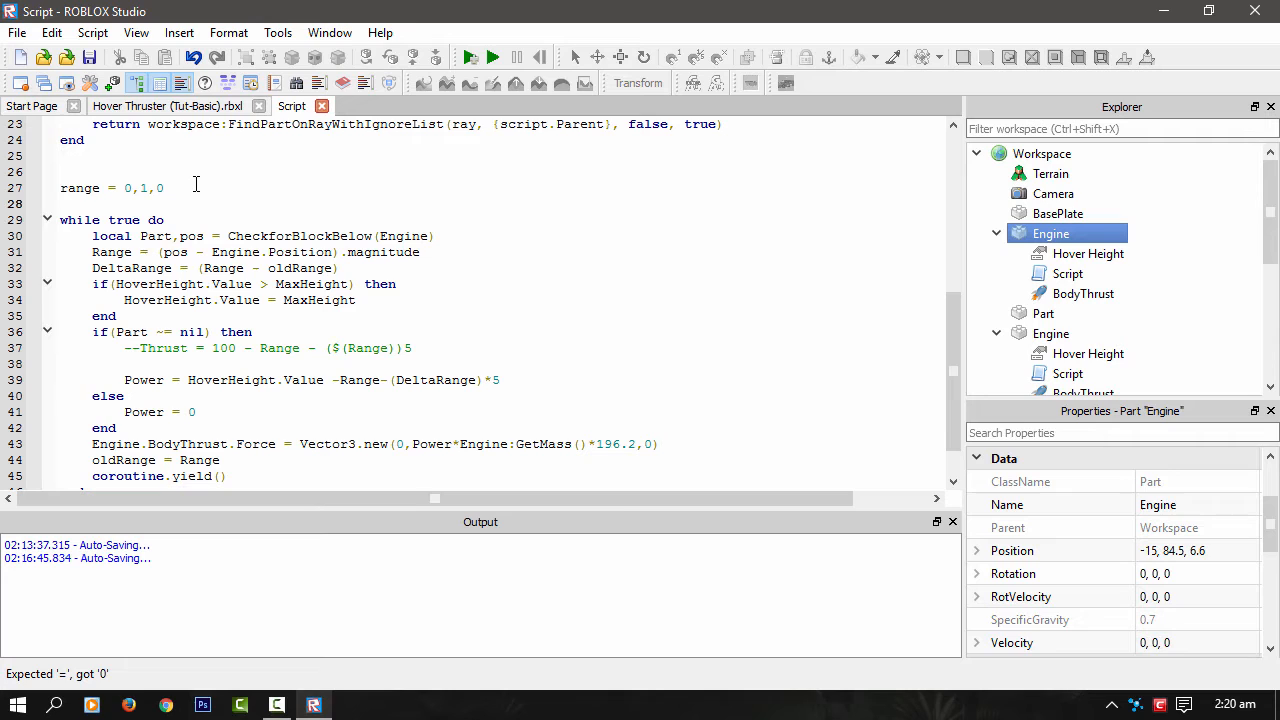
text(oldrange =)
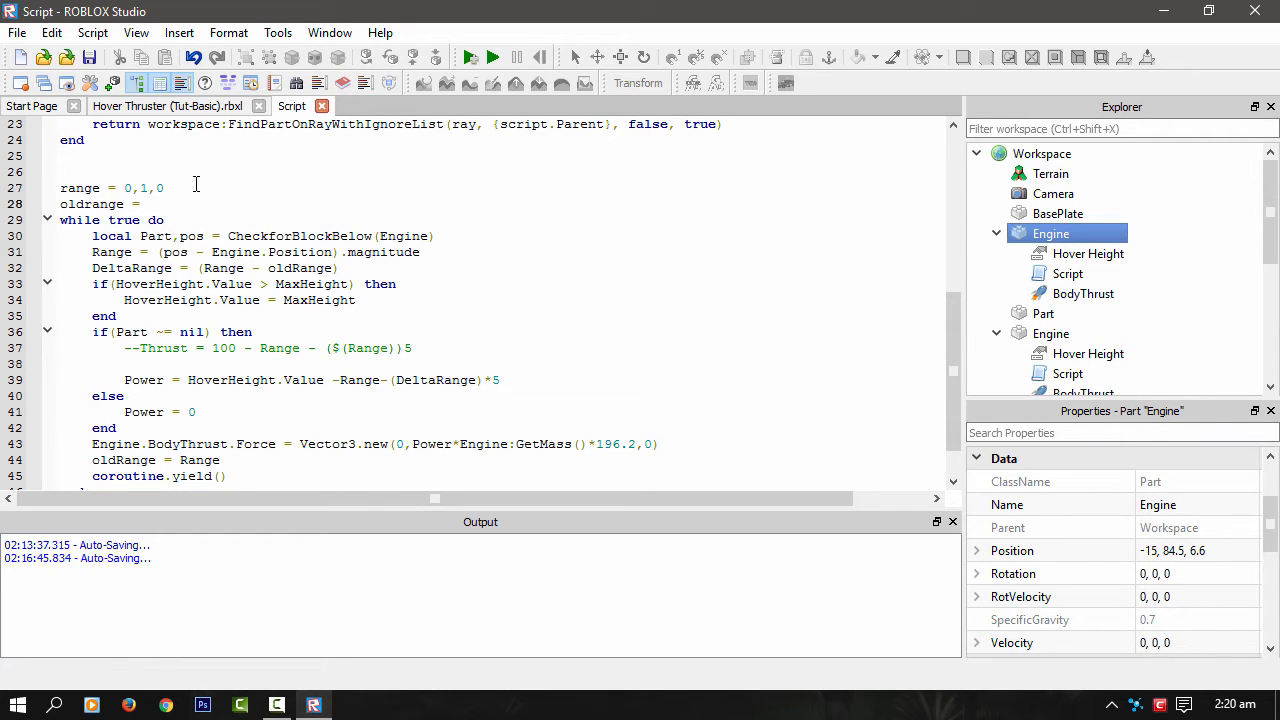
text(range)
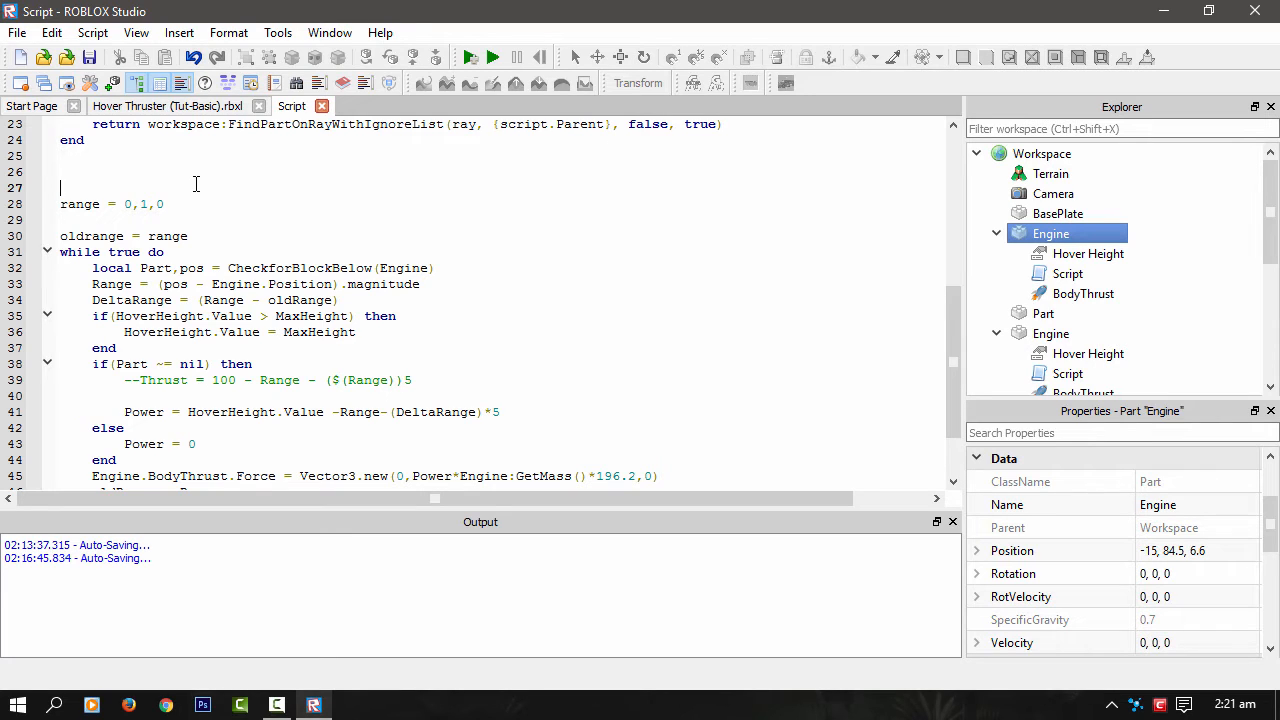
text(deltarange = oldrange -)
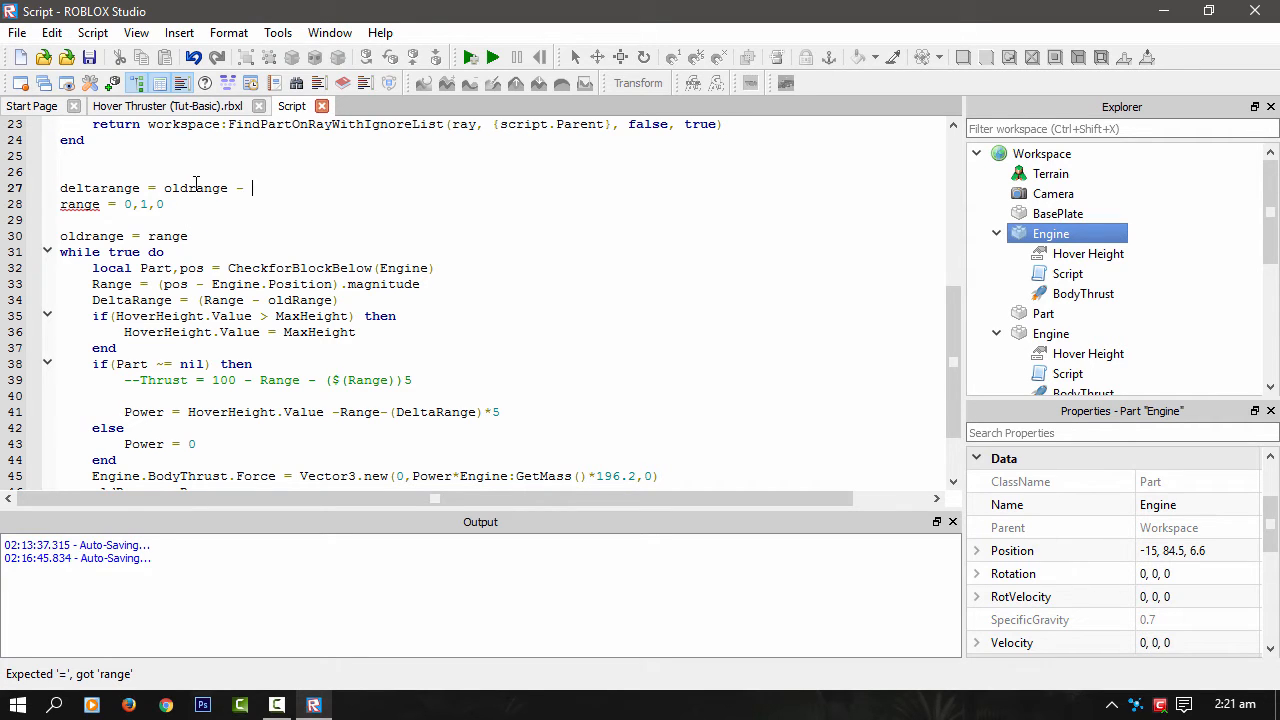
text(deltara)
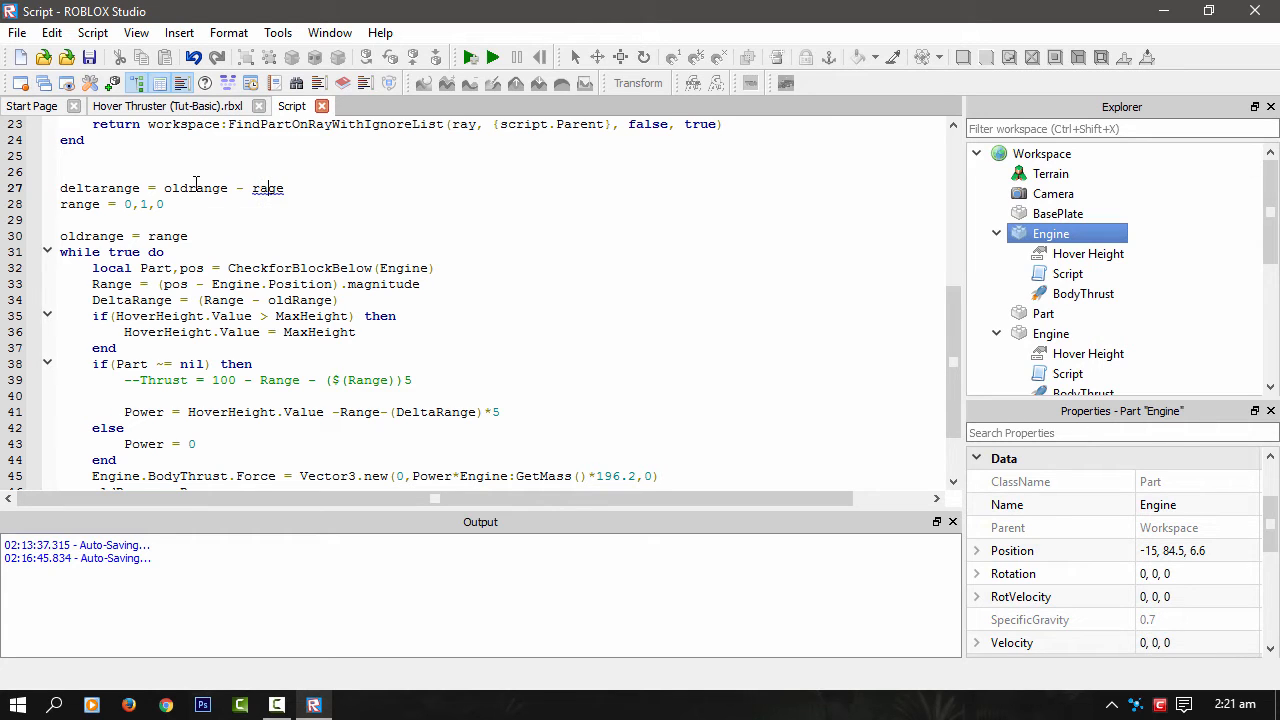
text(n)
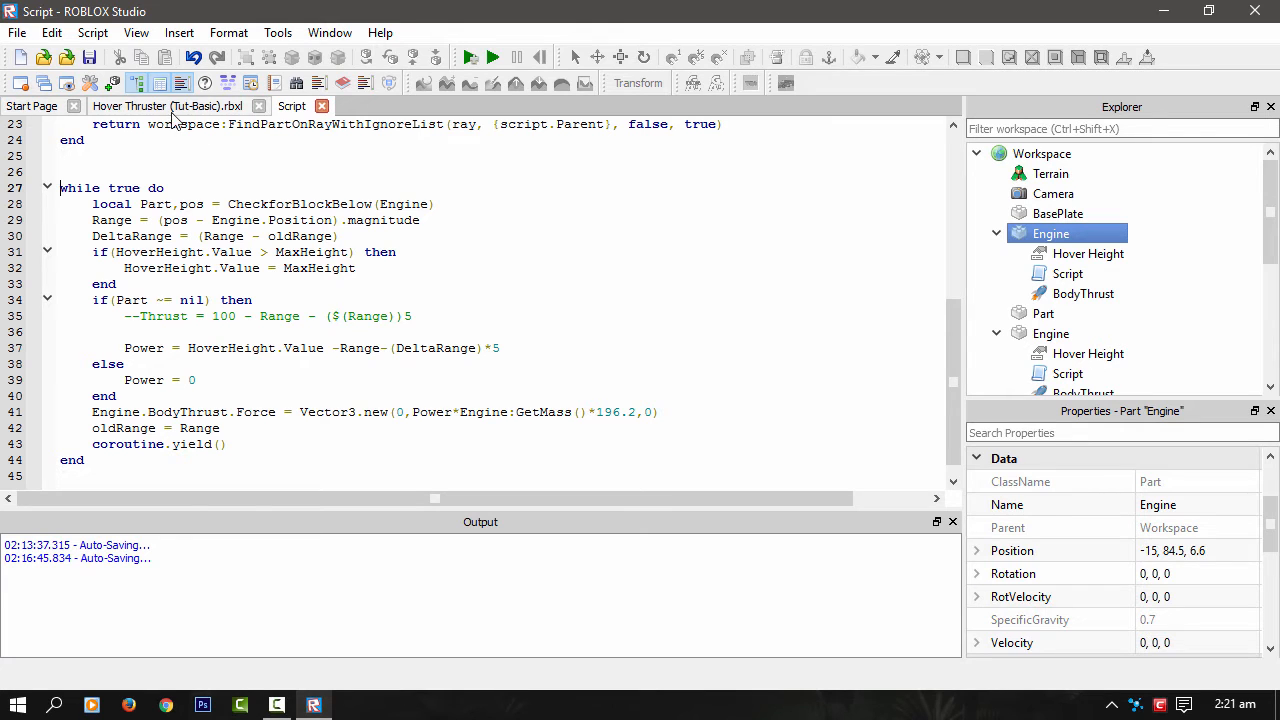
click(160, 105)
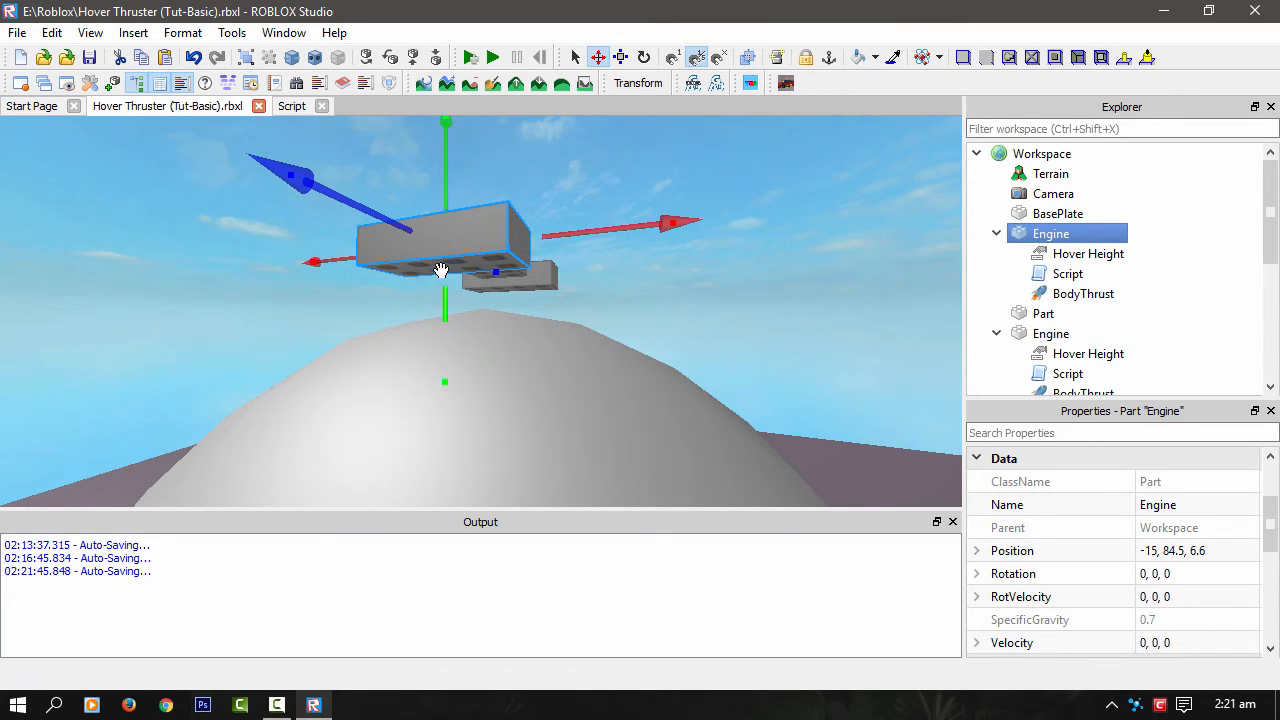
mouse_move(432, 306)
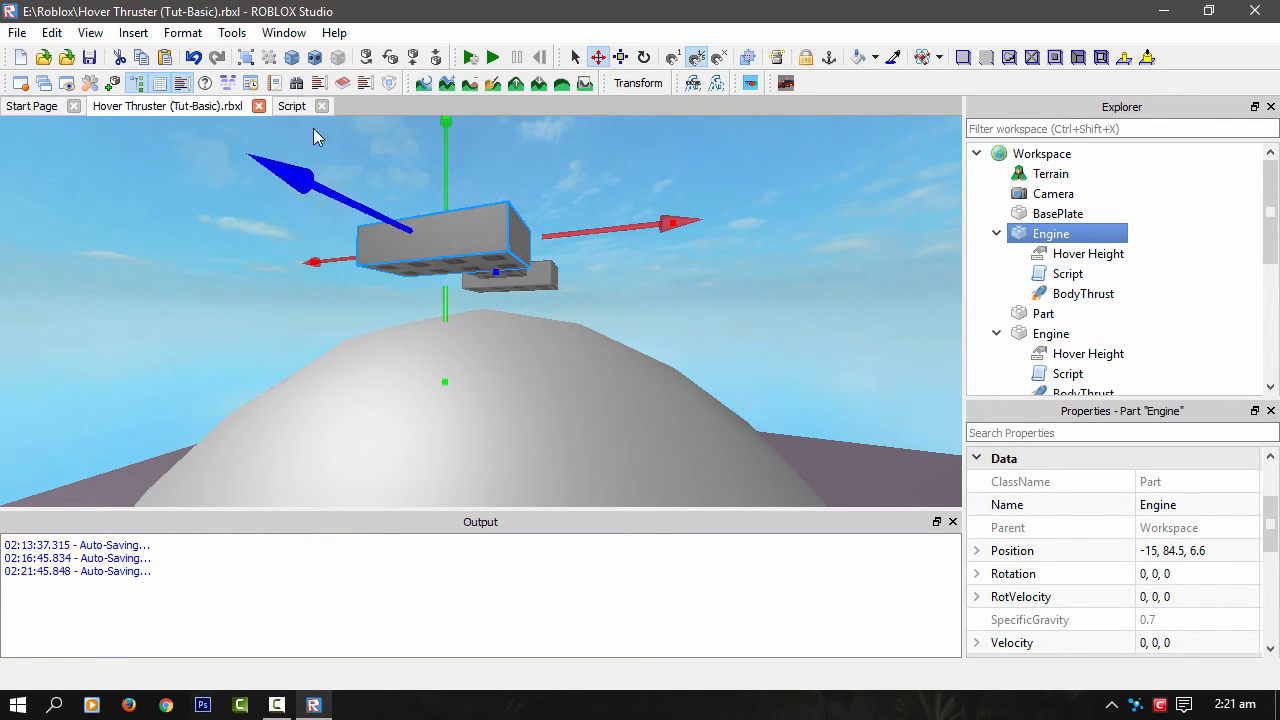
click(291, 106)
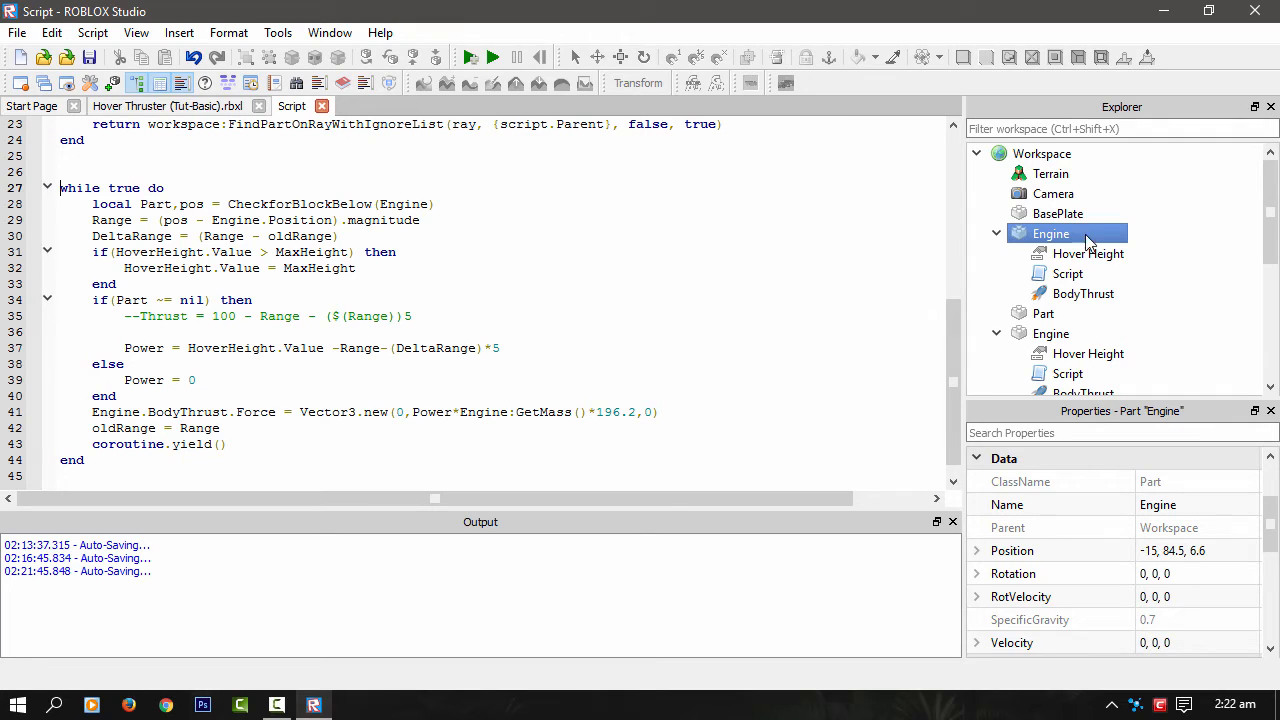
click(1088, 253)
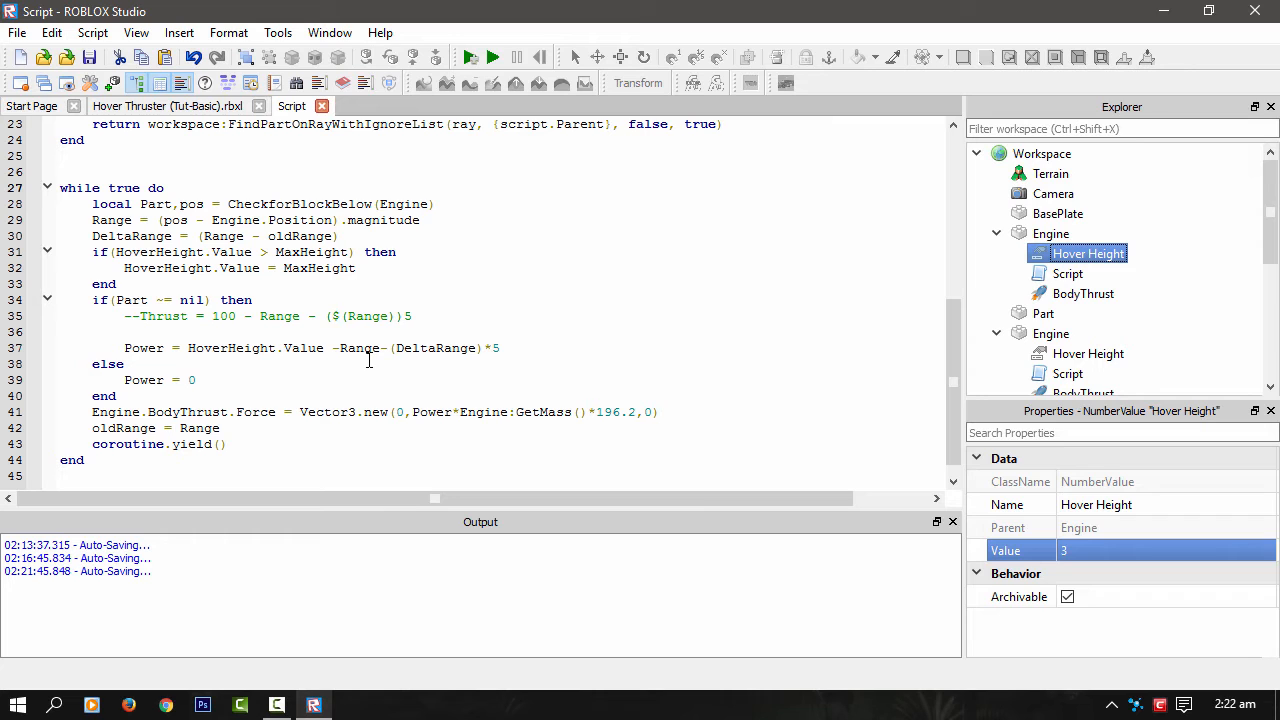
mouse_move(694, 274)
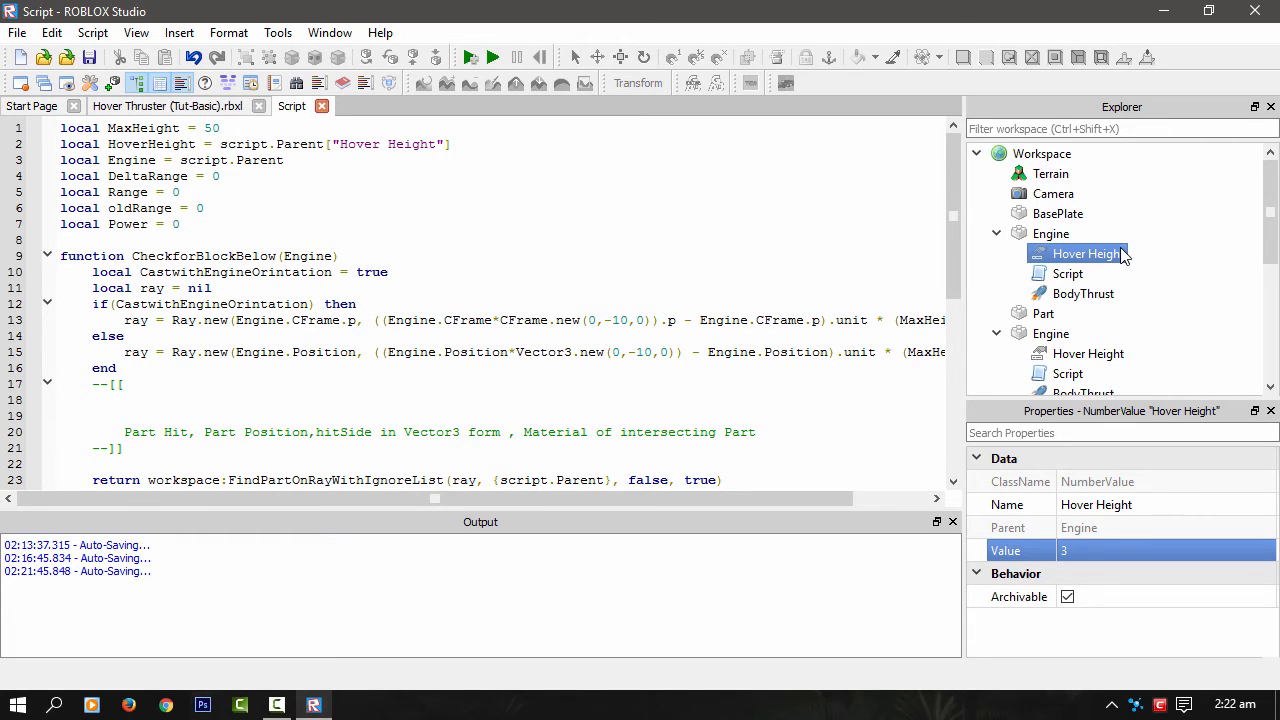
scroll(down, 3)
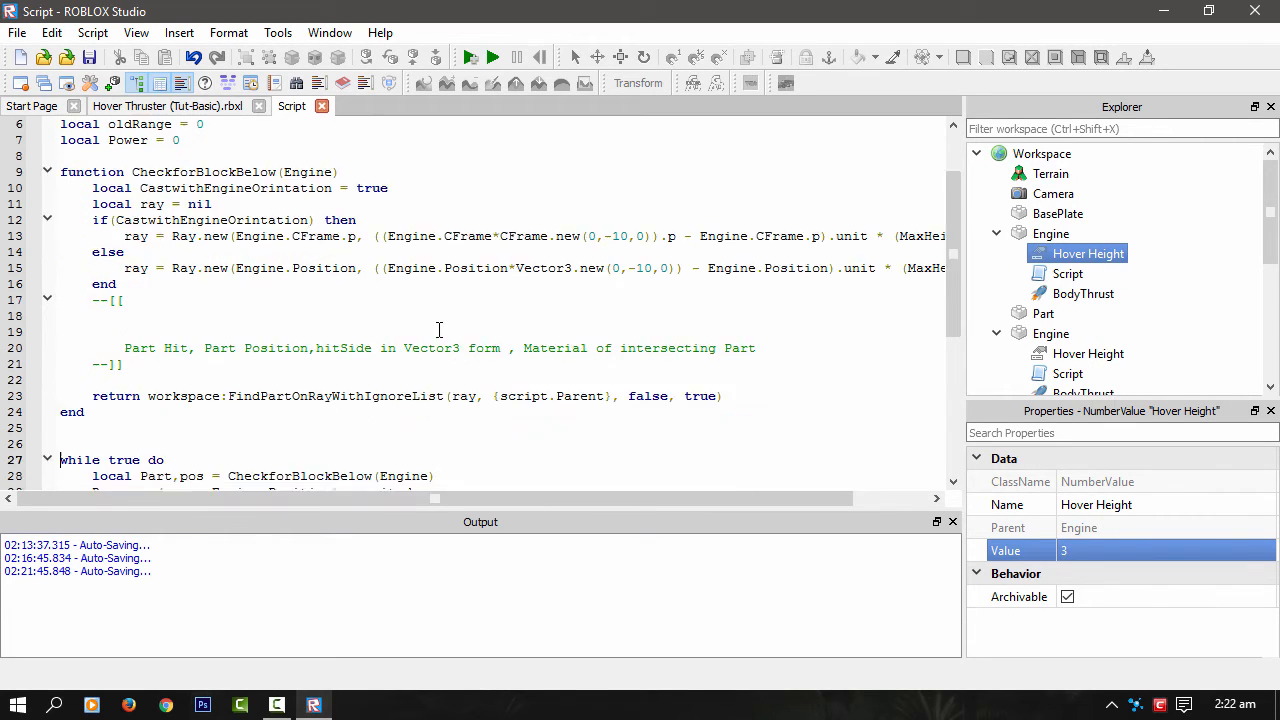
scroll(down, 3)
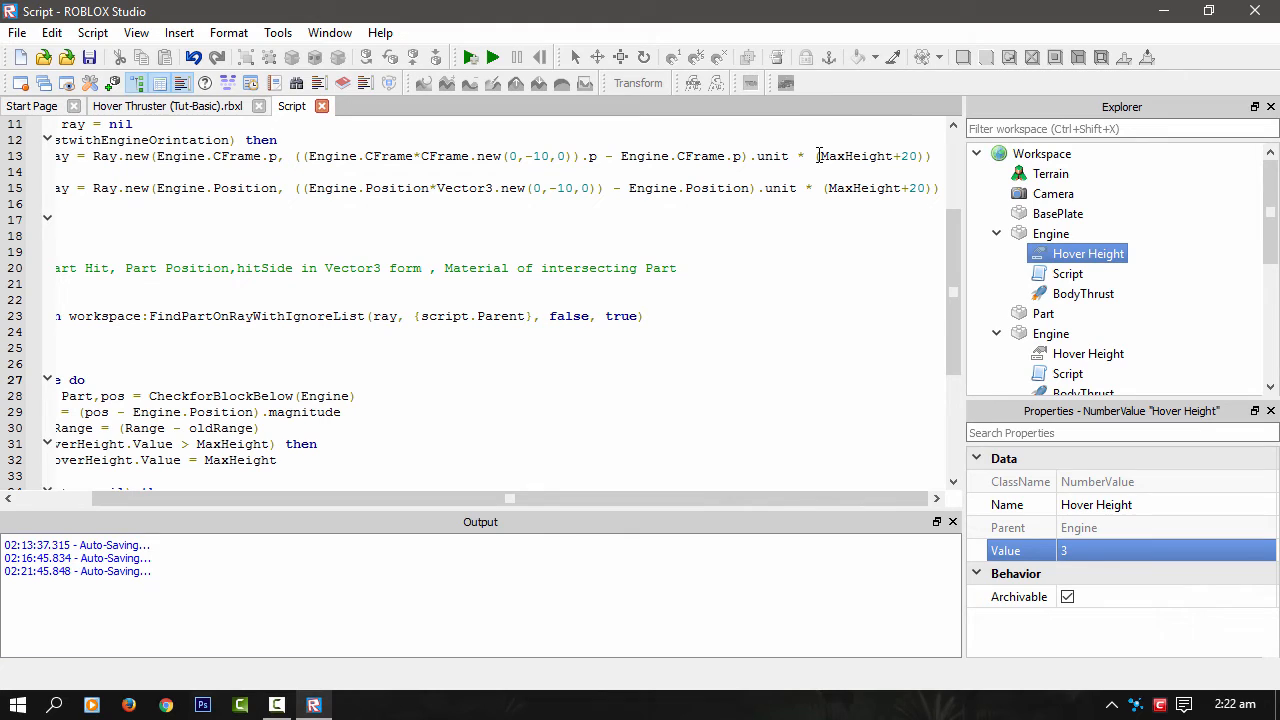
double_click(855, 156)
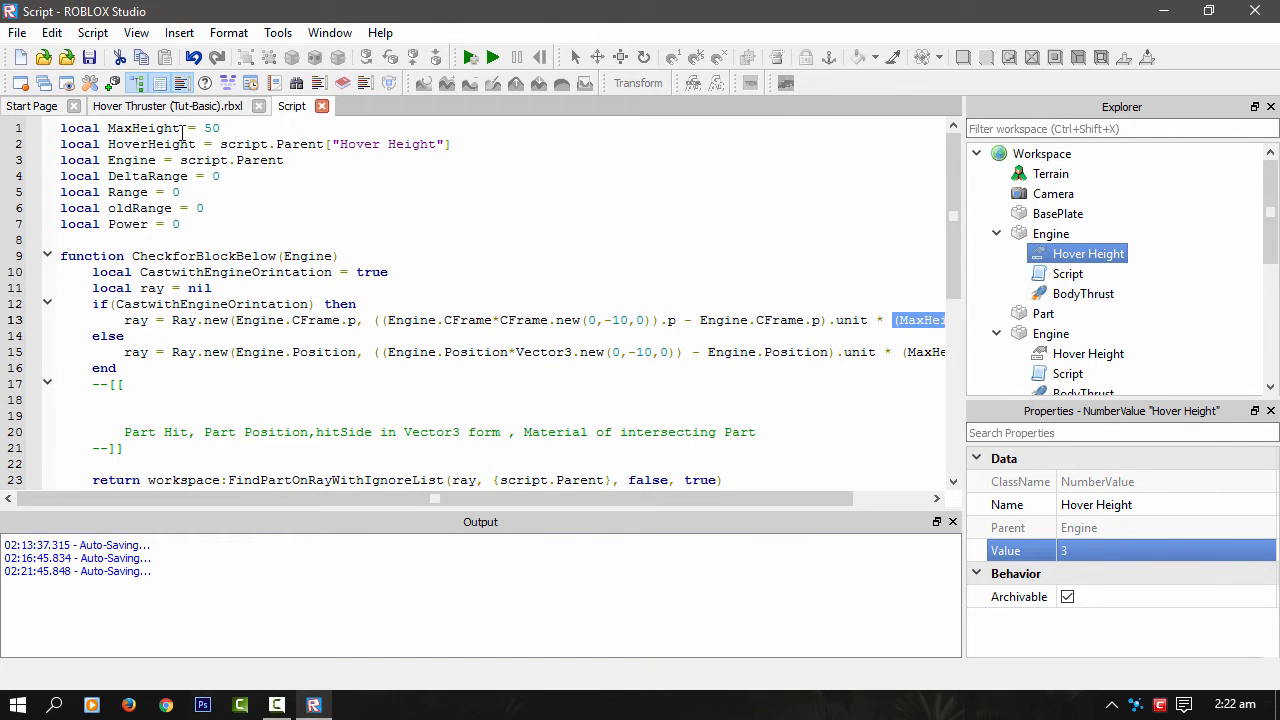
scroll(down, 3)
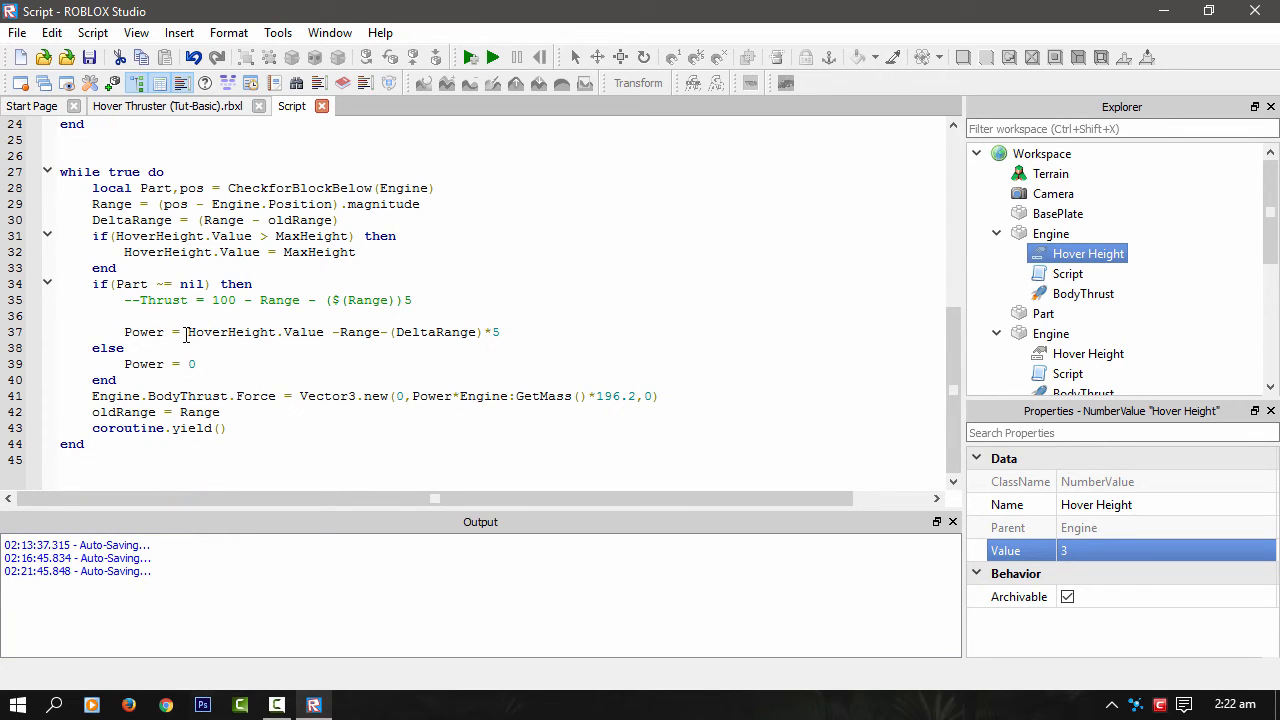
mouse_move(1092, 256)
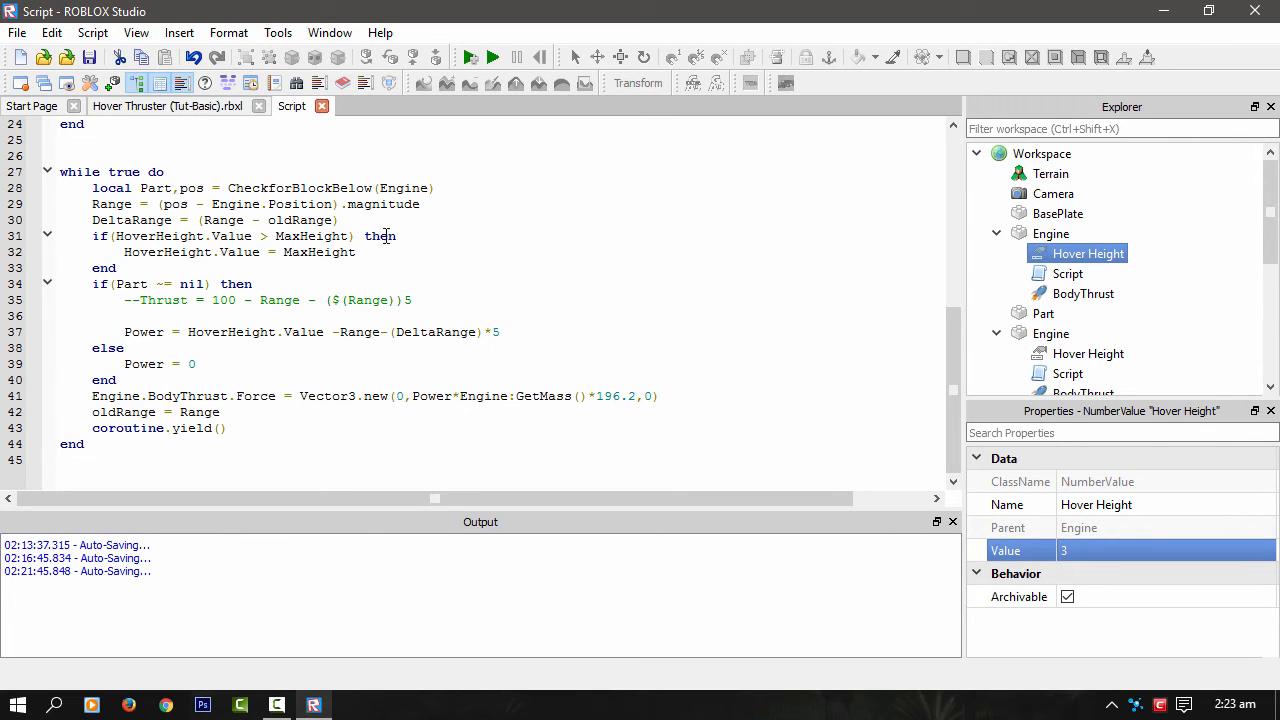
mouse_move(490, 340)
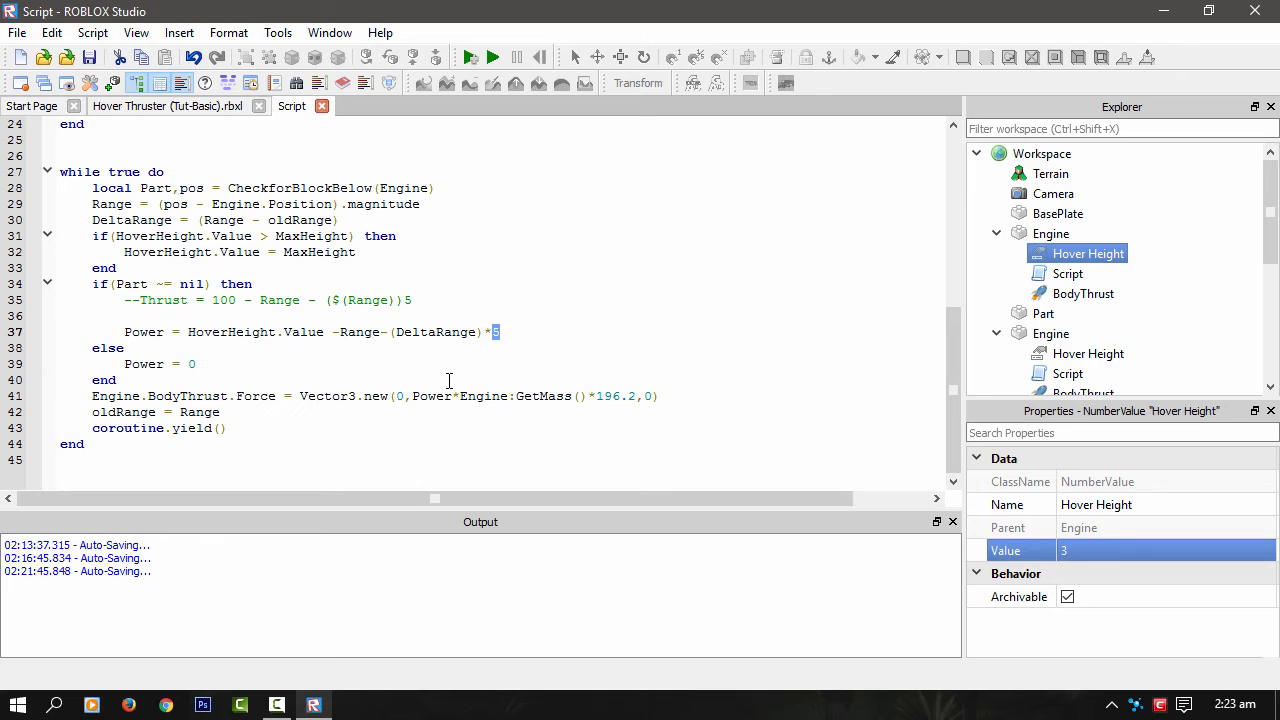
mouse_move(191, 340)
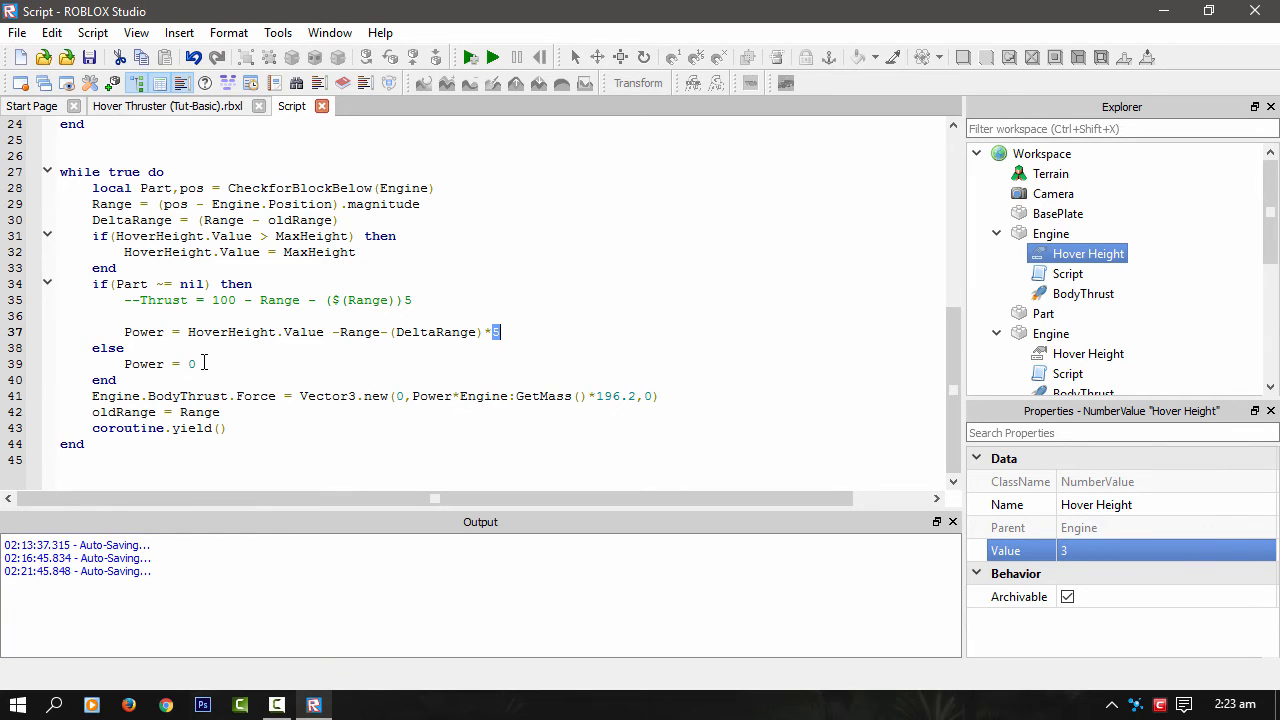
mouse_move(233, 400)
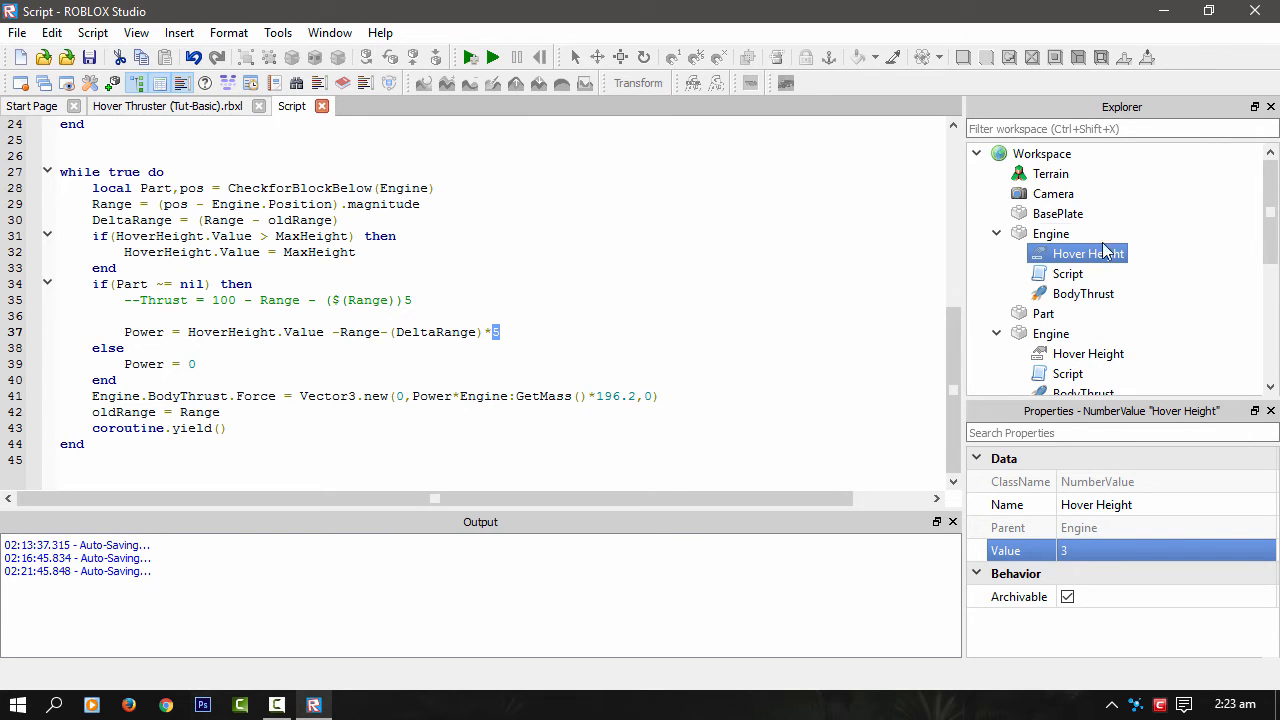
- Replace Engine:GetMass()*196.2 in line 41's thrust force with 2000
click(1083, 293)
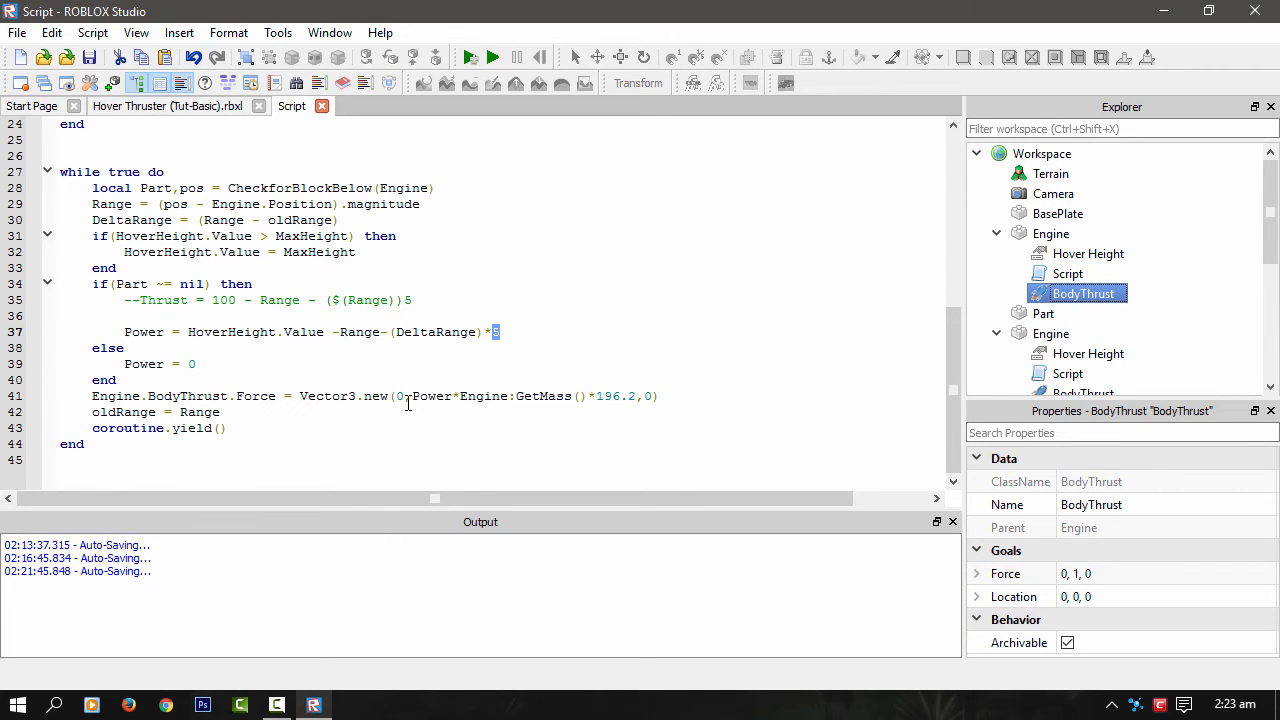
click(655, 396)
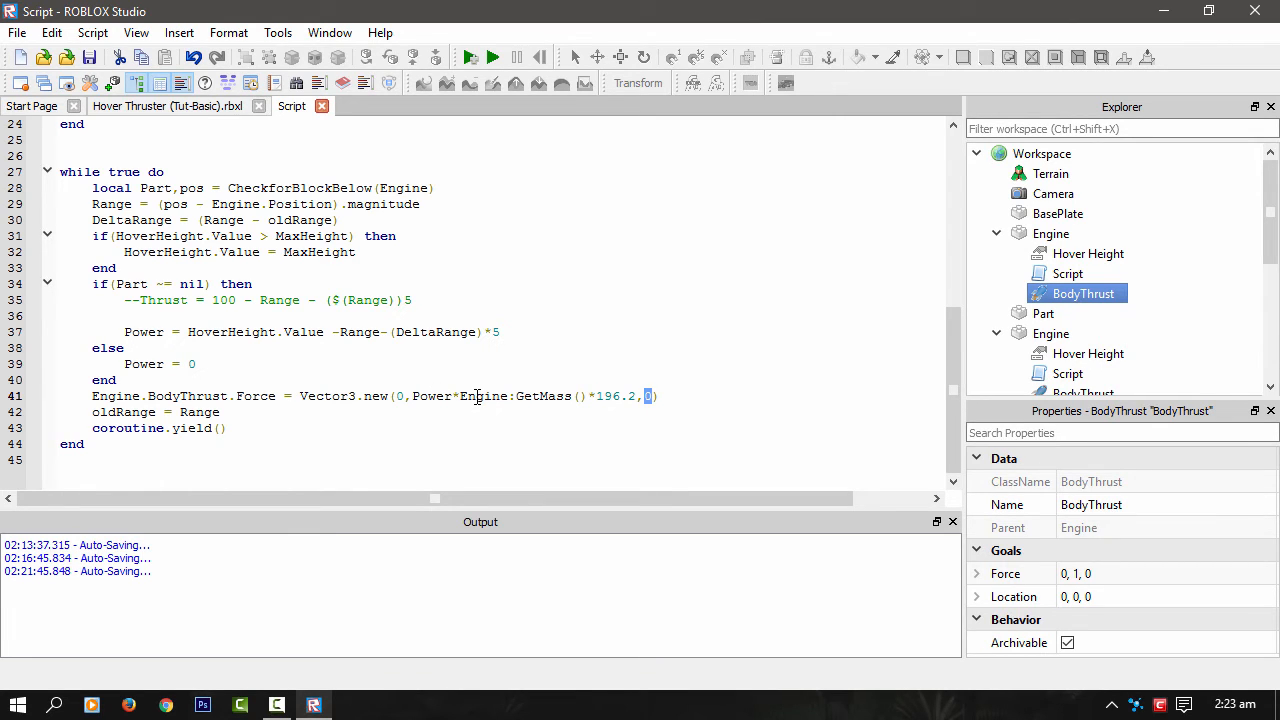
drag(455, 396, 523, 396)
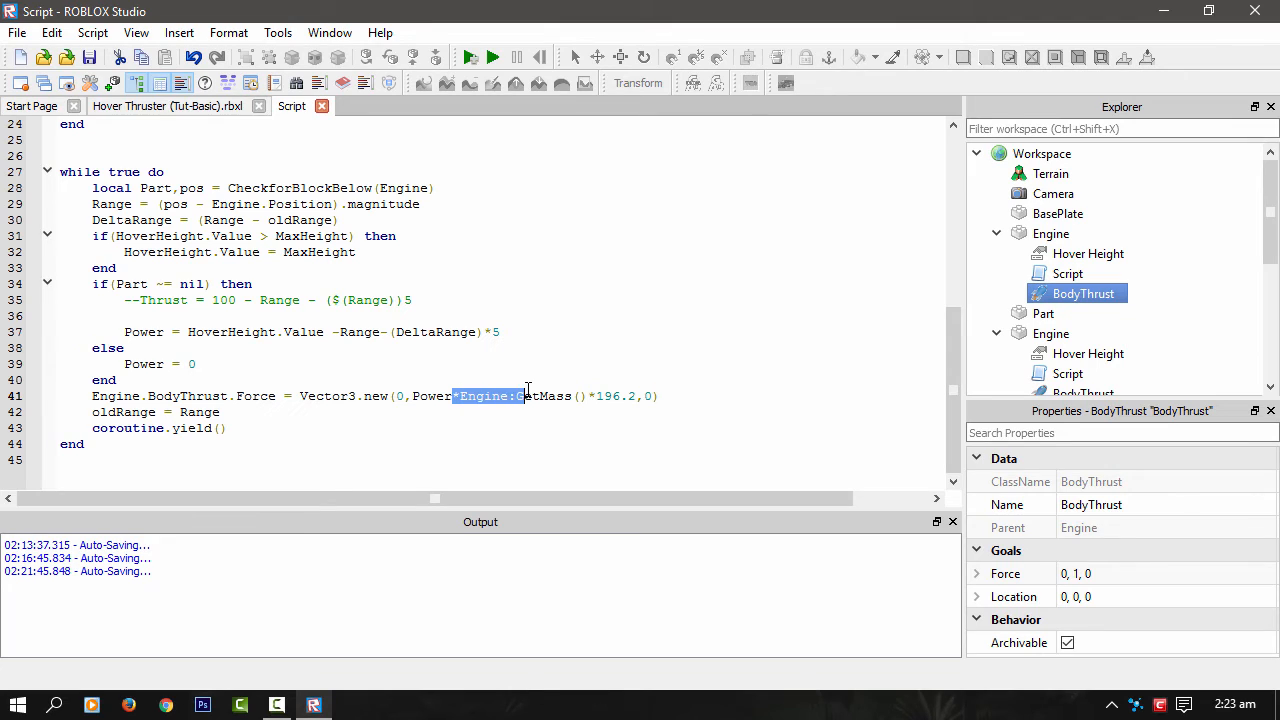
click(460, 396)
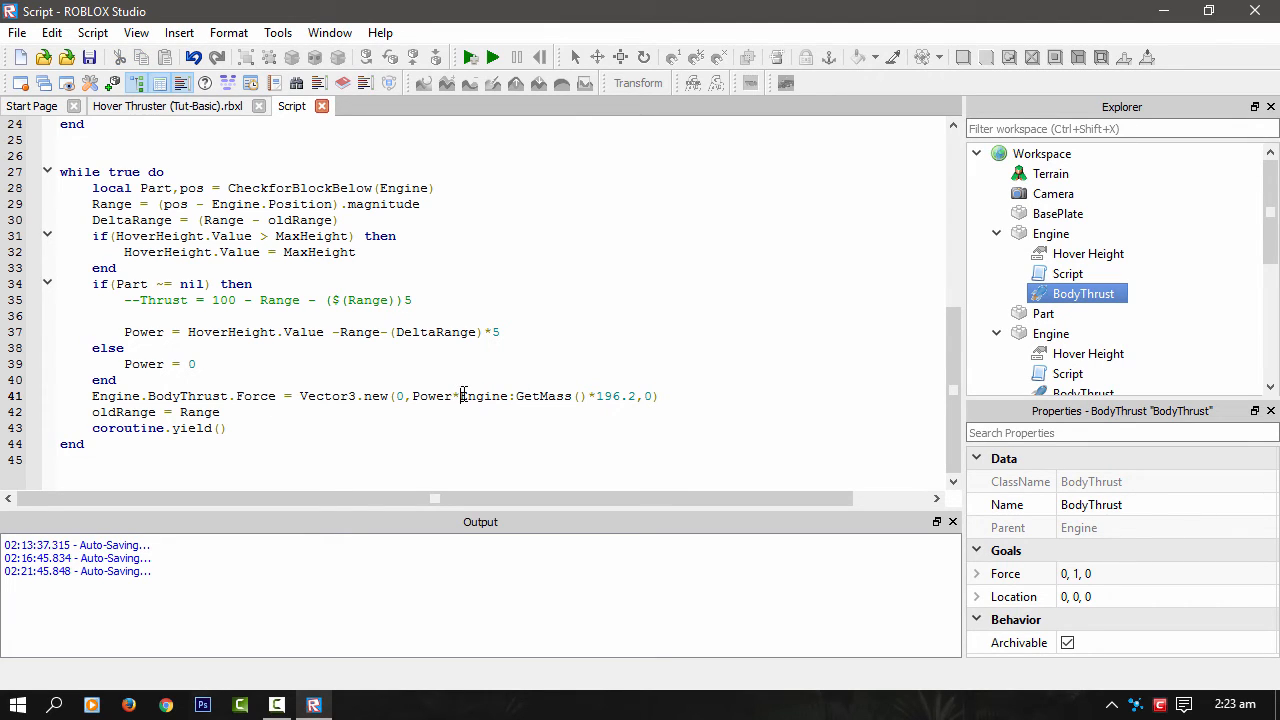
drag(461, 395, 635, 395)
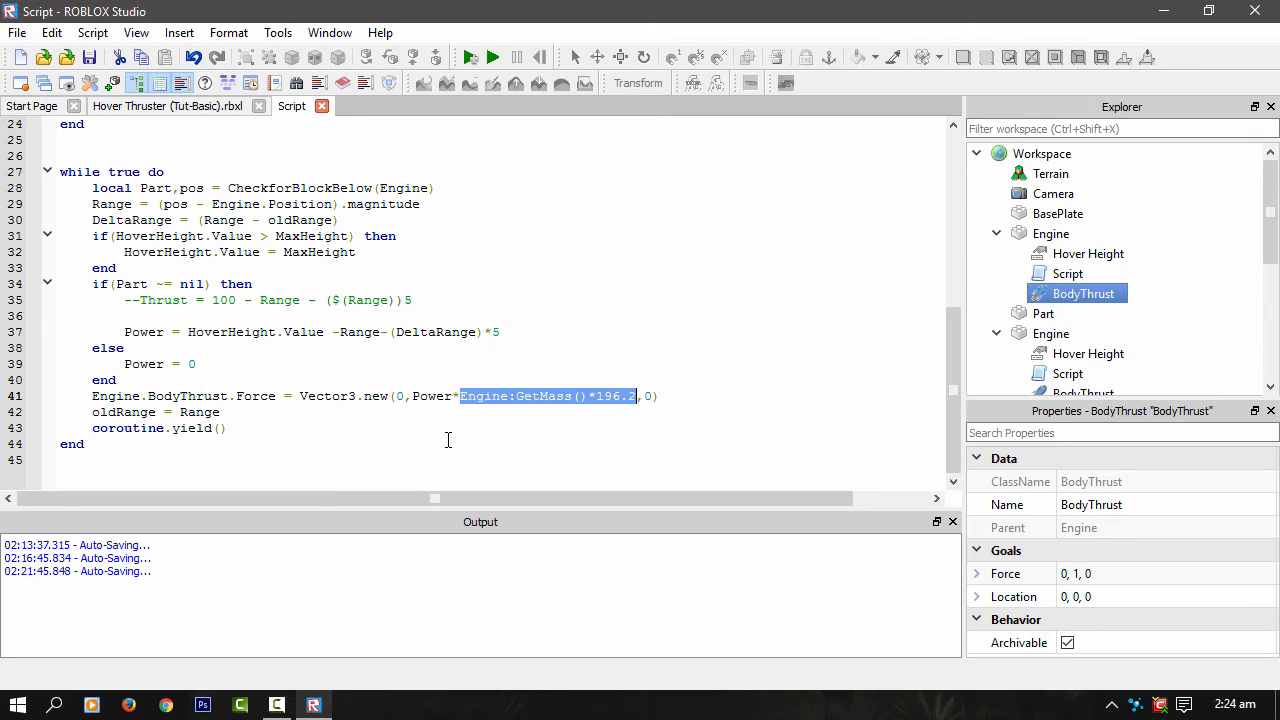
mouse_move(451, 428)
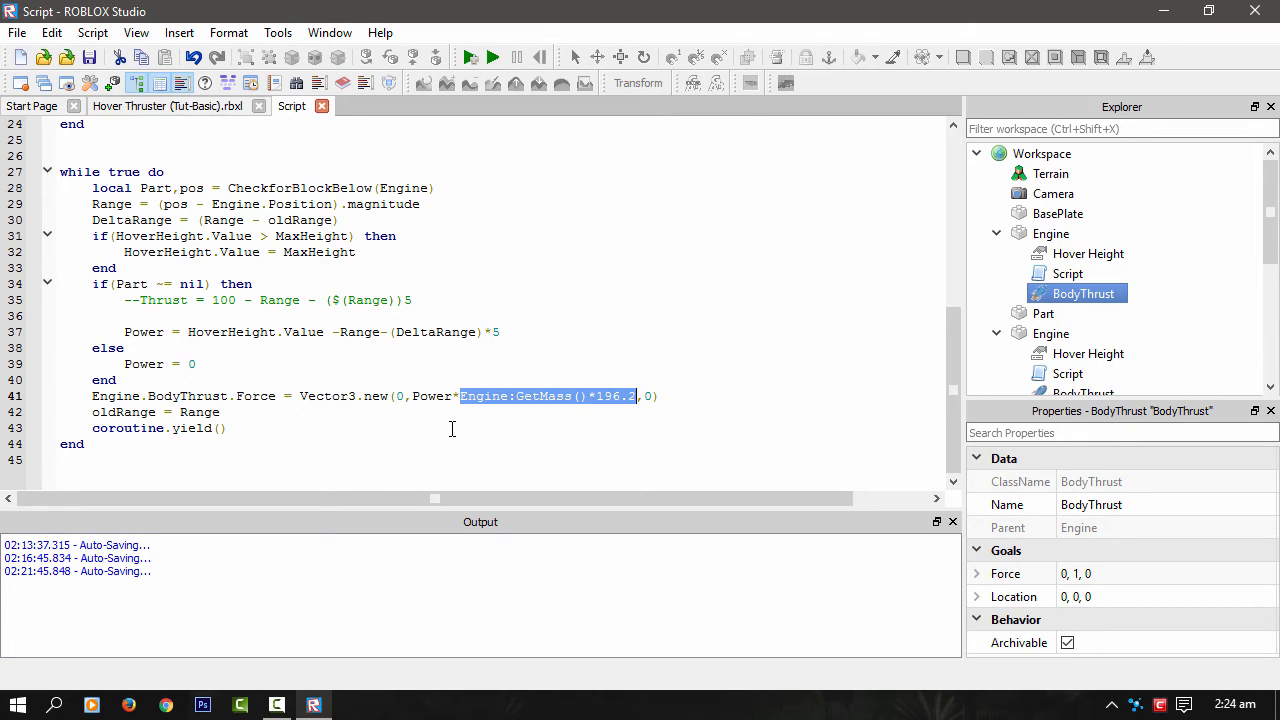
text(2000)
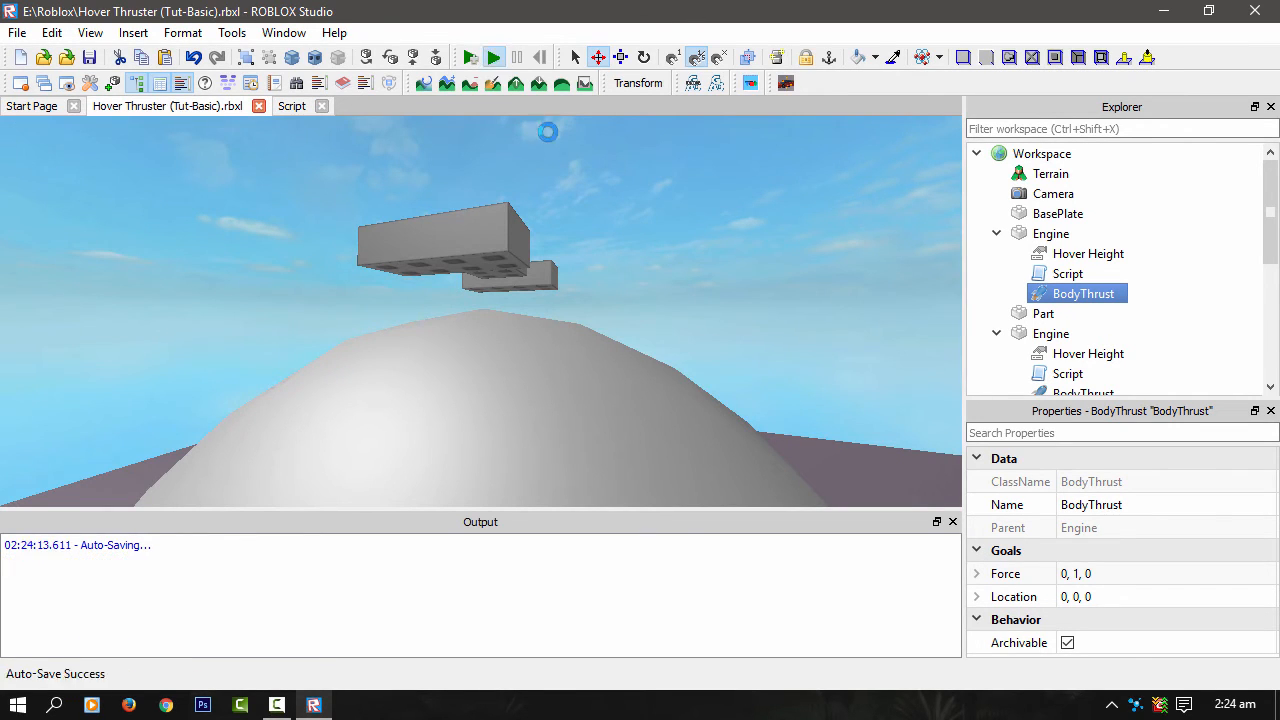
- Test-run the place twice to watch the fixed-force thruster, stopping each run
click(493, 57)
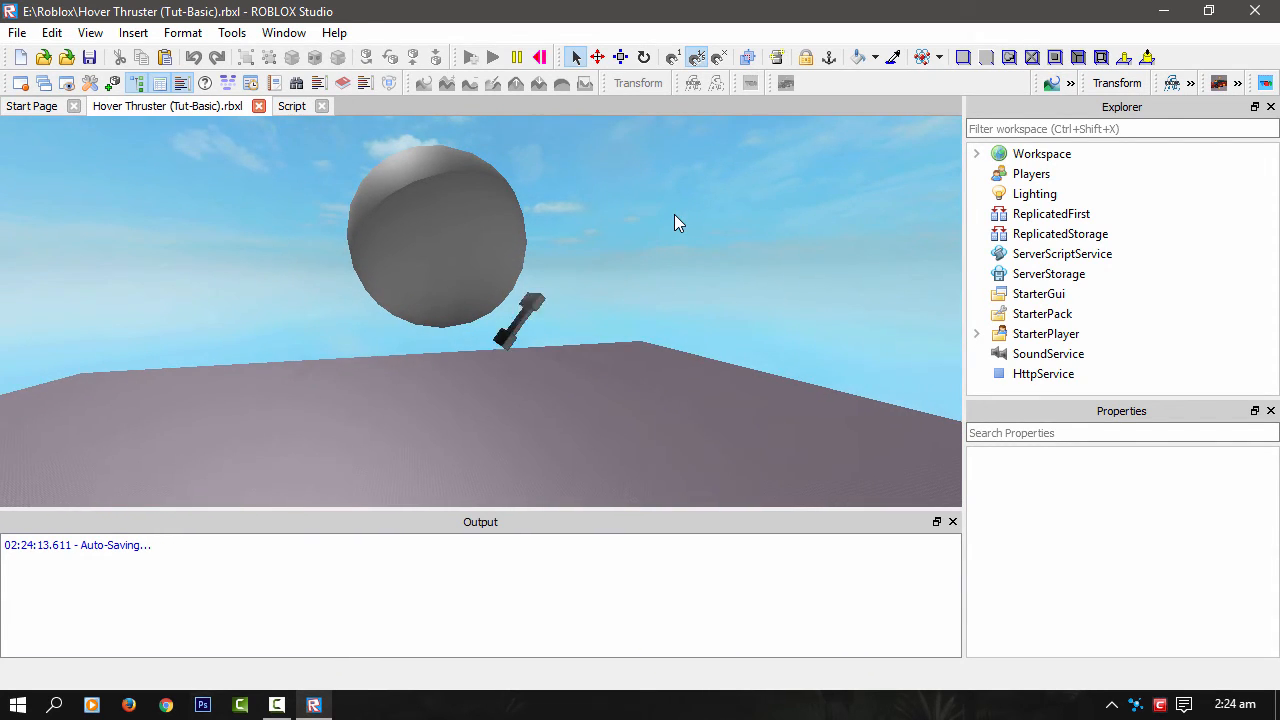
click(1031, 173)
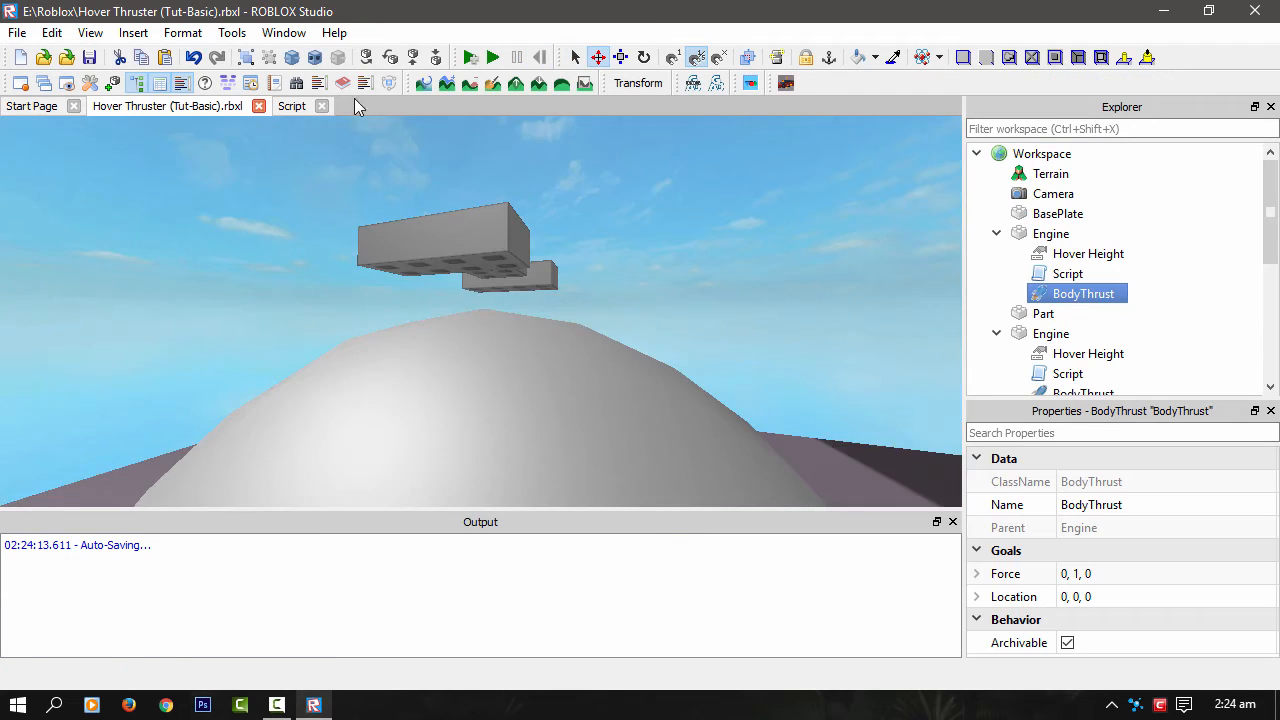
click(291, 106)
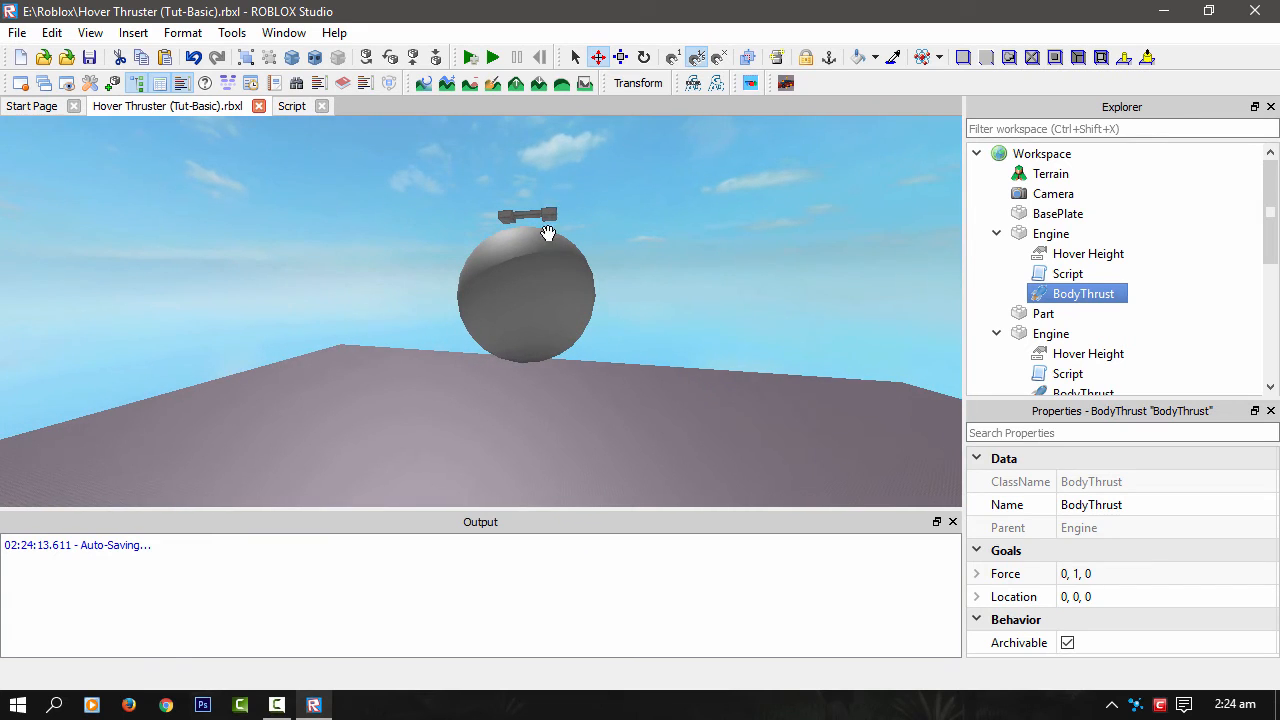
click(491, 57)
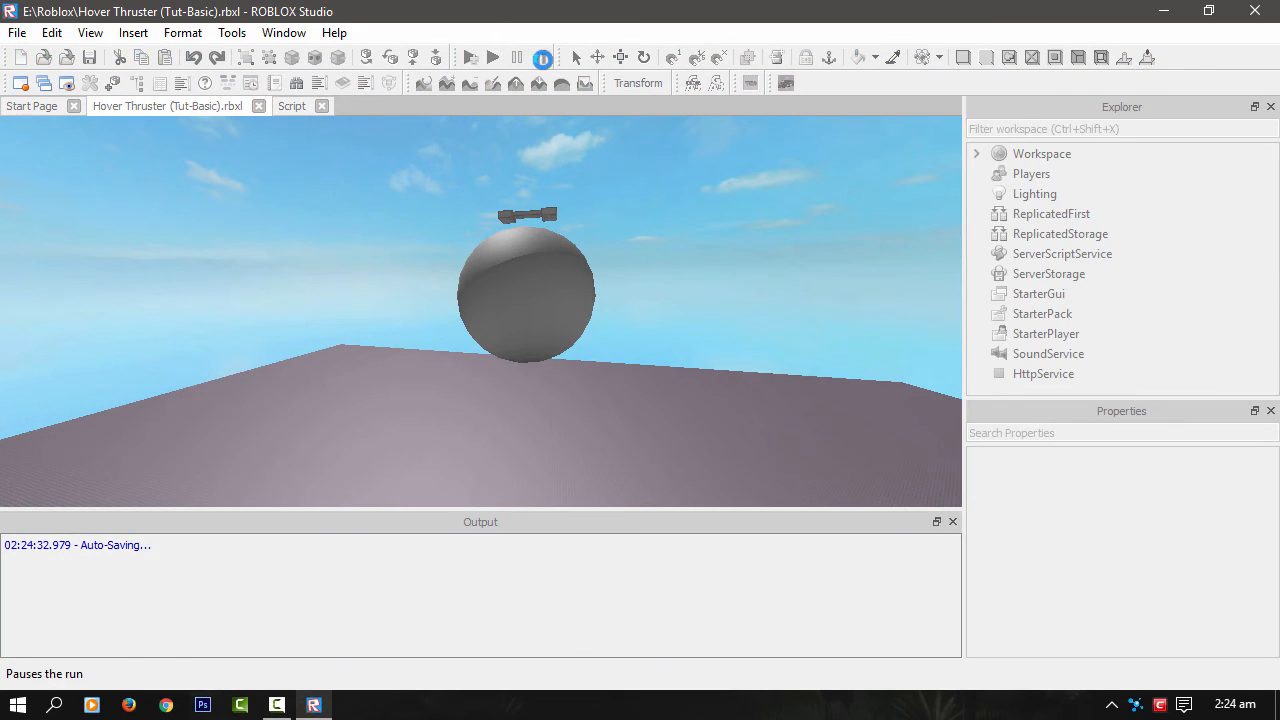
click(541, 57)
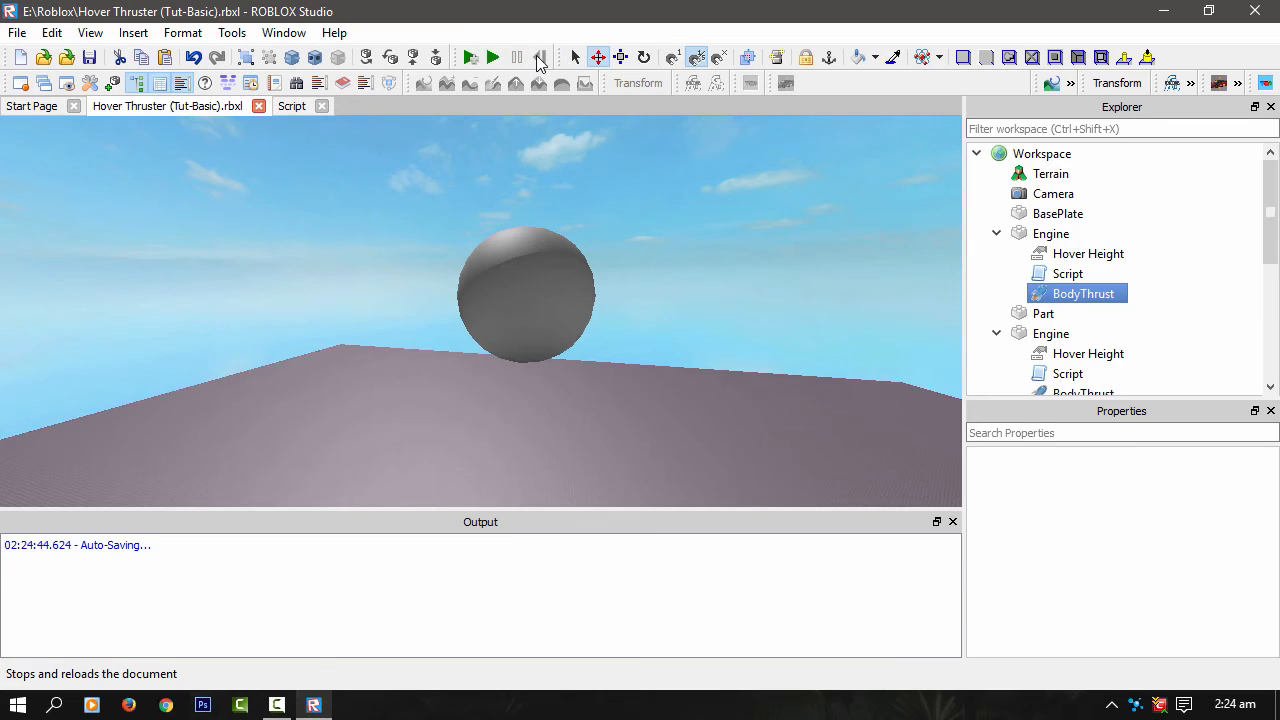
click(291, 106)
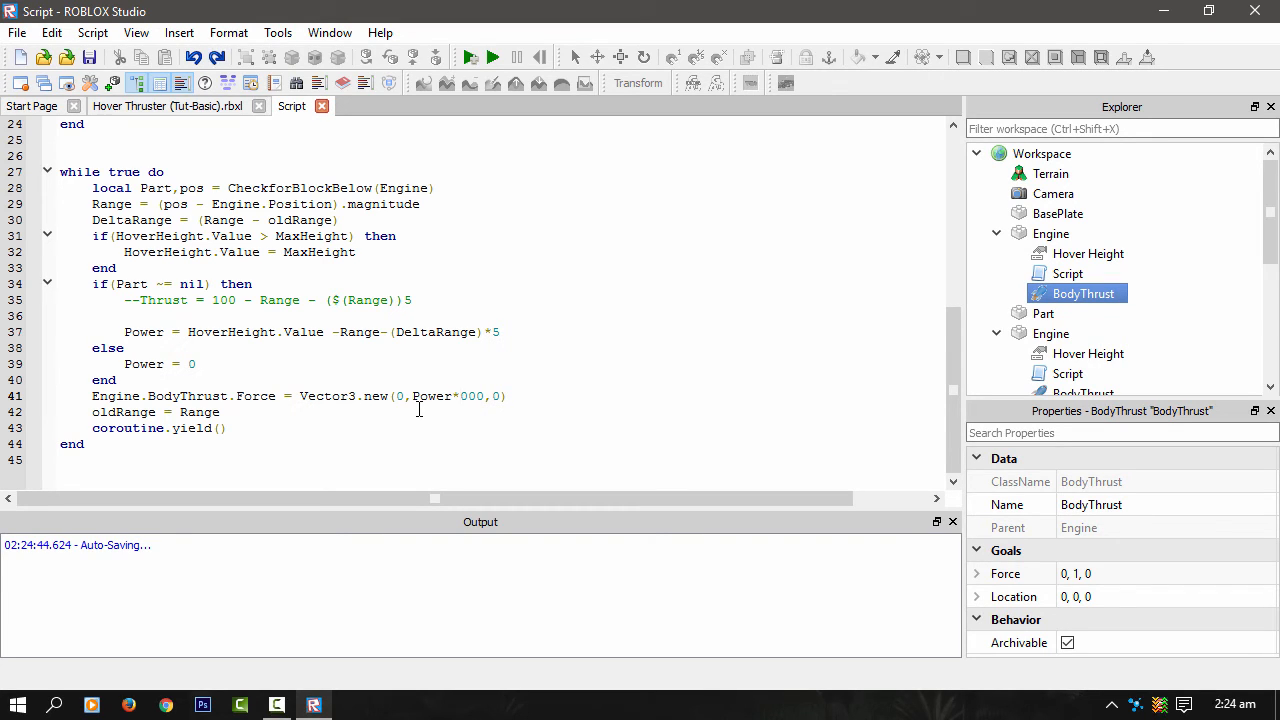
- Restore Power*Engine:GetMass()*196.2 and add a blank line after oldRange = Range
text(Engine:GetMass()*196.2)
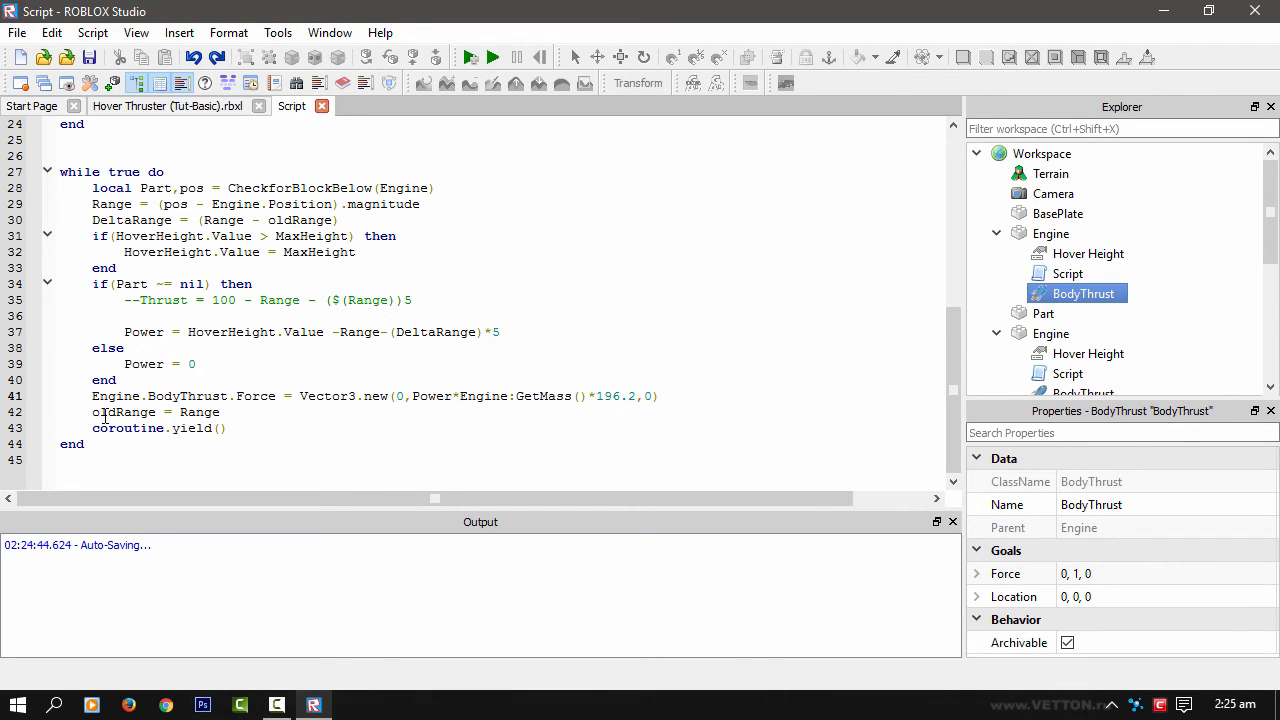
double_click(122, 411)
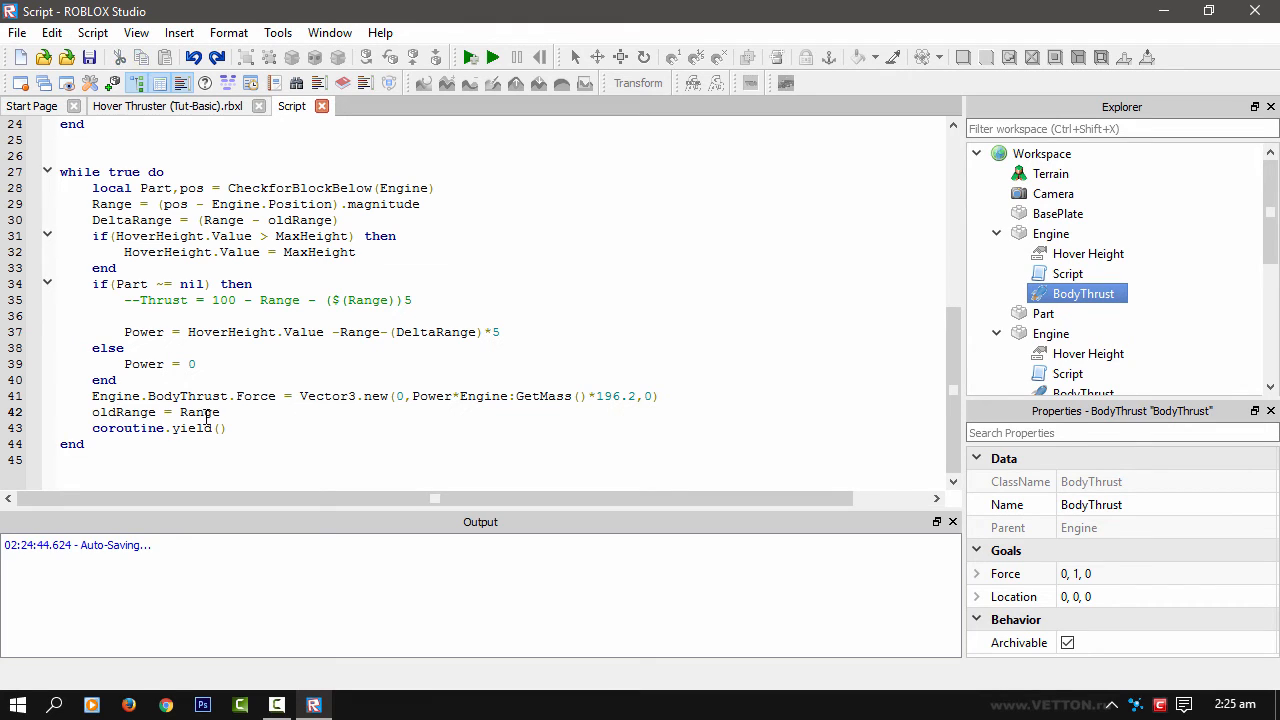
click(230, 428)
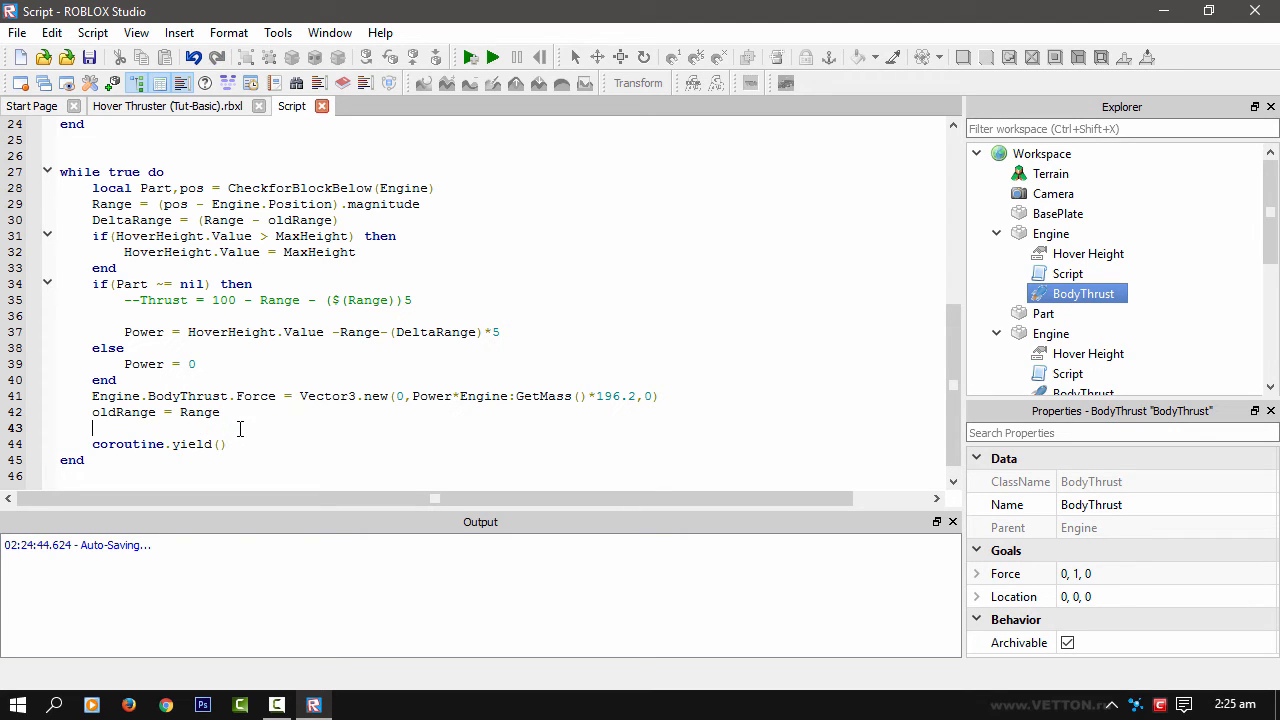
text(wa)
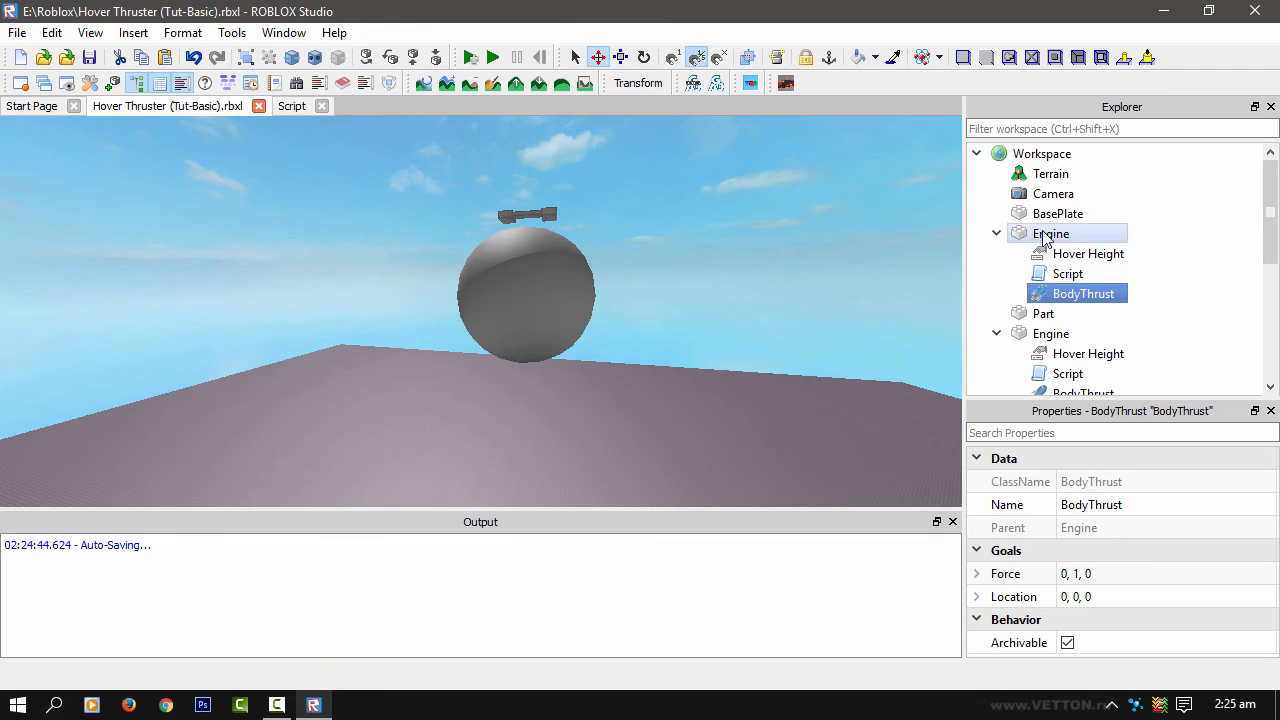
- Paste the Script into the second Engine, then run and stop a test
click(1069, 372)
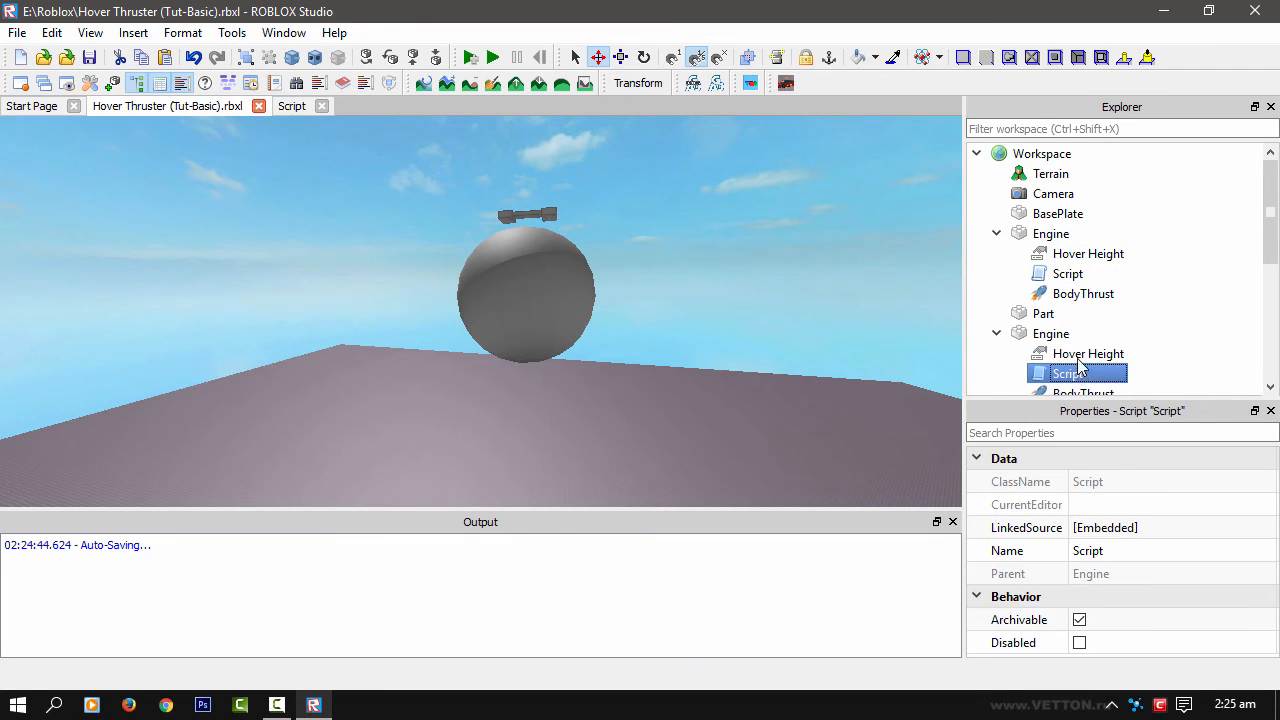
right_click(1070, 372)
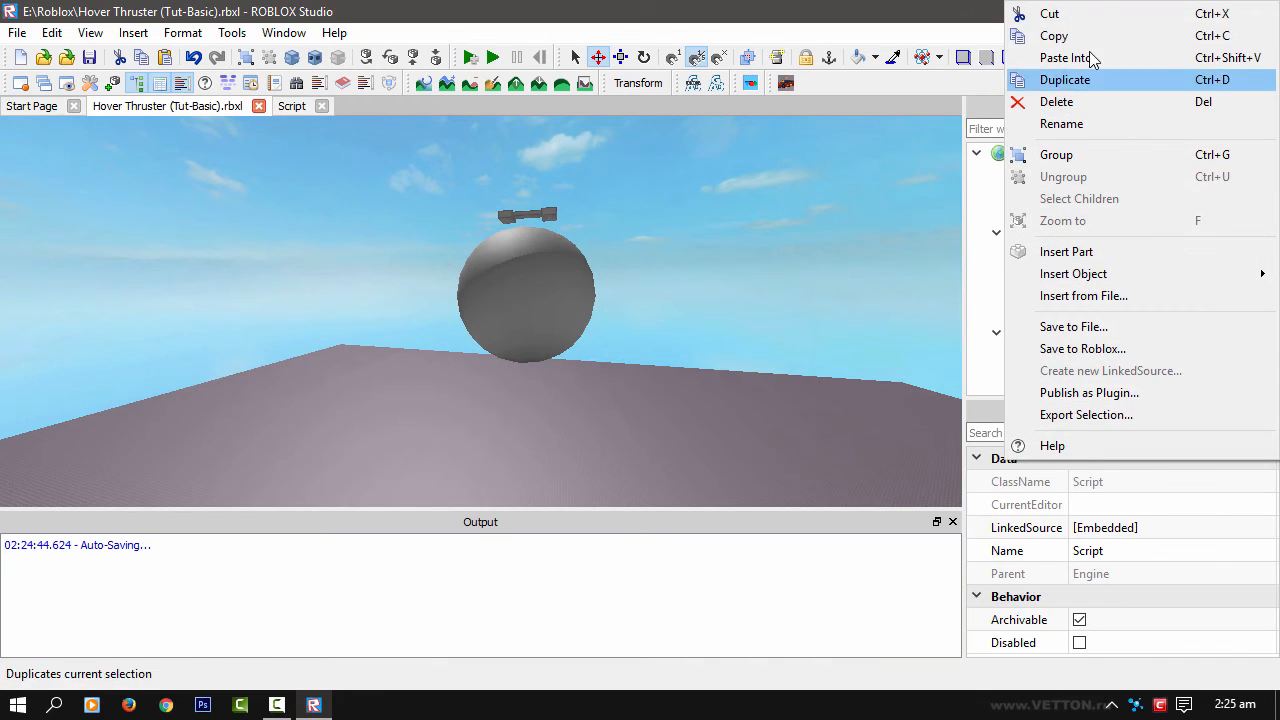
click(1064, 79)
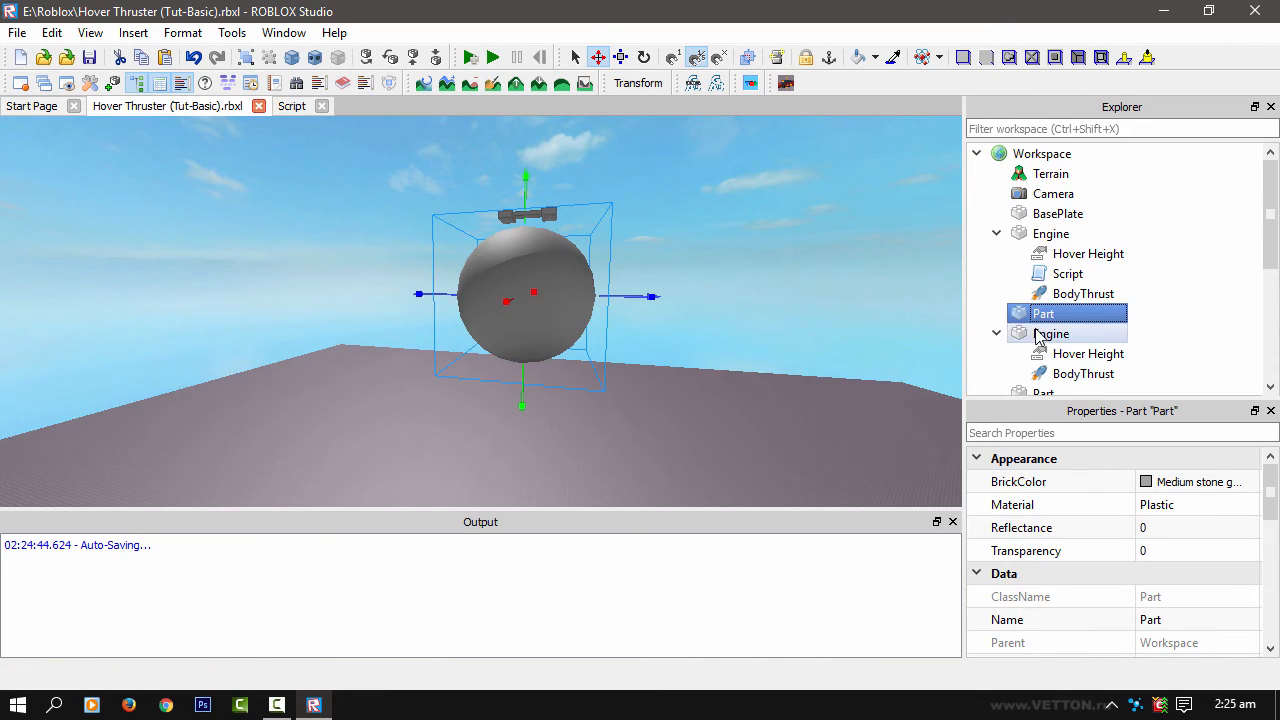
right_click(1053, 333)
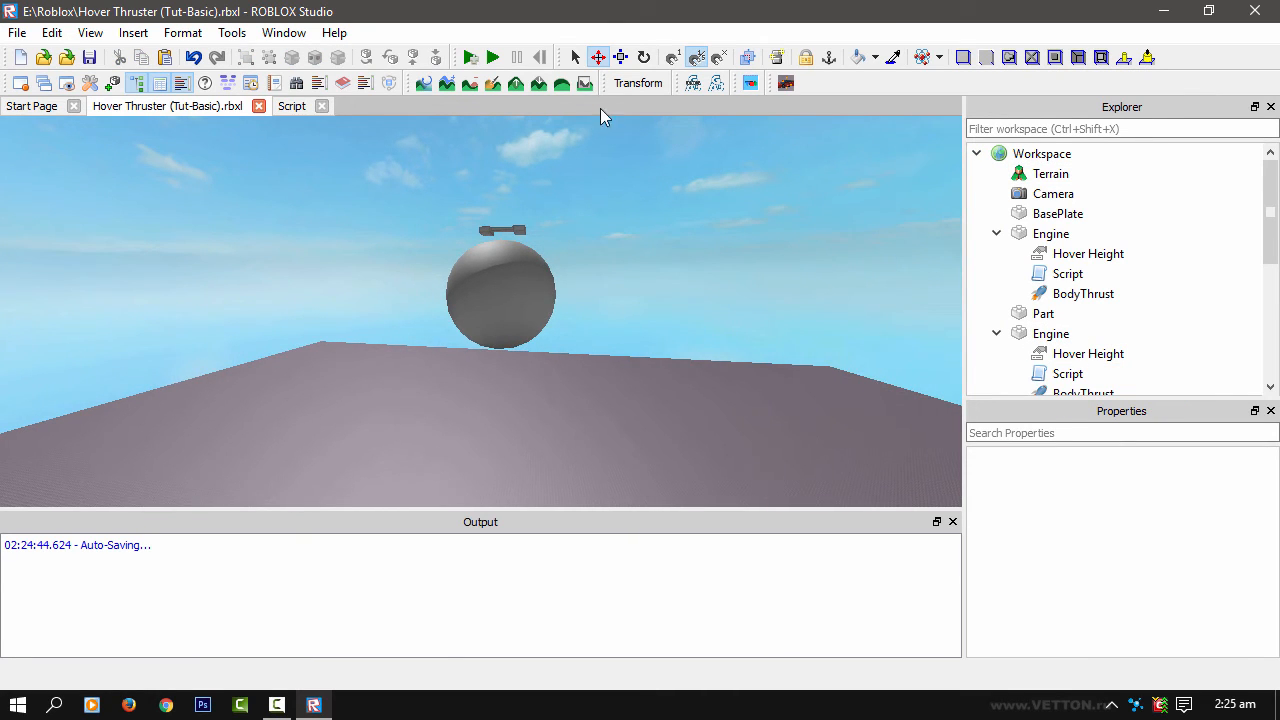
click(492, 56)
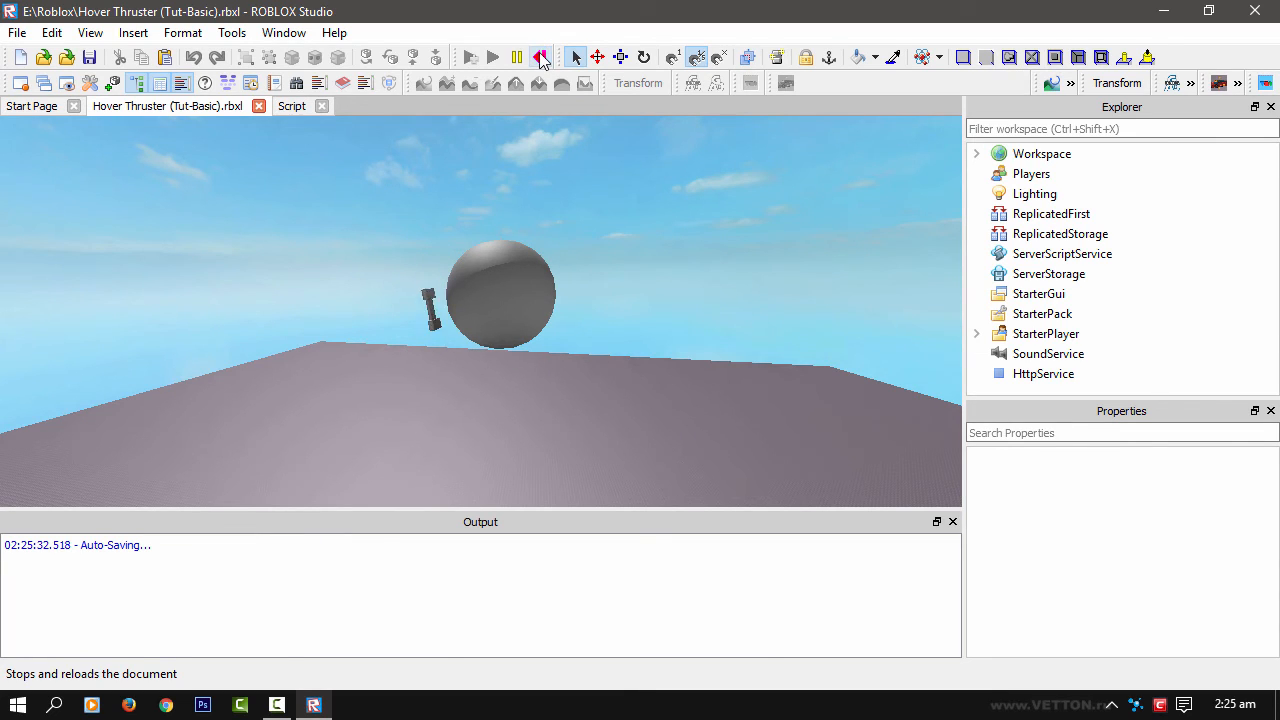
click(540, 57)
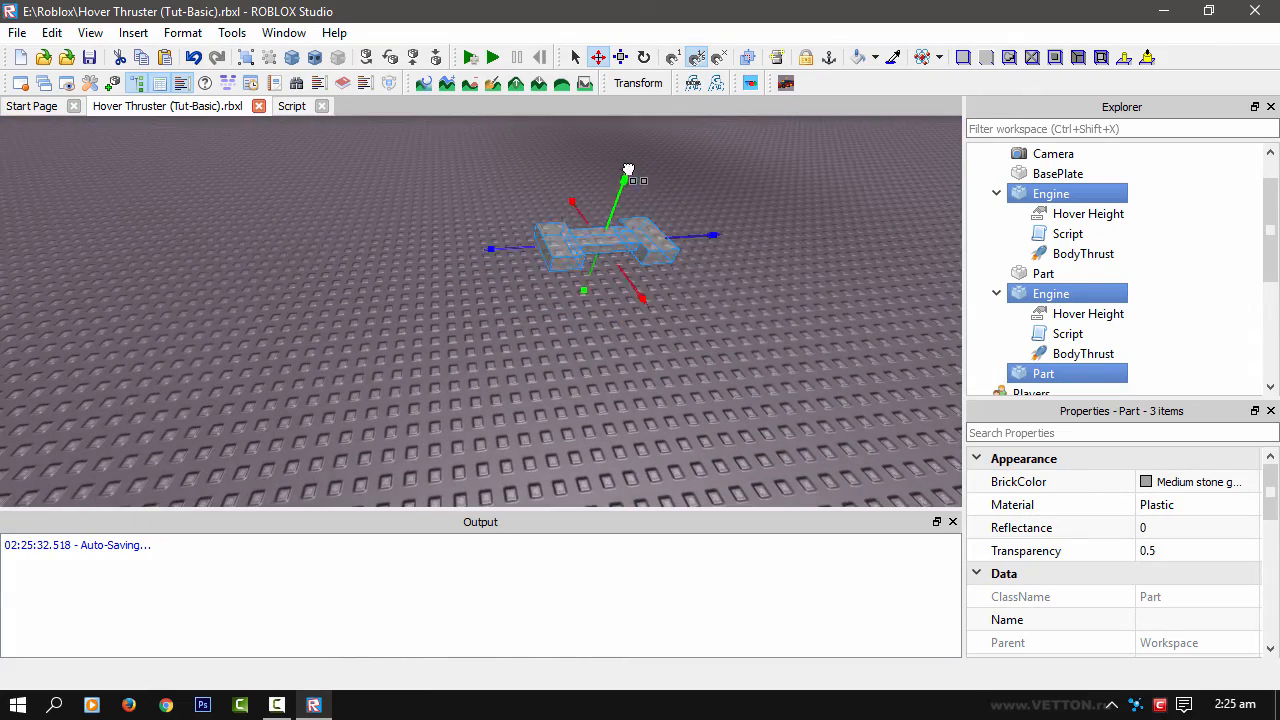
click(492, 57)
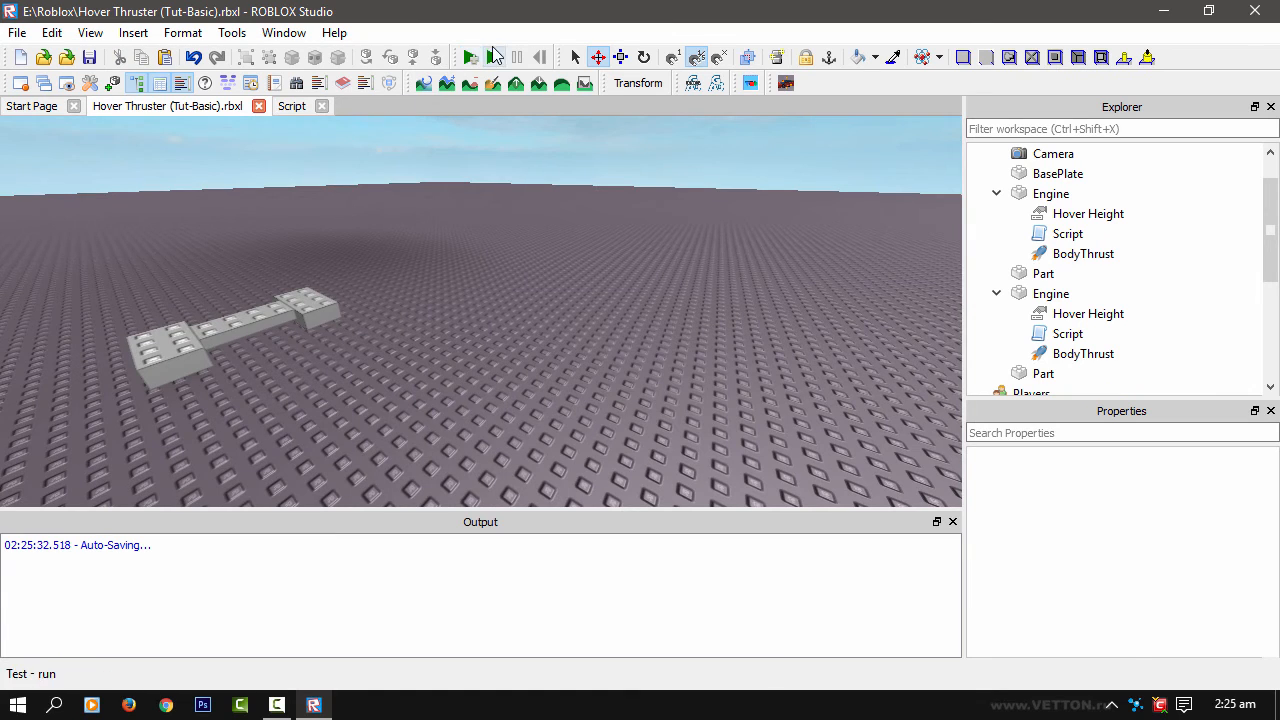
click(470, 57)
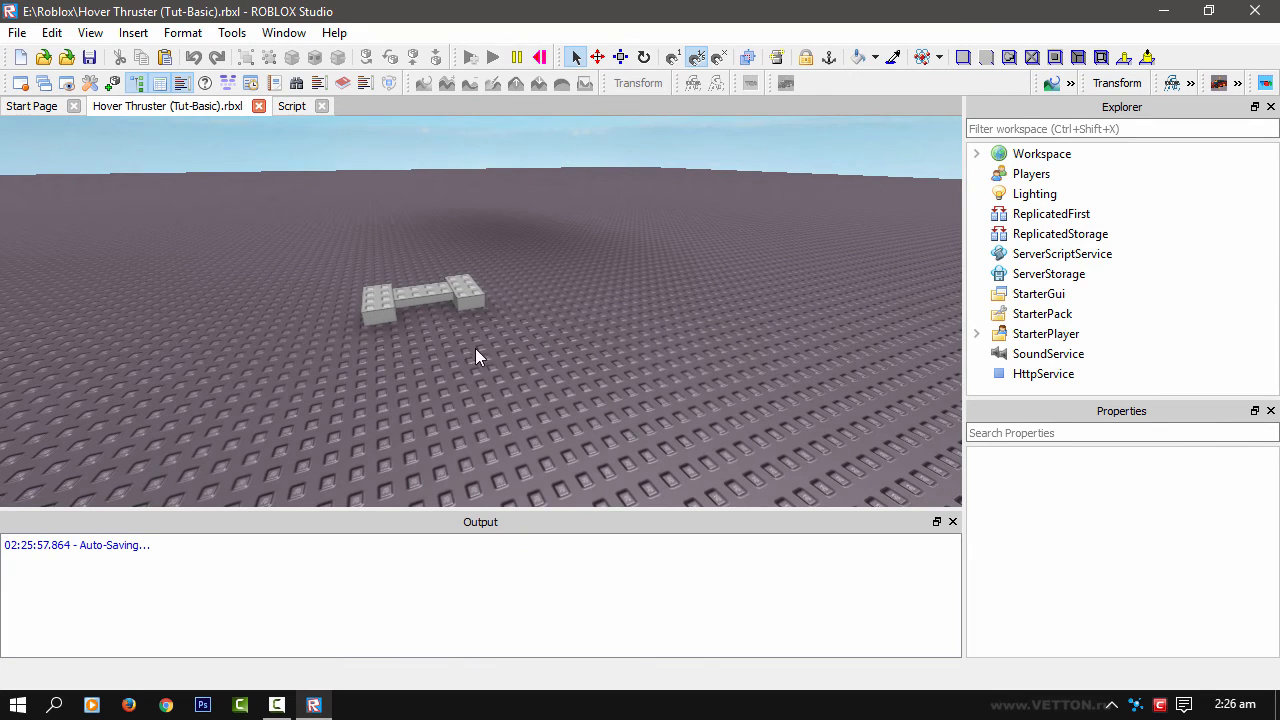
click(291, 106)
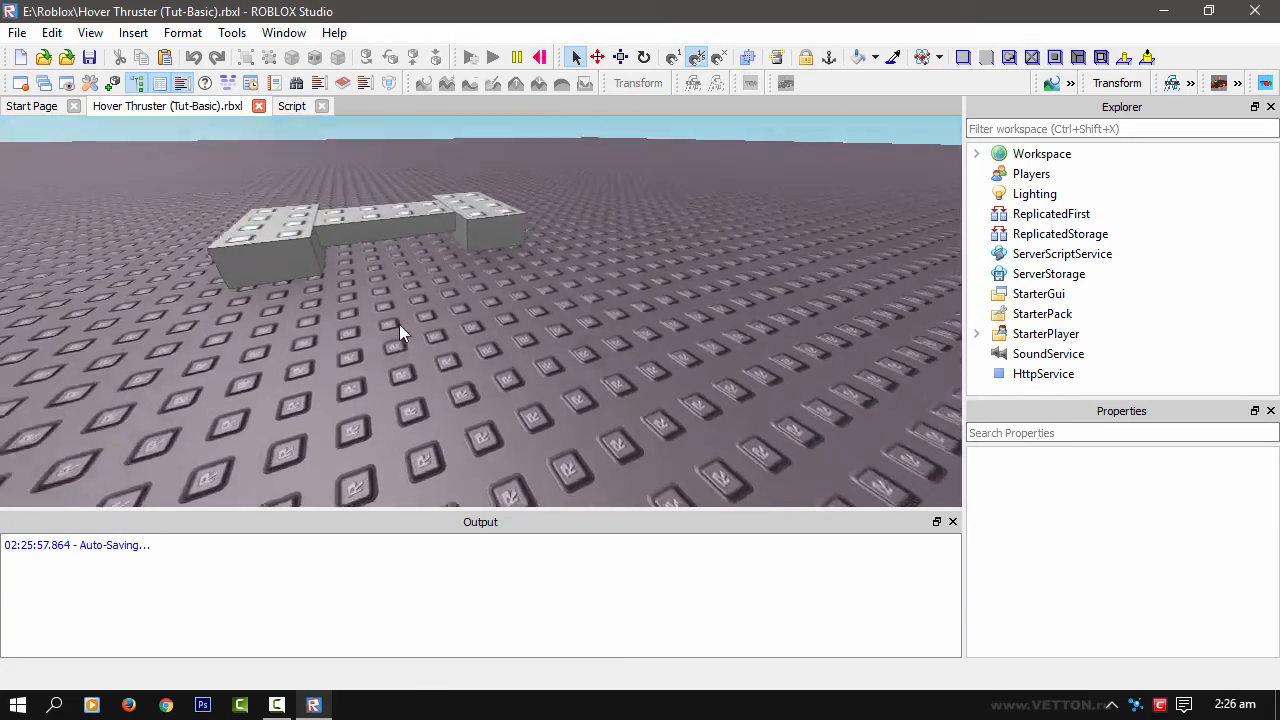
click(491, 57)
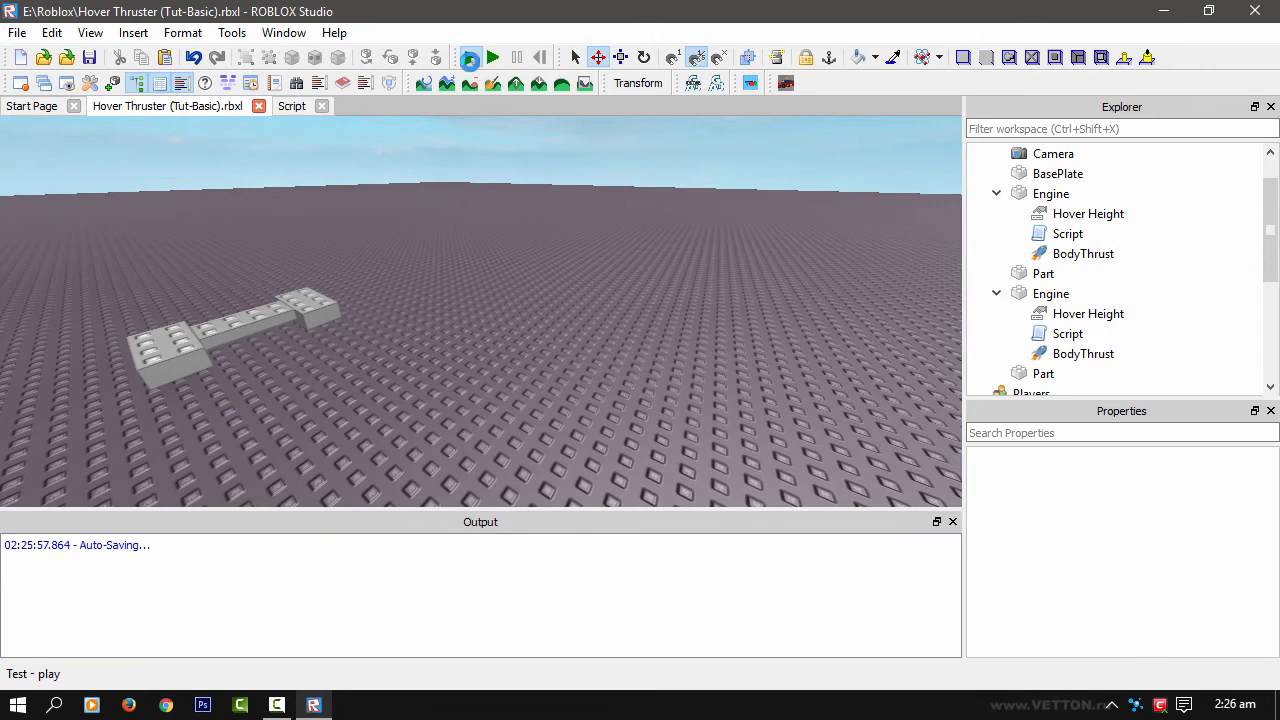
click(491, 57)
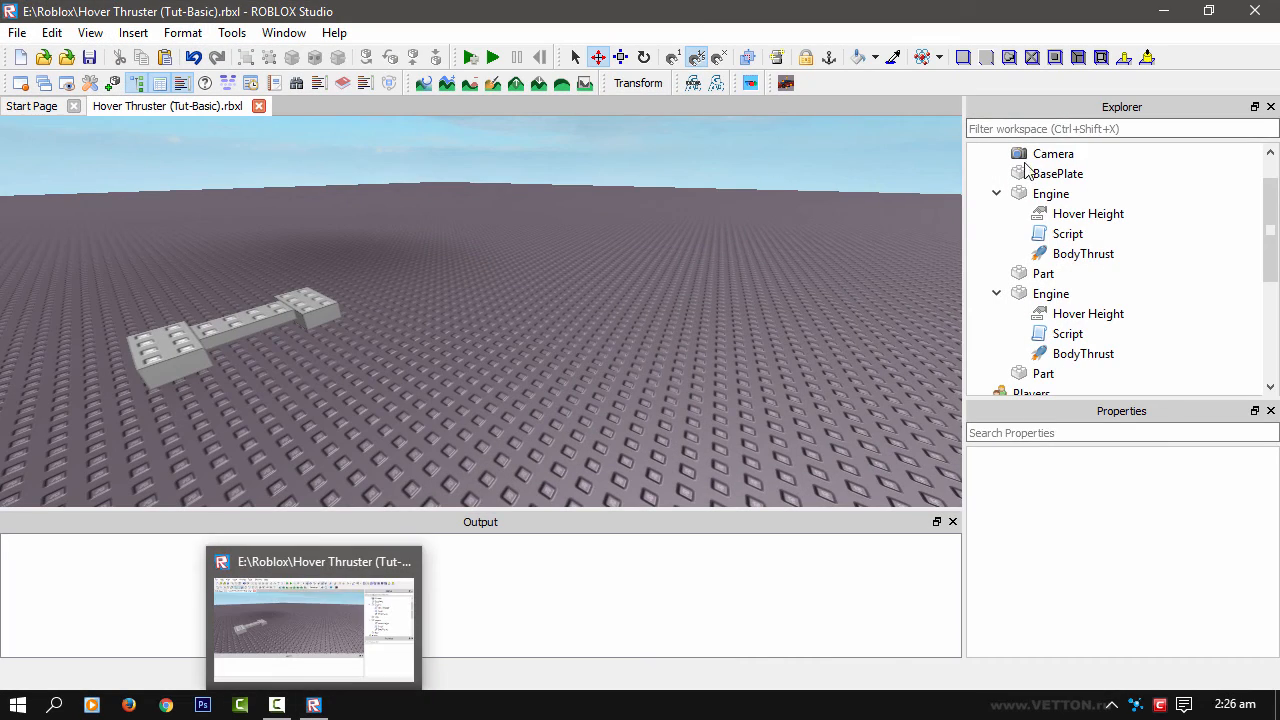
- Reopen the first Engine's hover script and select its Hover Height value of 3
double_click(1068, 233)
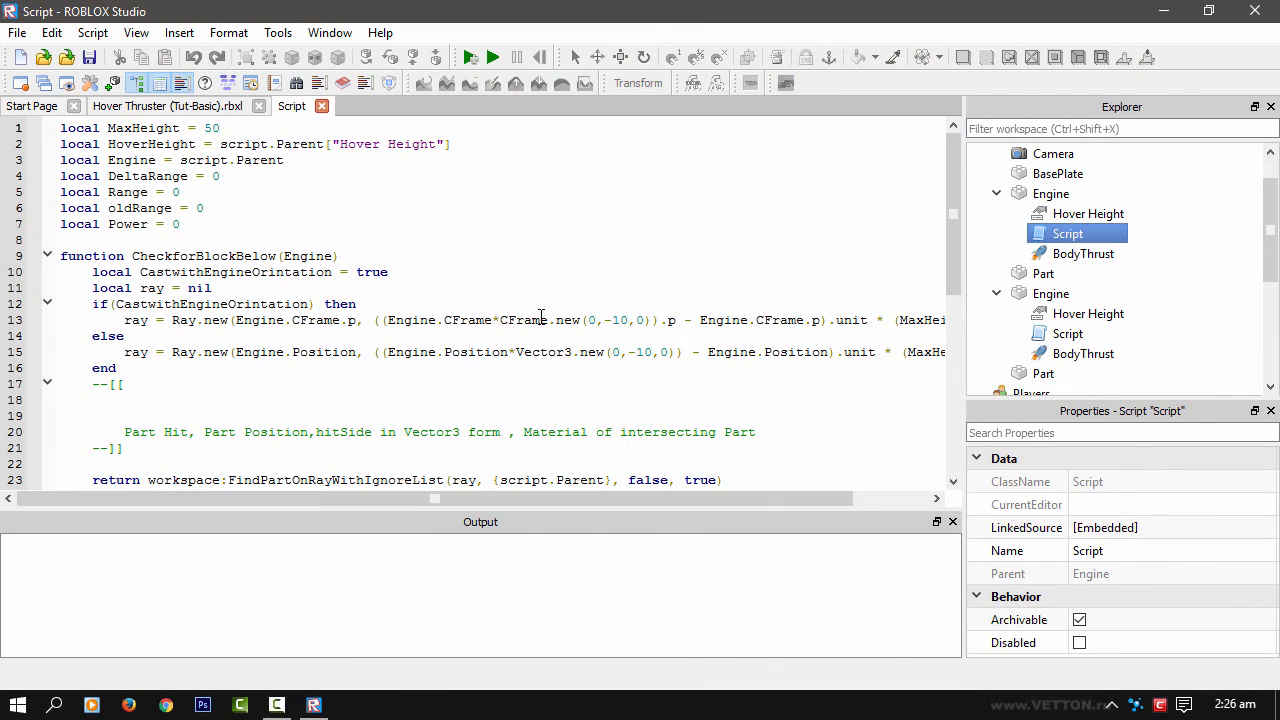
mouse_move(404, 398)
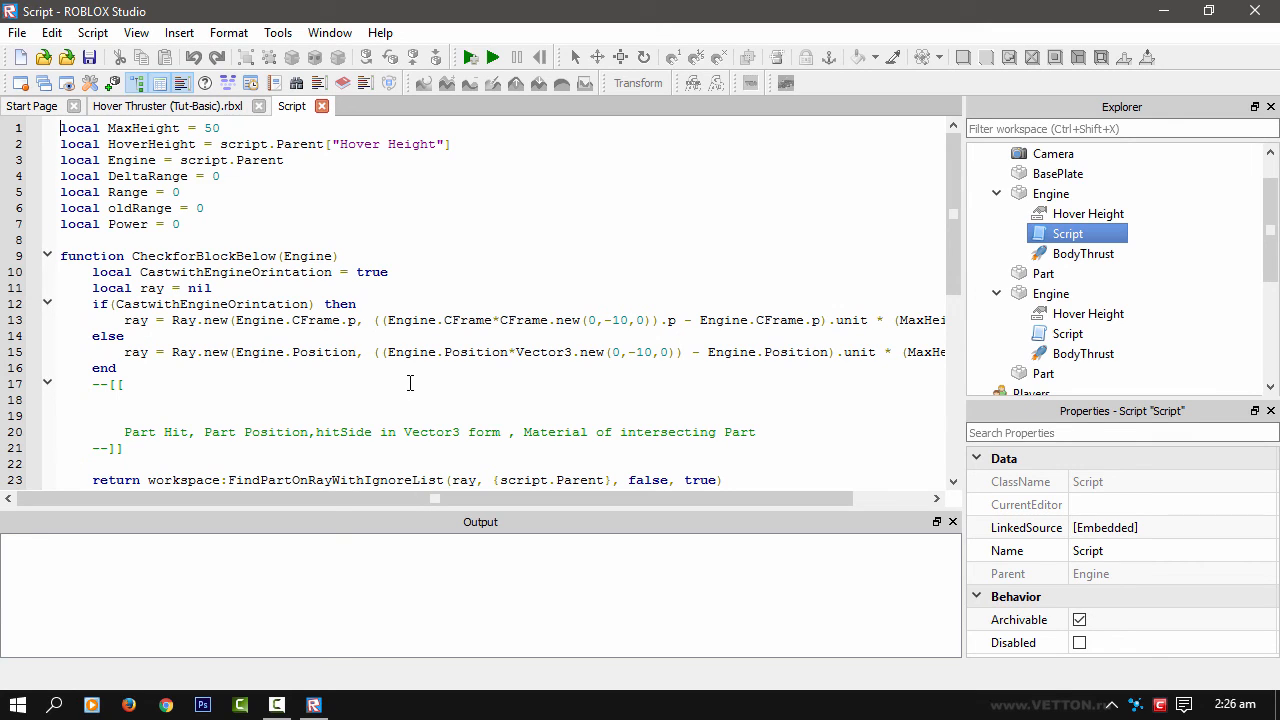
mouse_move(745, 370)
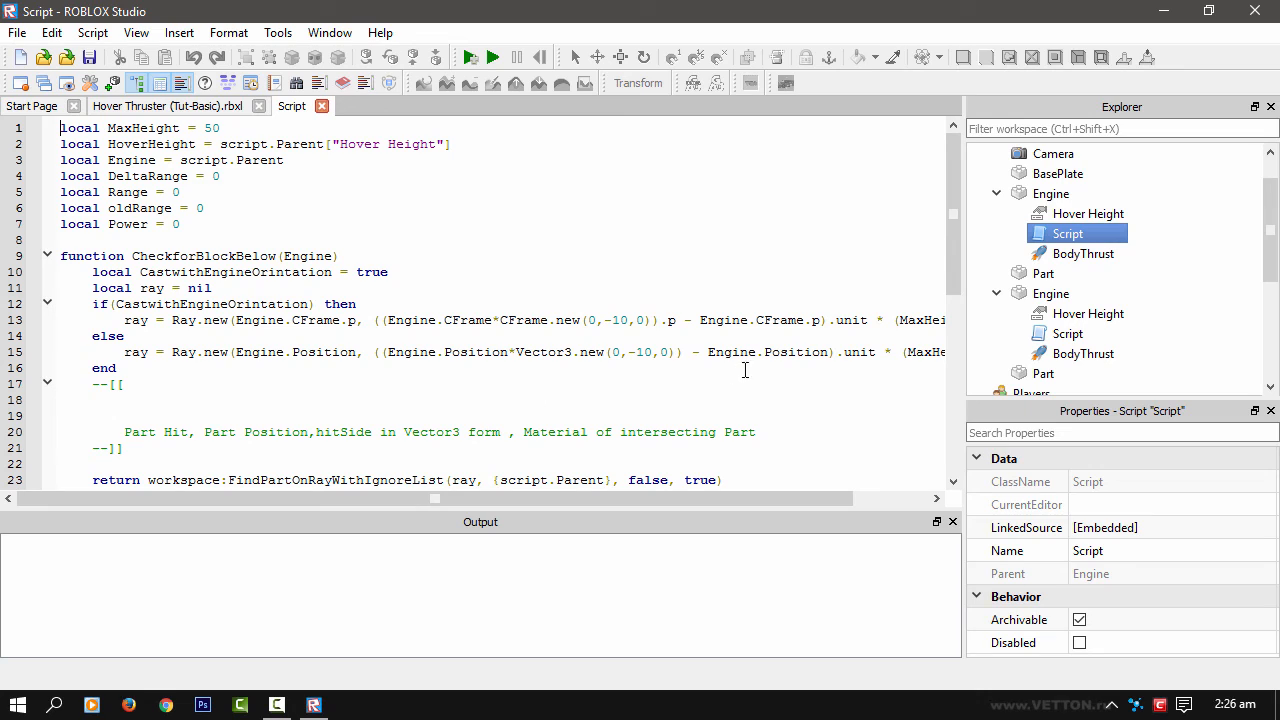
click(1088, 213)
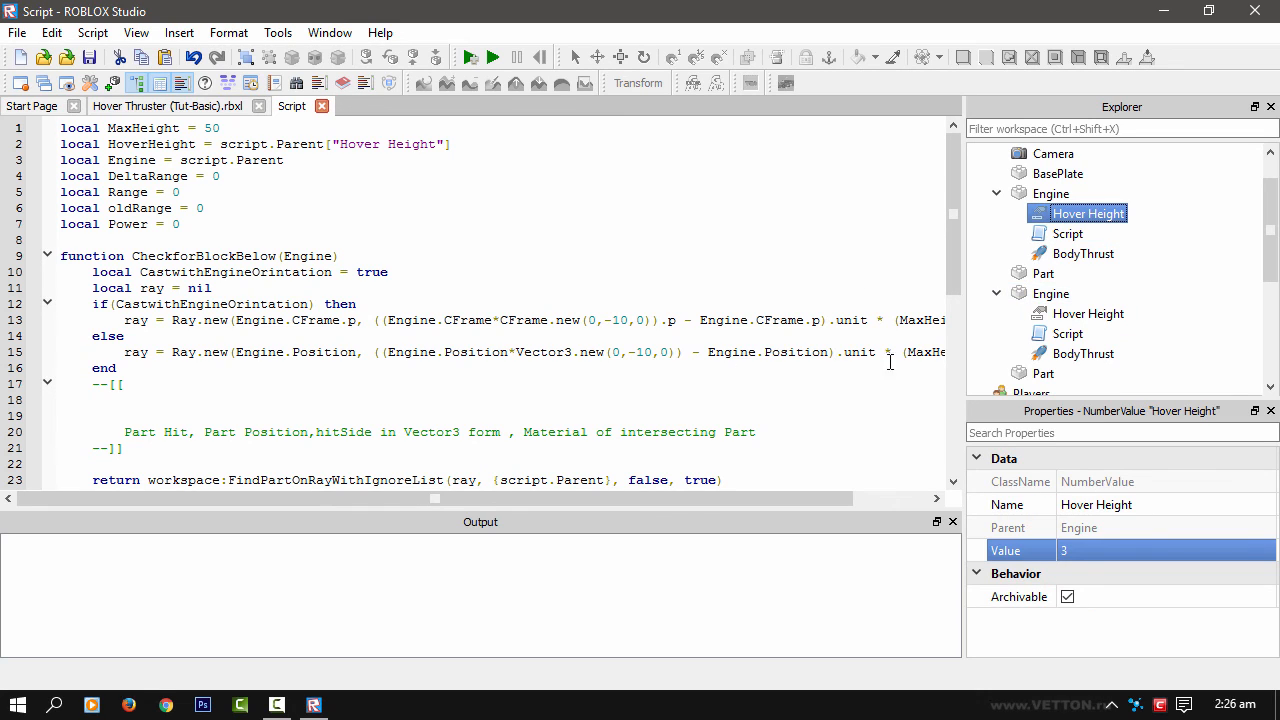
mouse_move(470, 401)
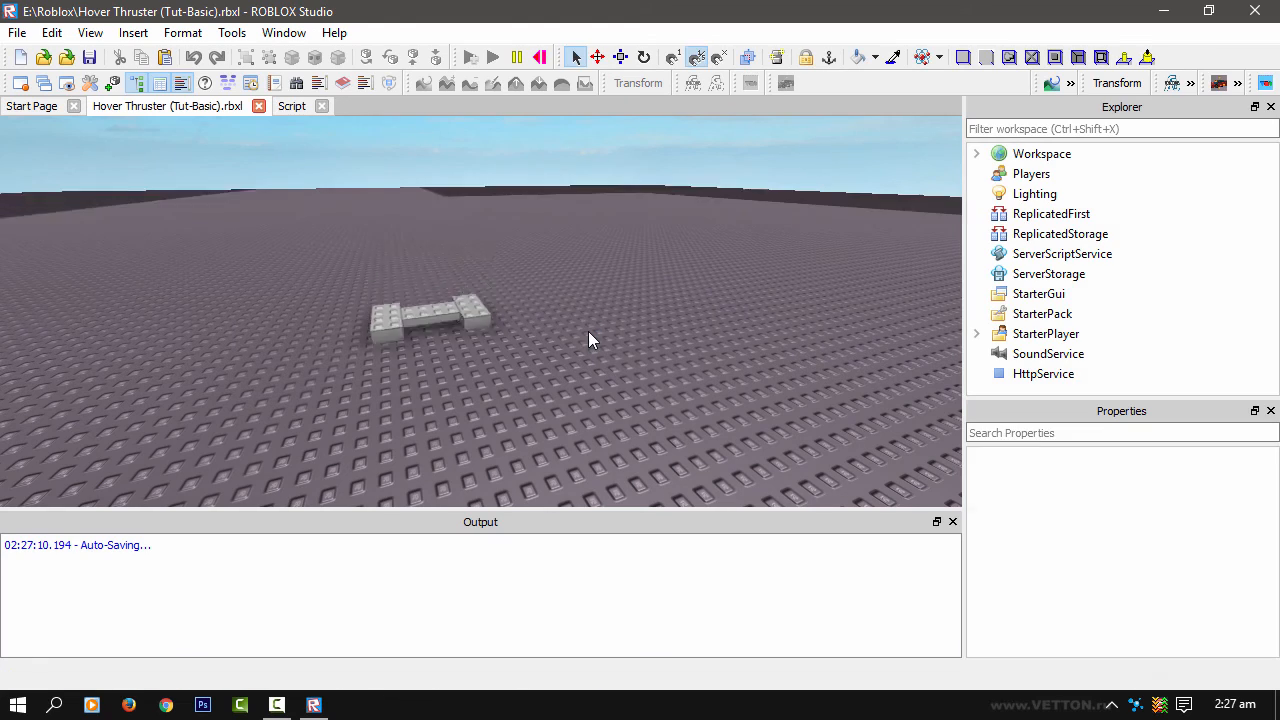
- Select both Hover Height values mid-test and set them to 10, 5, 50, then 0
click(976, 153)
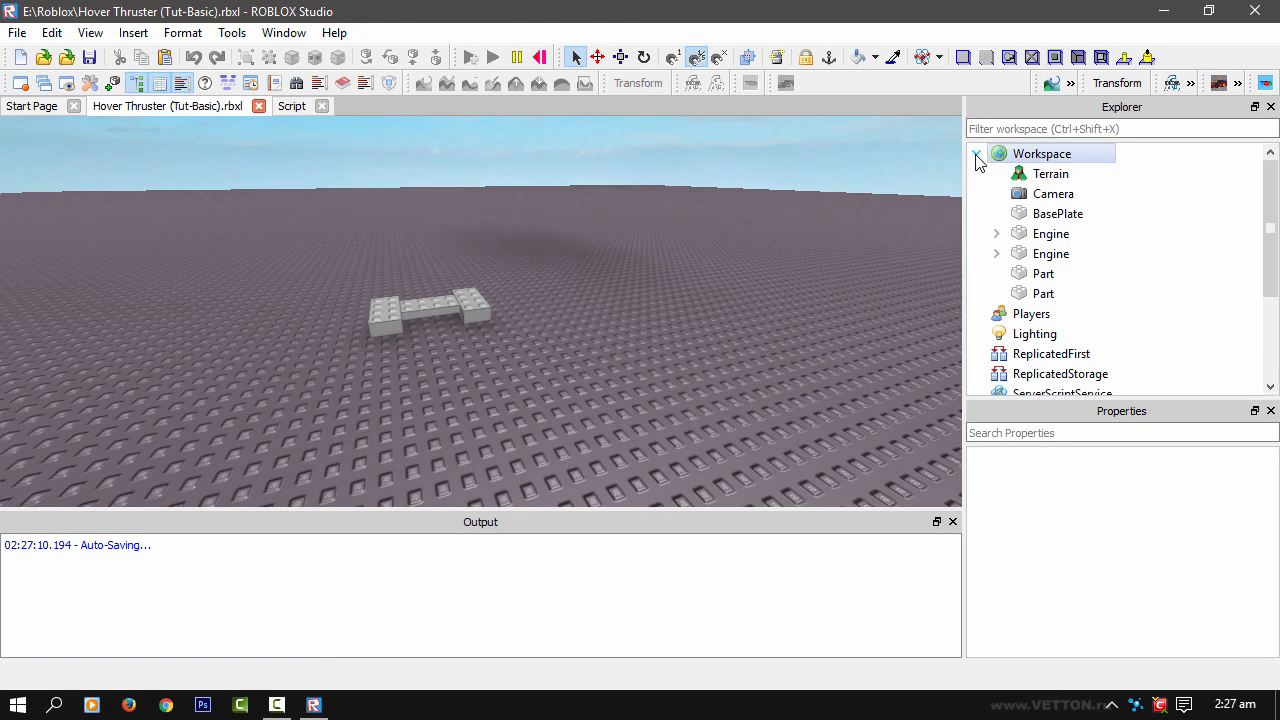
click(997, 233)
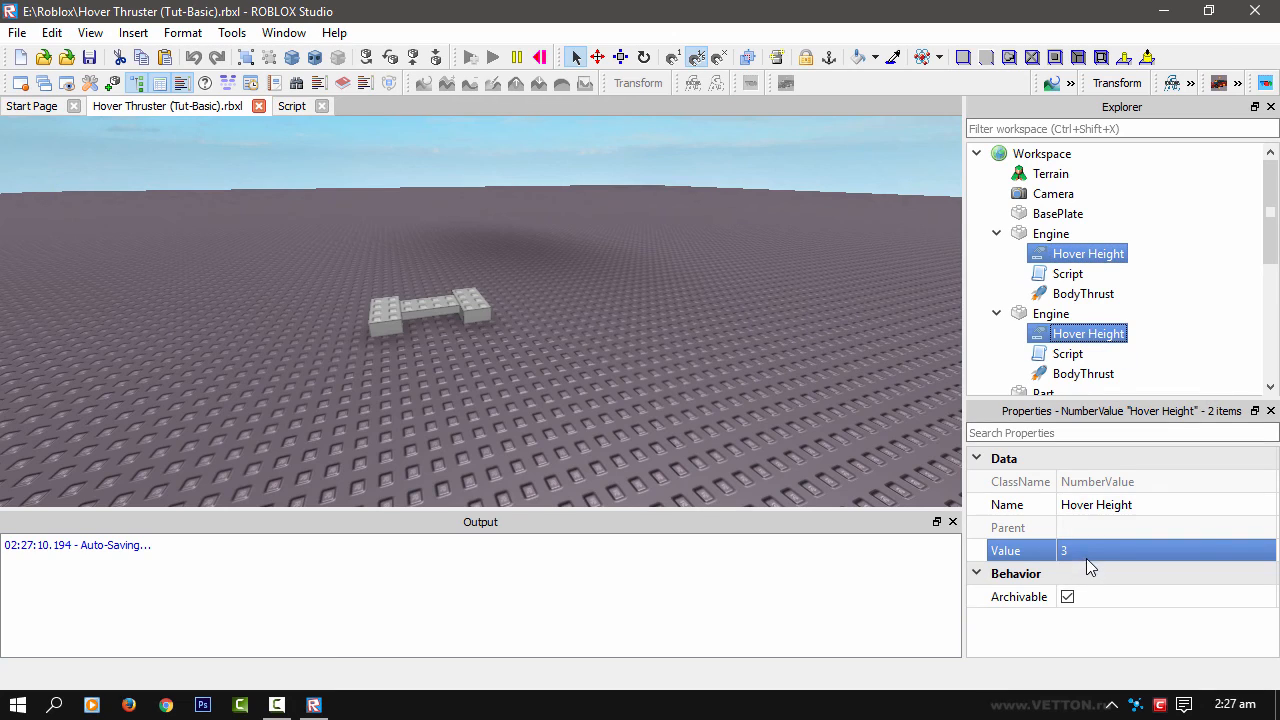
text(10)
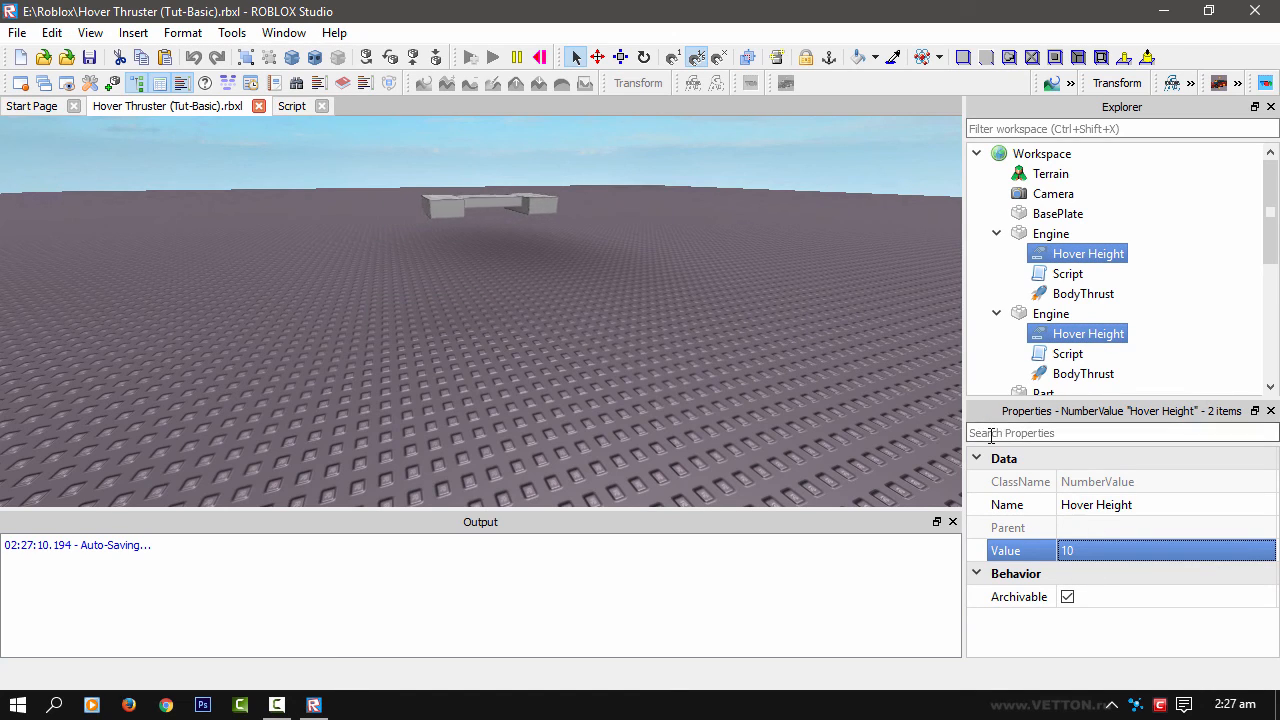
text(5)
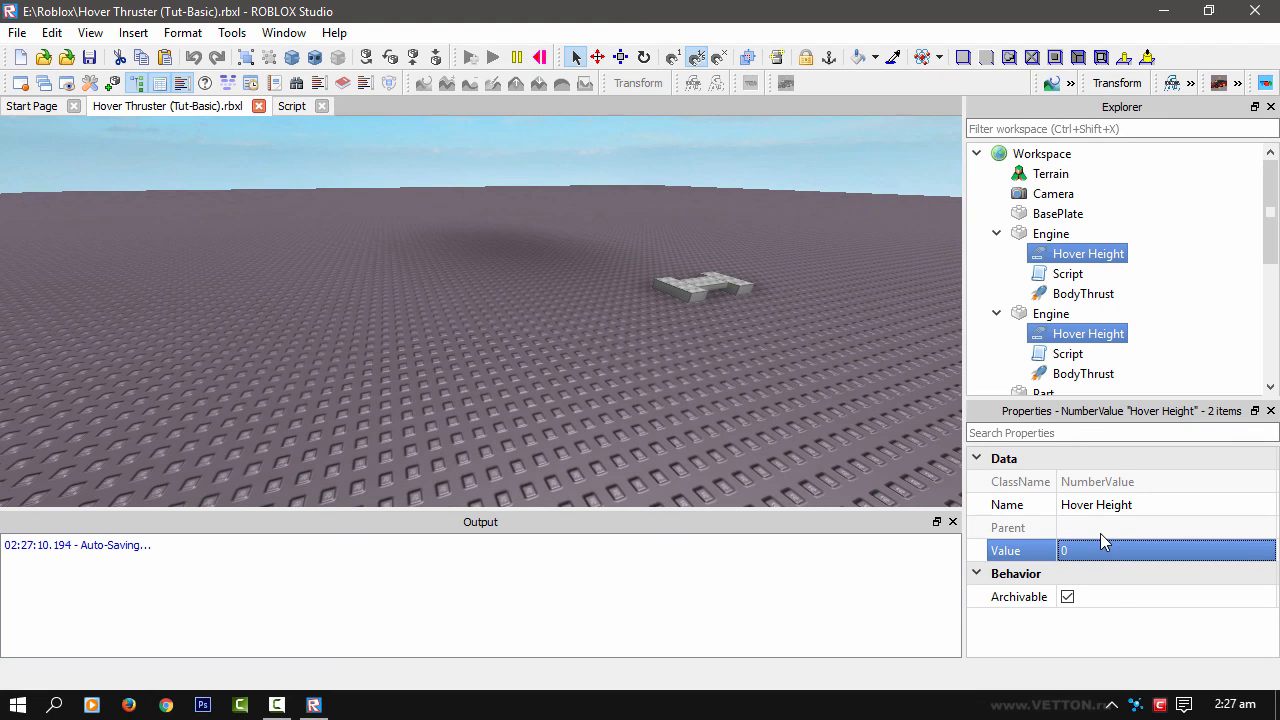
text(50)
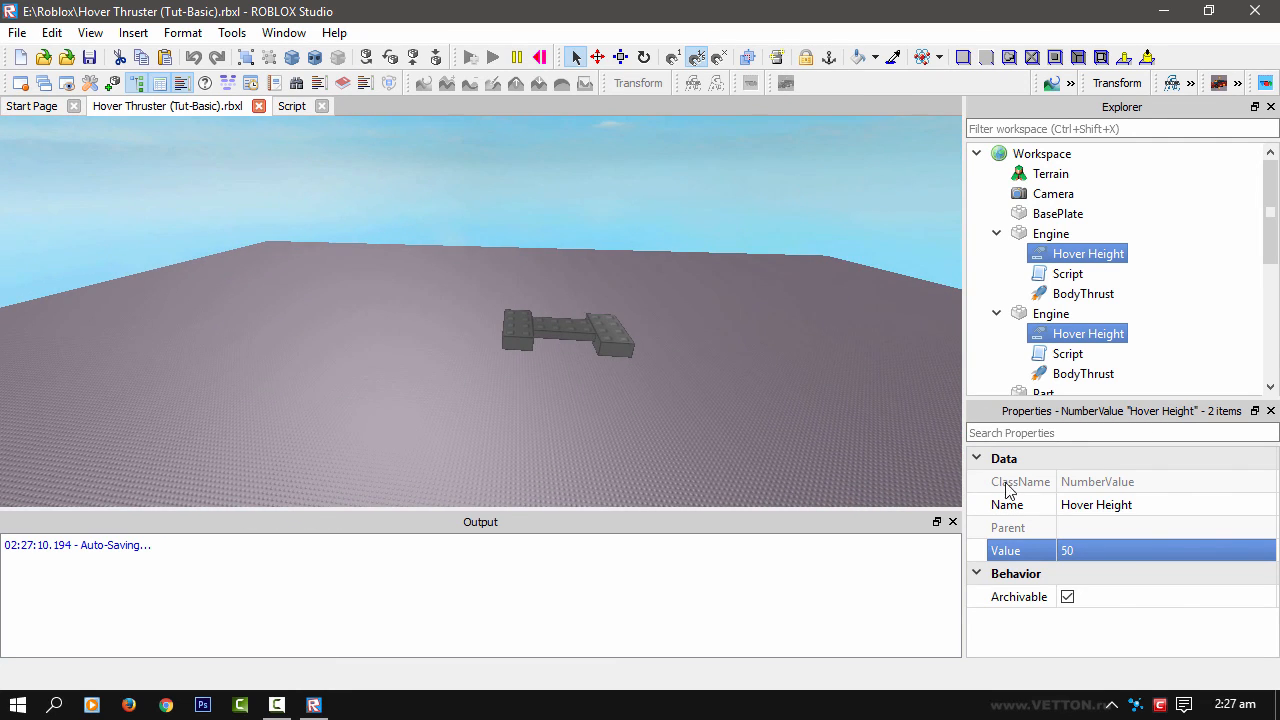
text(0)
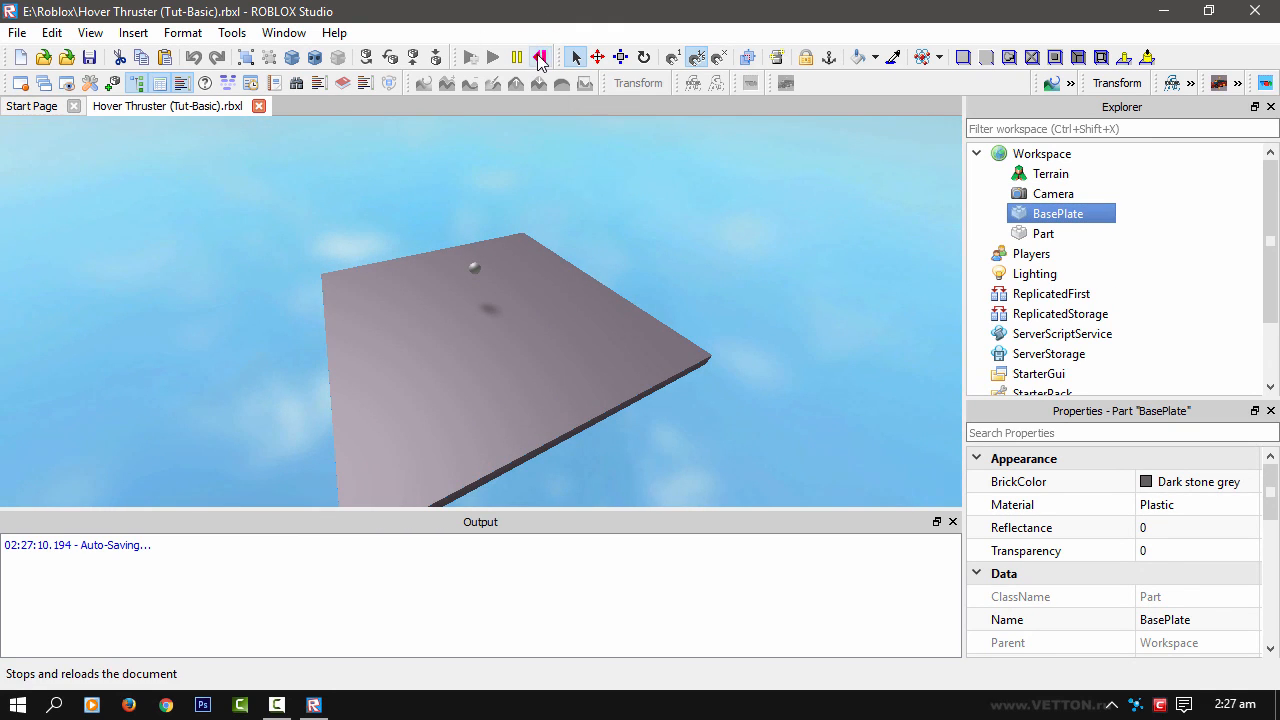
- Stop the test and scroll the first Engine's hover script to its while true do loop
click(492, 57)
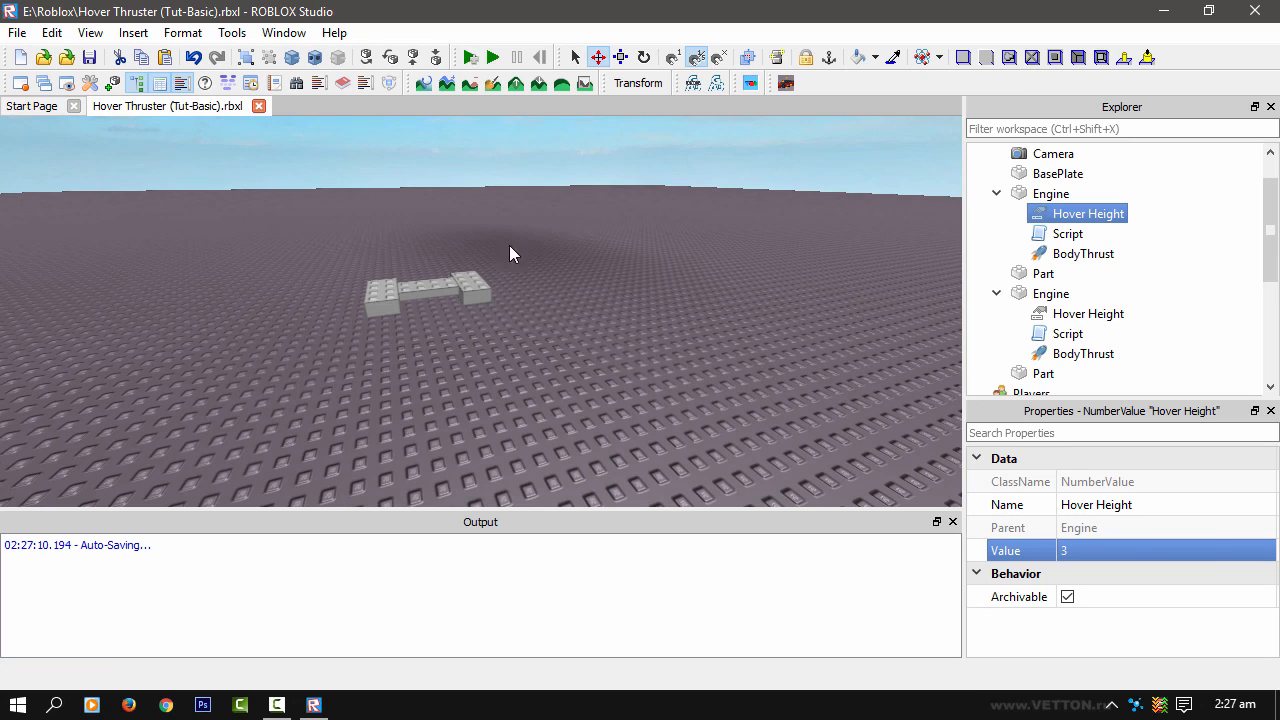
mouse_move(605, 330)
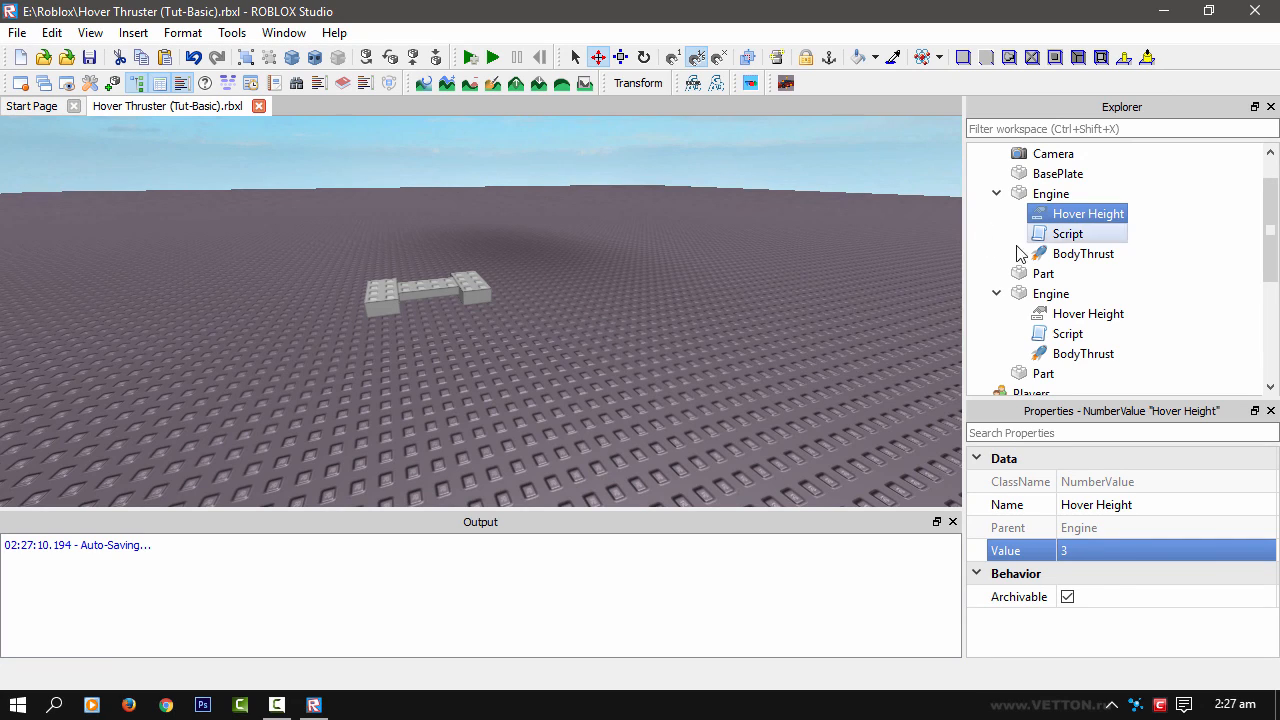
double_click(1068, 233)
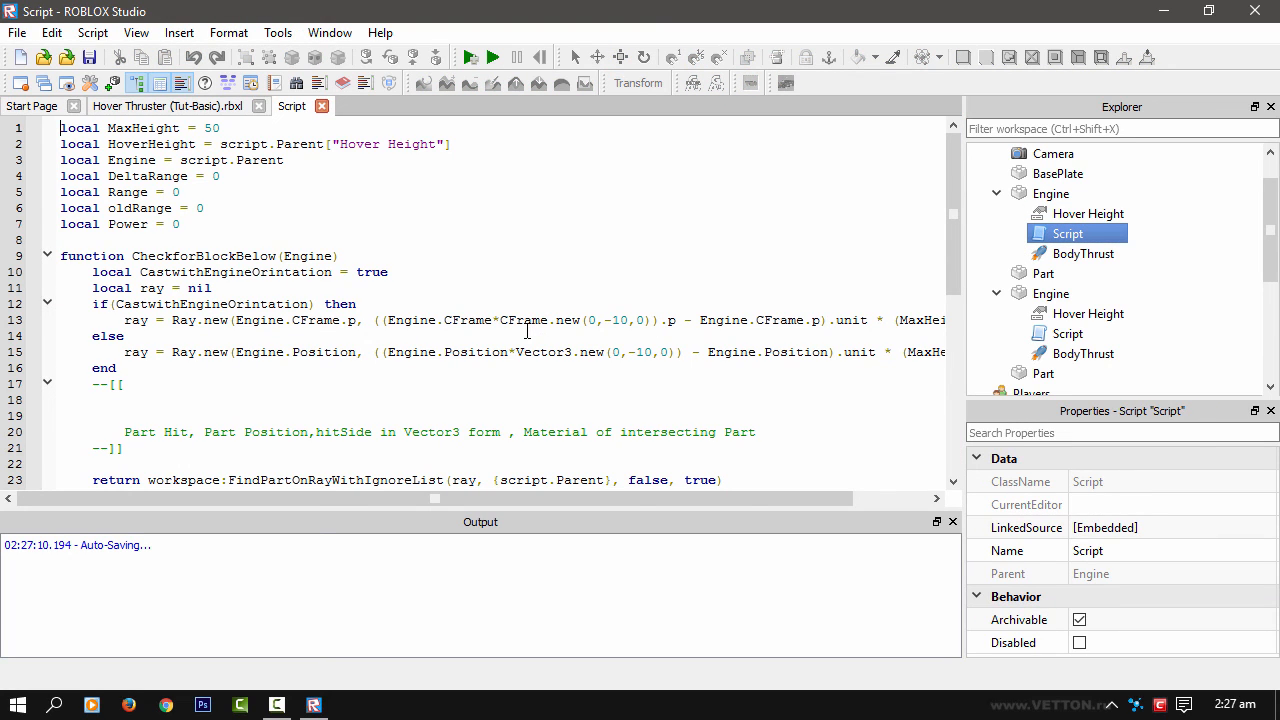
scroll(down, 3)
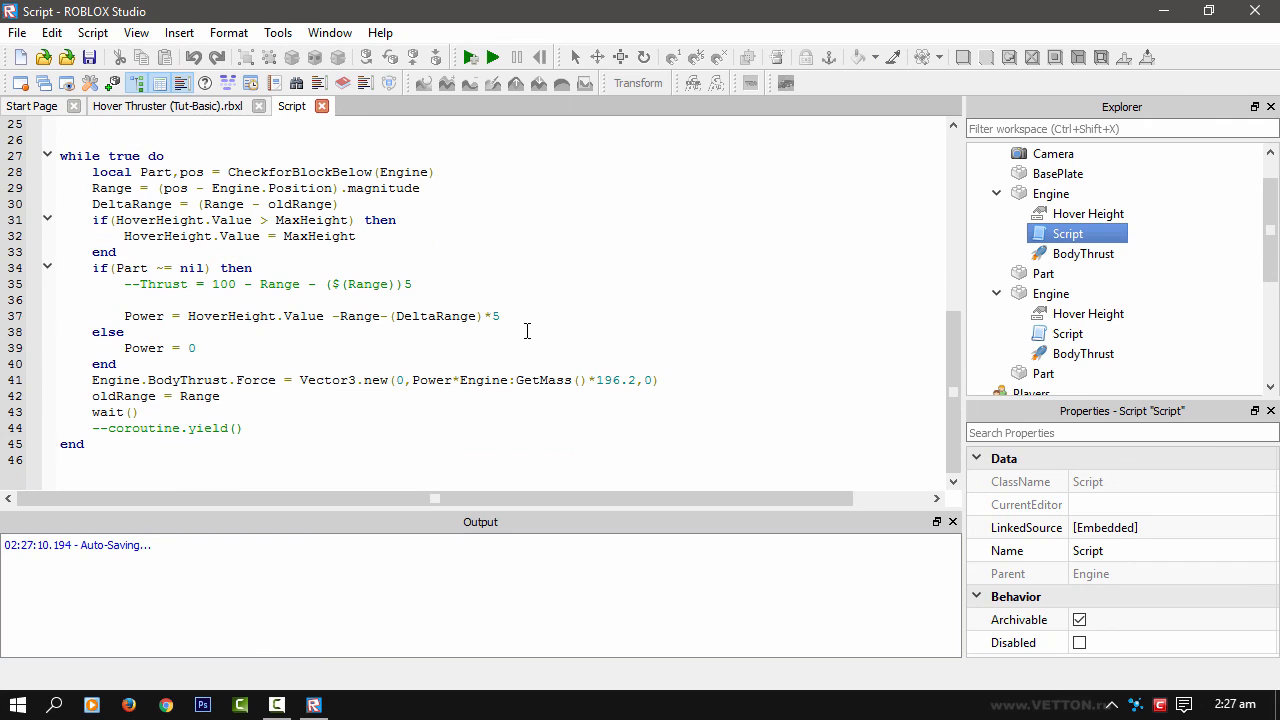